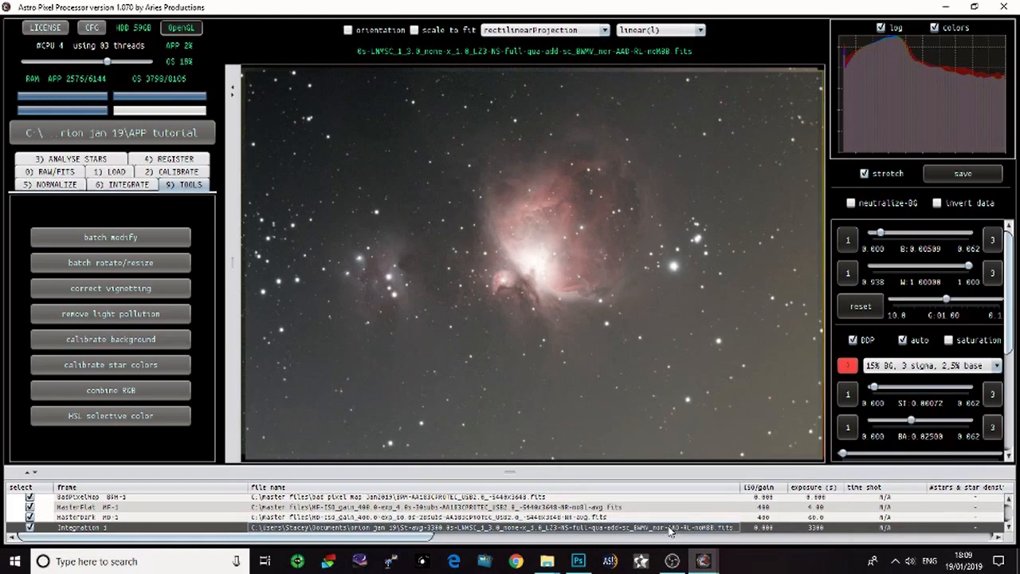
{"action": "mouse_move", "coordinate": [777, 418]}
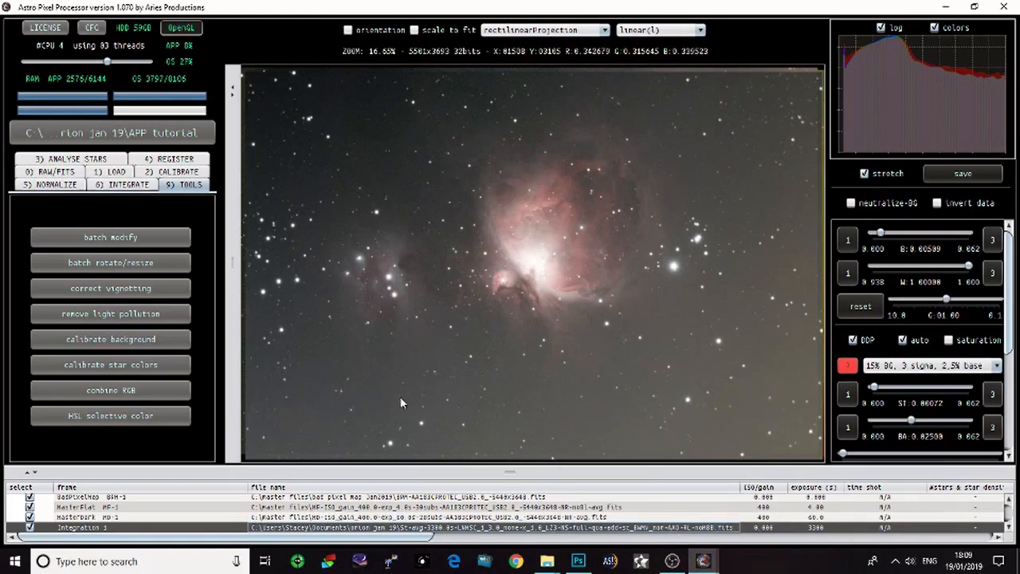
{"action": "mouse_move", "coordinate": [785, 173]}
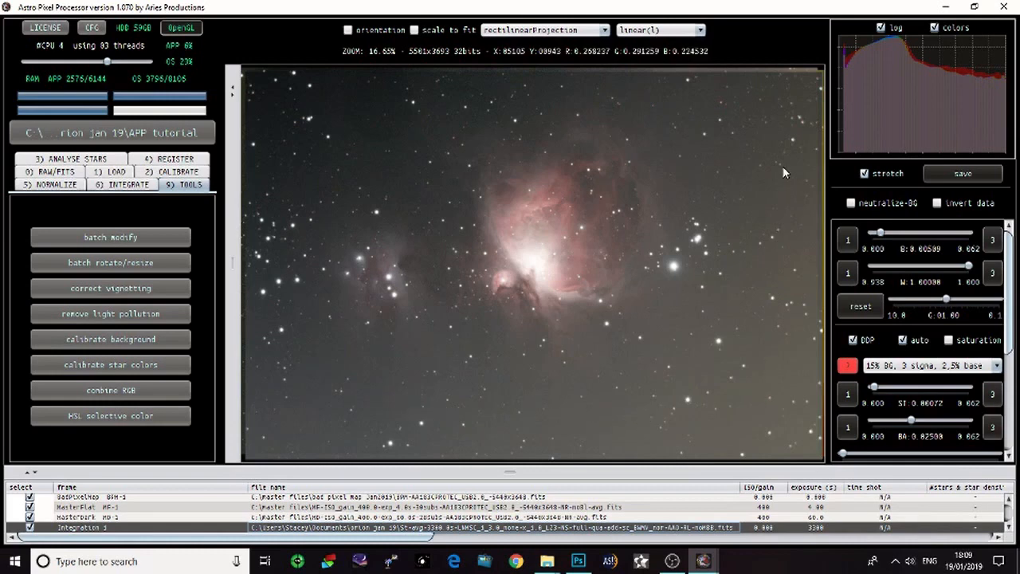
{"action": "mouse_move", "coordinate": [506, 386]}
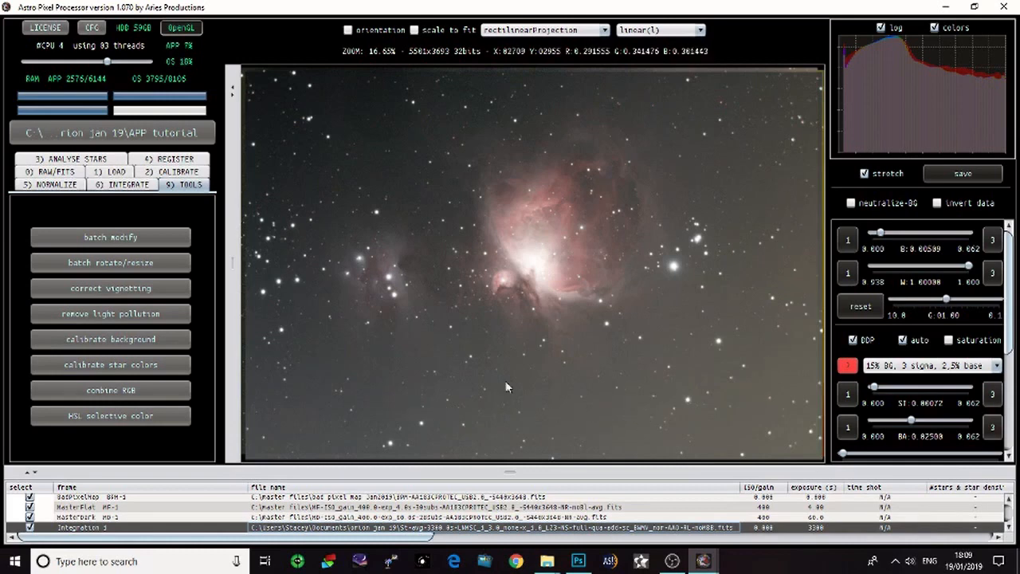
{"action": "mouse_move", "coordinate": [769, 166]}
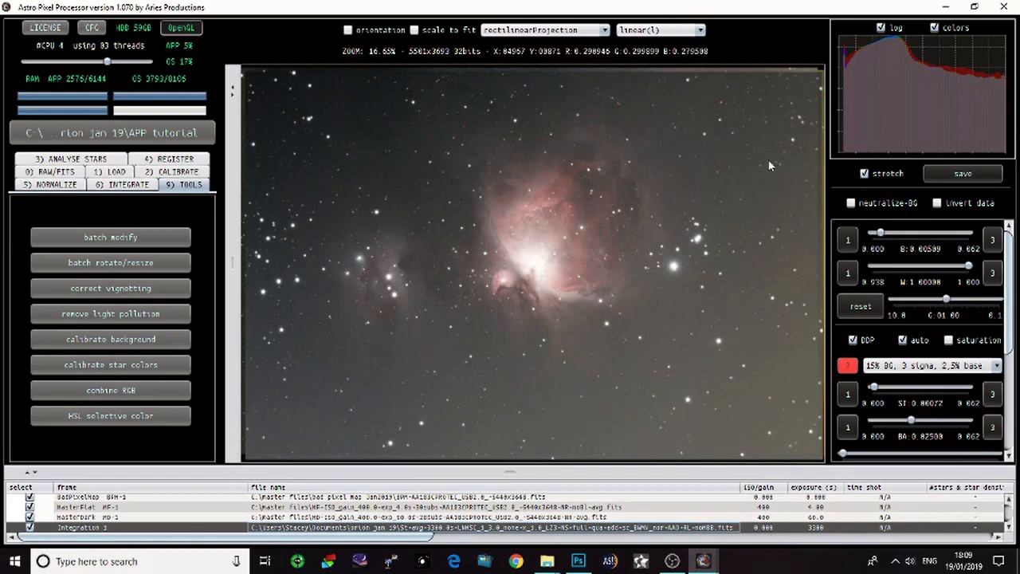
{"action": "mouse_move", "coordinate": [693, 113]}
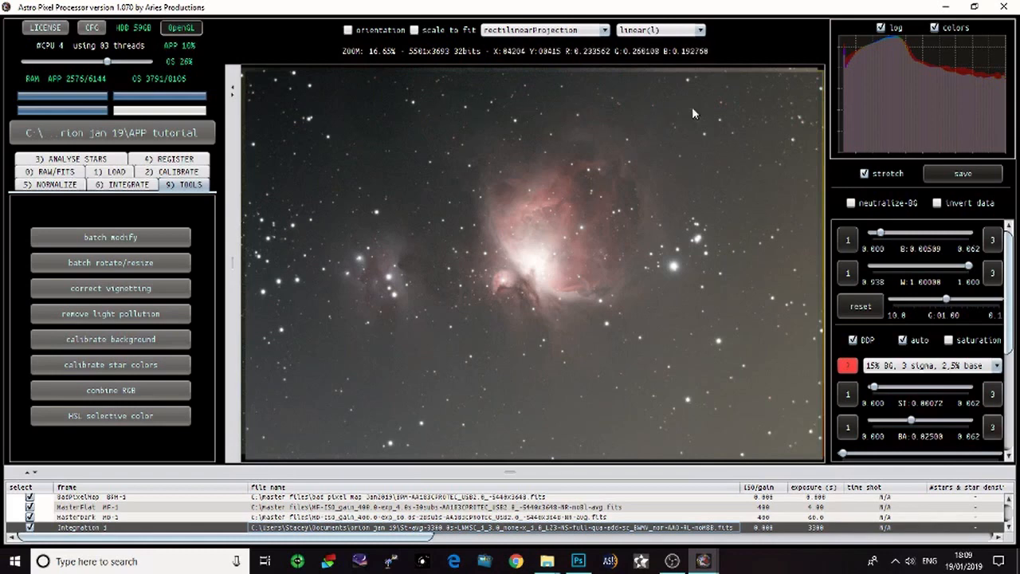
{"action": "mouse_move", "coordinate": [458, 418]}
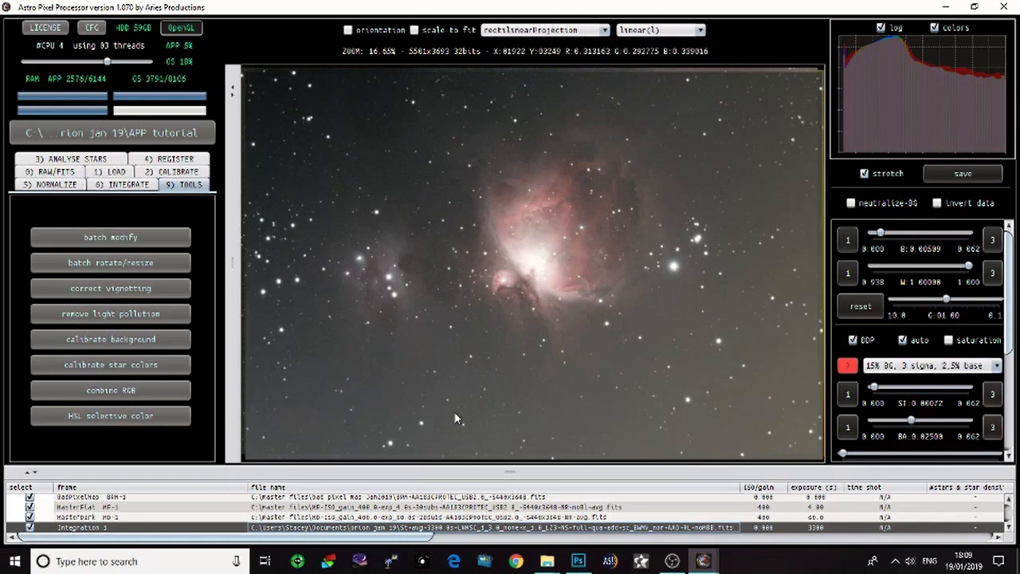
{"action": "mouse_move", "coordinate": [379, 122]}
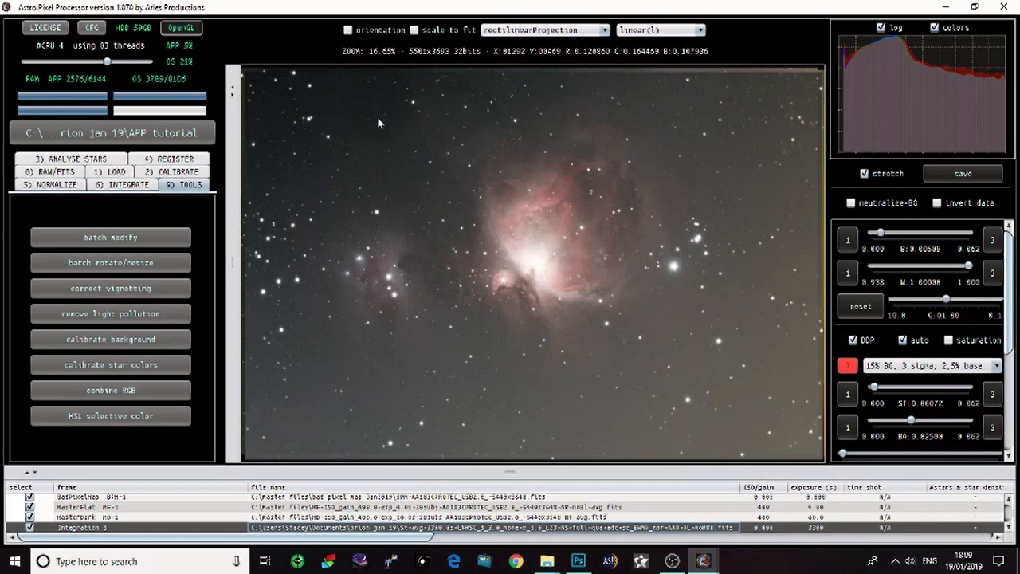
{"action": "mouse_move", "coordinate": [762, 257]}
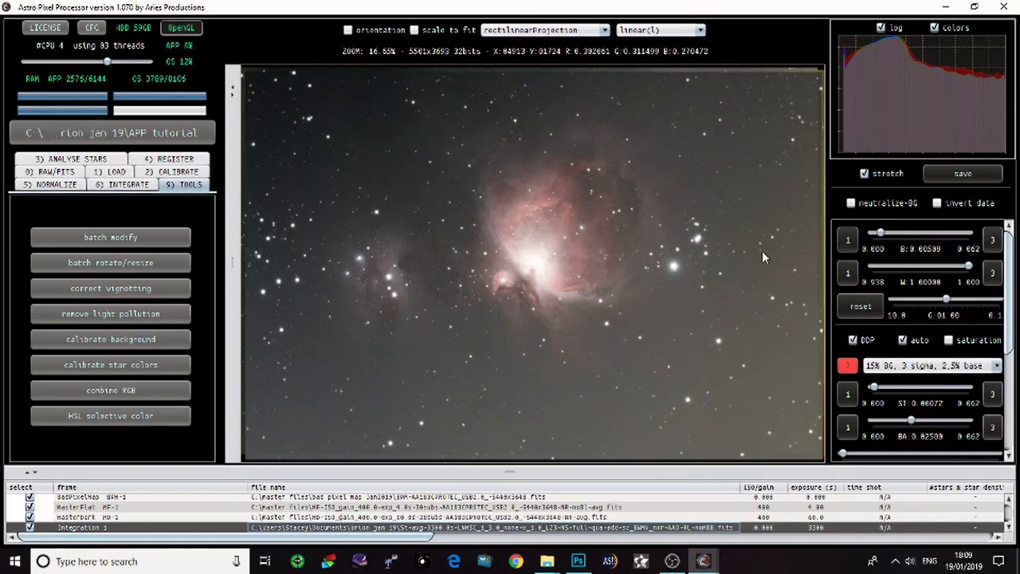
{"action": "mouse_move", "coordinate": [807, 422]}
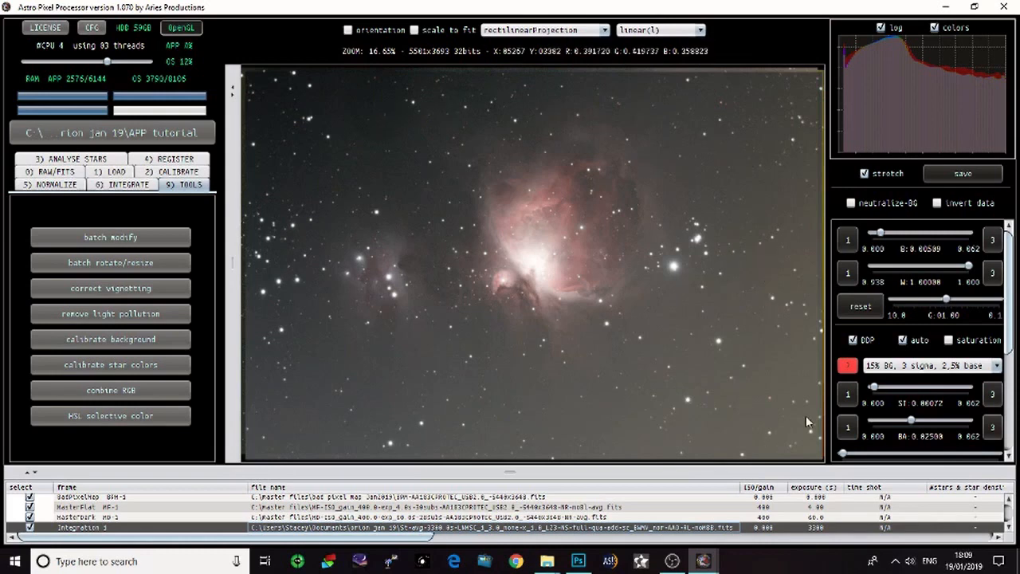
{"action": "mouse_move", "coordinate": [488, 393]}
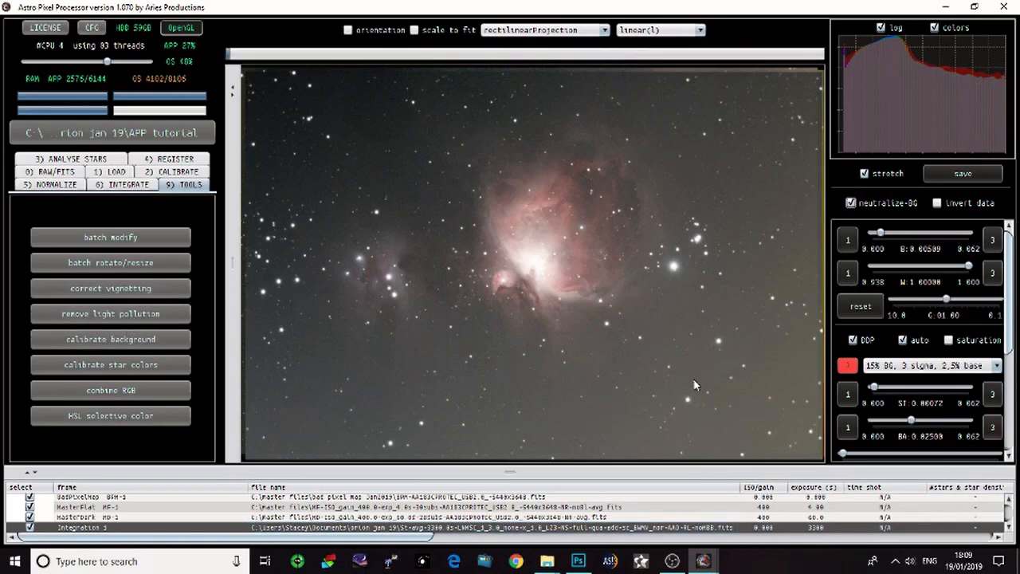
{"action": "mouse_move", "coordinate": [749, 421]}
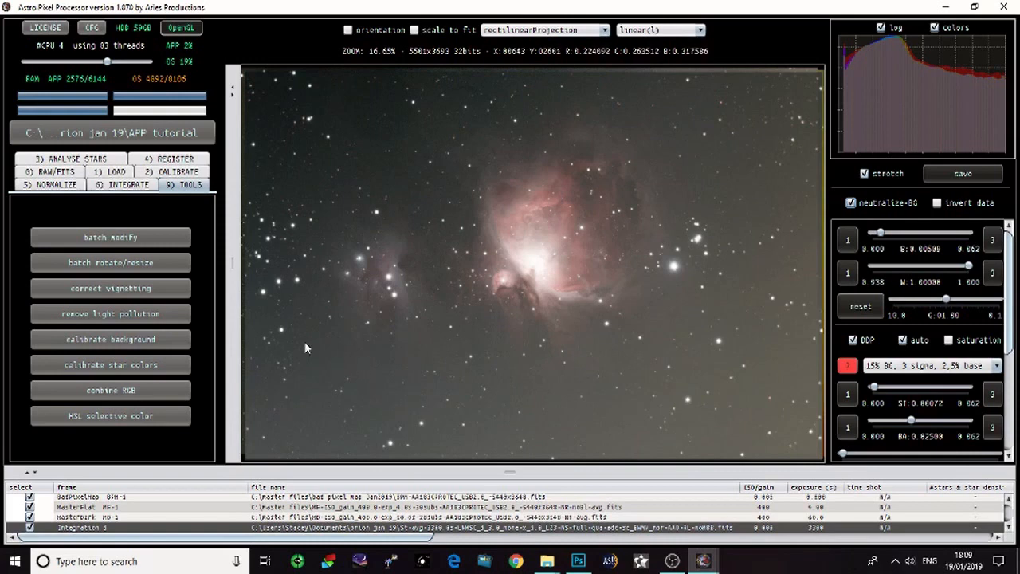
Start light pollution removal on the neutralised-background Orion preview.
{"action": "left_click", "coordinate": [110, 313]}
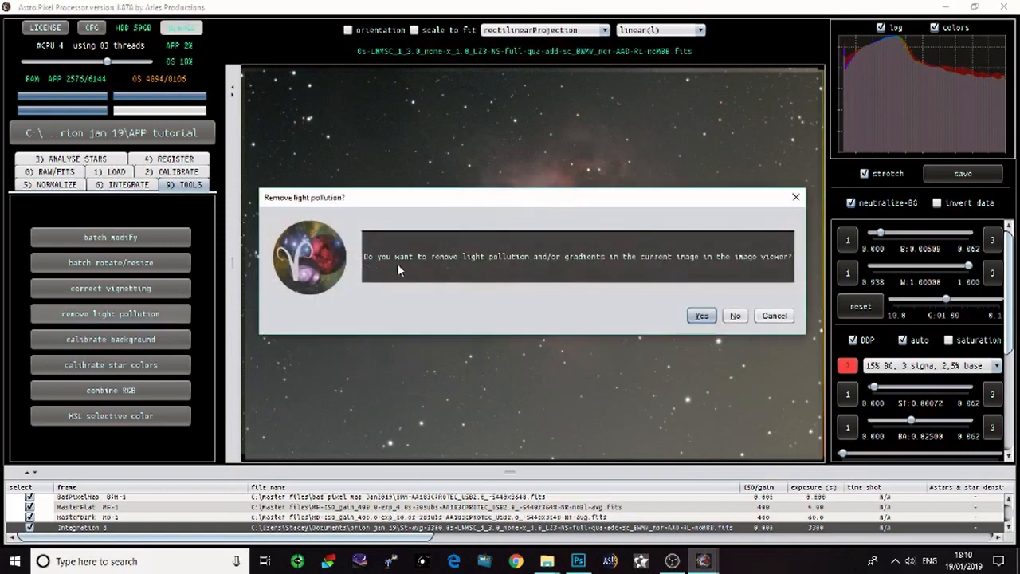
{"action": "mouse_move", "coordinate": [614, 276]}
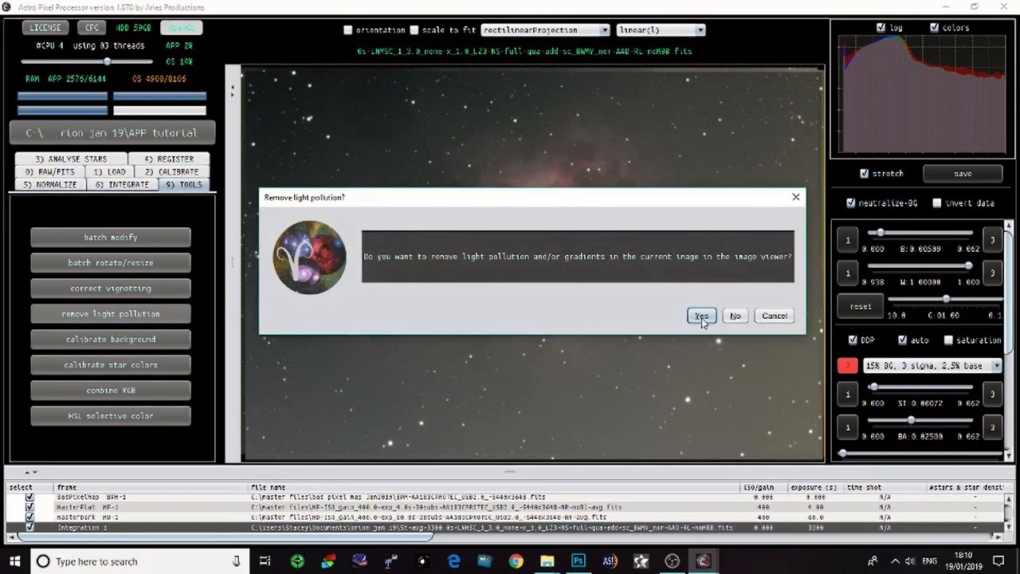
Confirm light pollution removal with Yes and load the removal tool panel.
{"action": "left_click", "coordinate": [701, 315]}
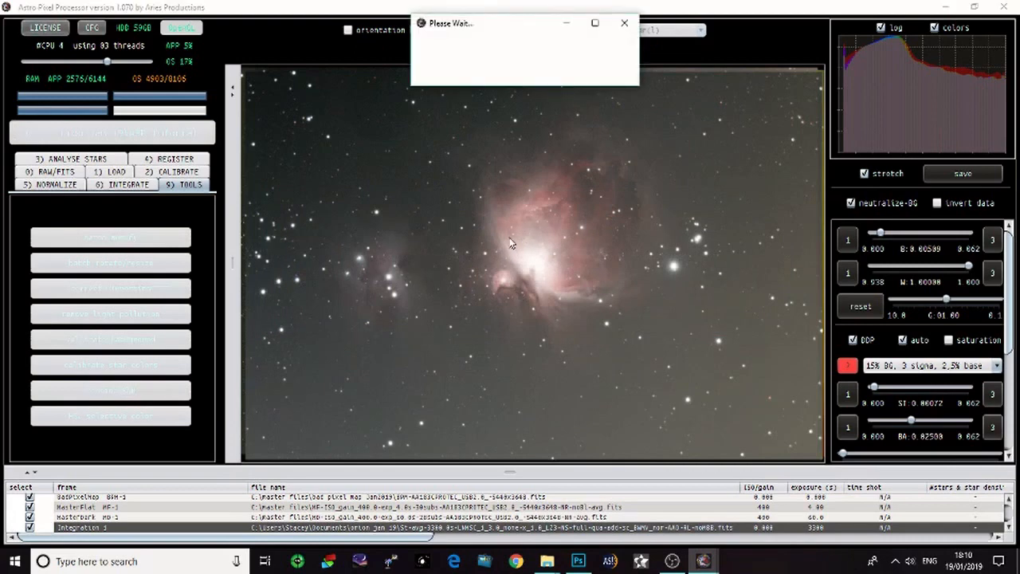
{"action": "mouse_move", "coordinate": [338, 356]}
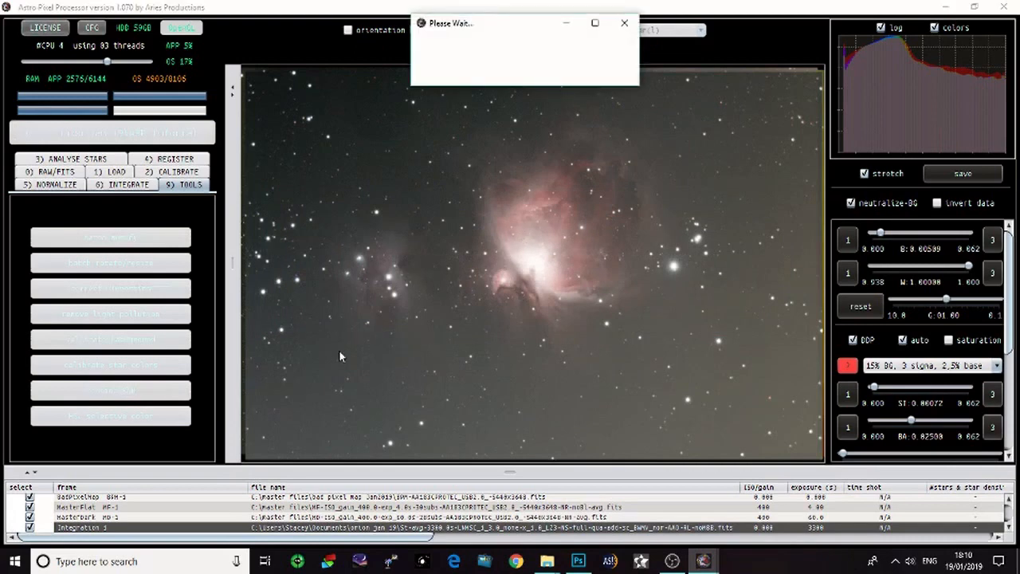
{"action": "left_click", "coordinate": [110, 313]}
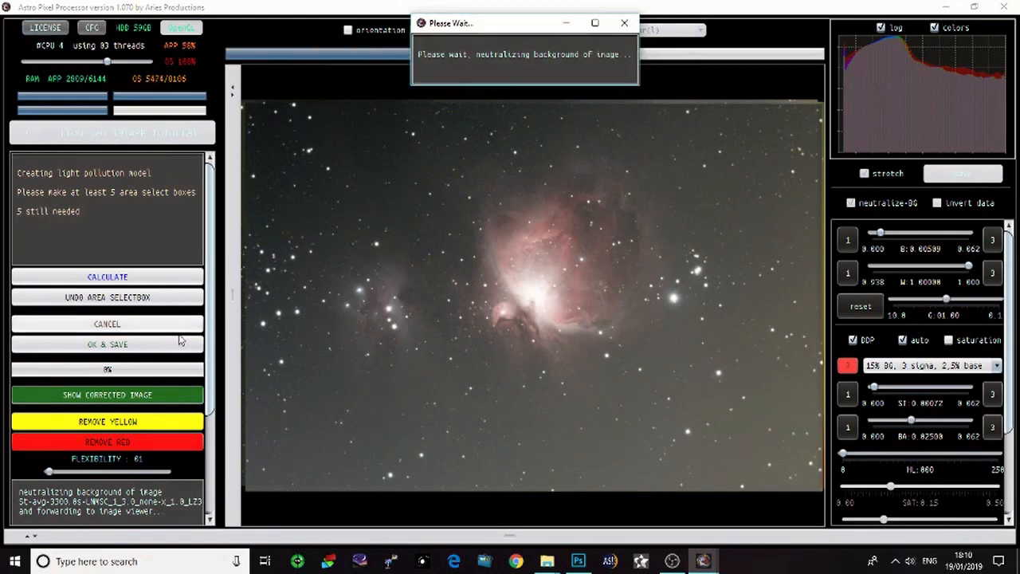
{"action": "mouse_move", "coordinate": [353, 138]}
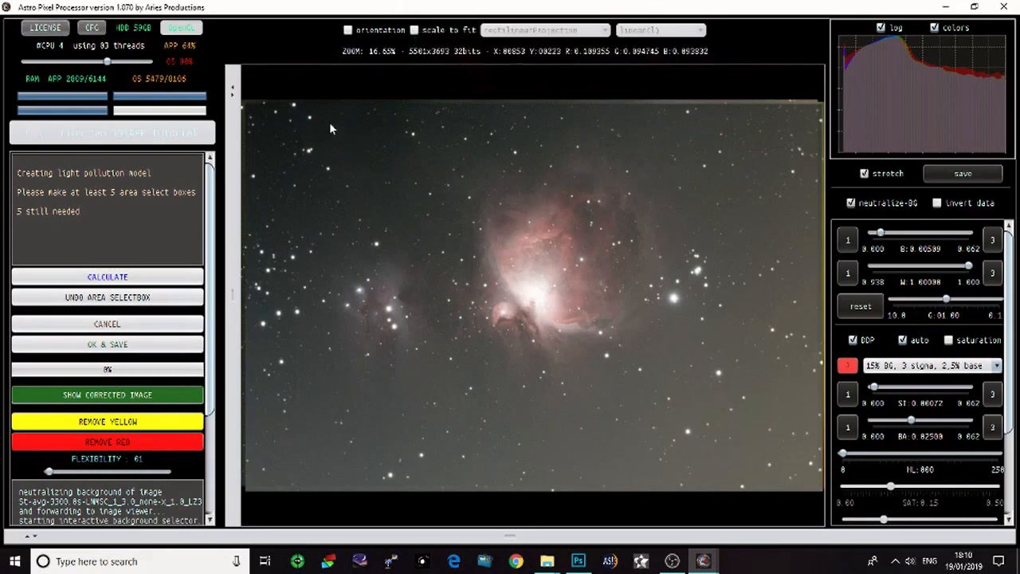
{"action": "mouse_move", "coordinate": [332, 135]}
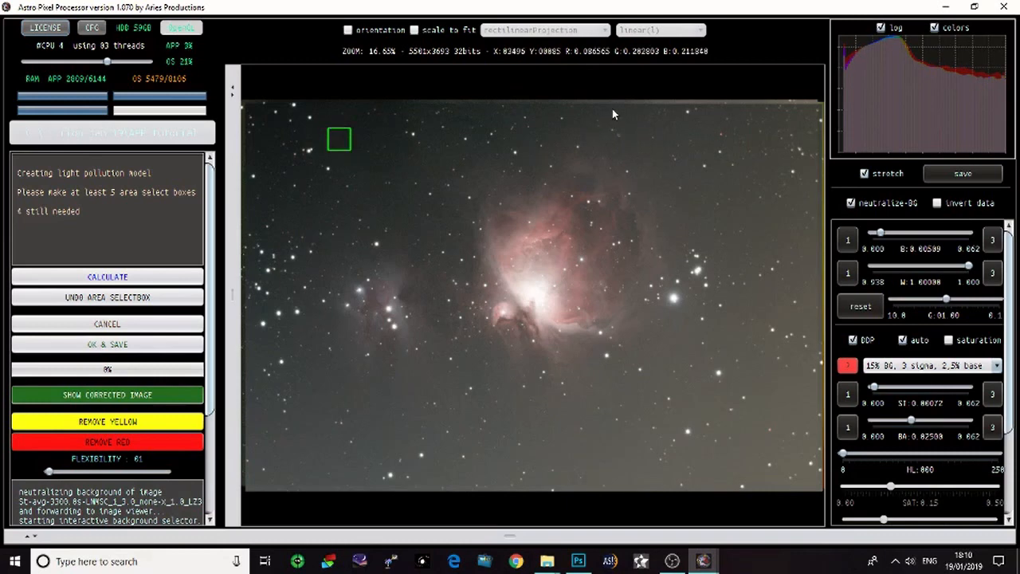
Place background sample boxes on empty sky above, right, left and below the nebula.
{"action": "left_click", "coordinate": [617, 116]}
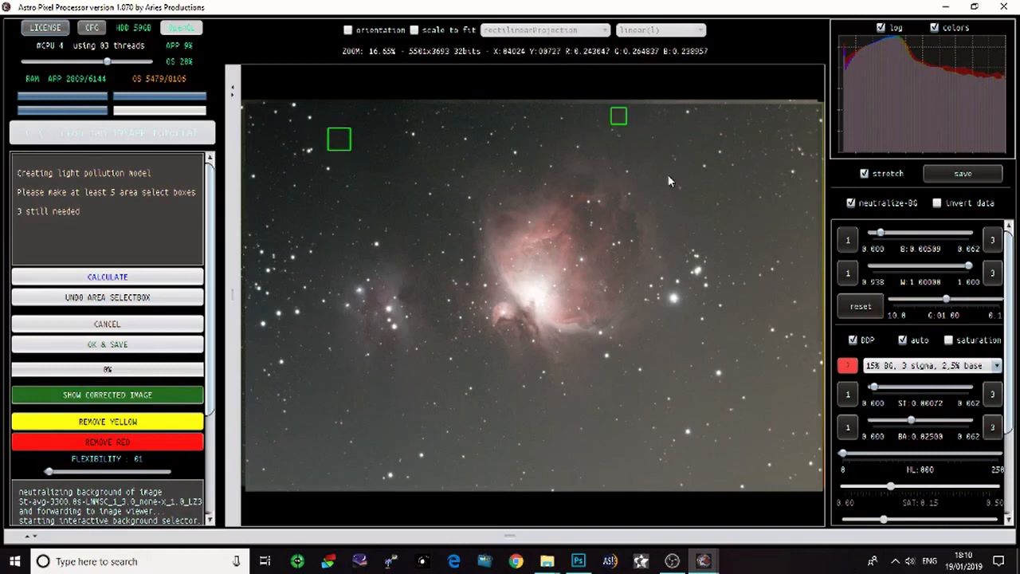
{"action": "mouse_move", "coordinate": [739, 300]}
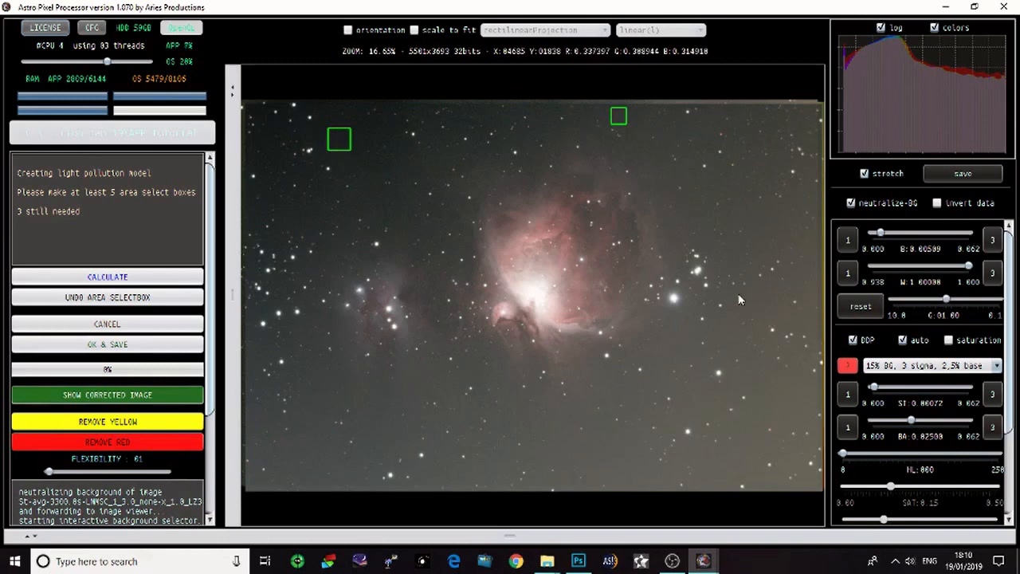
{"action": "left_click", "coordinate": [747, 303]}
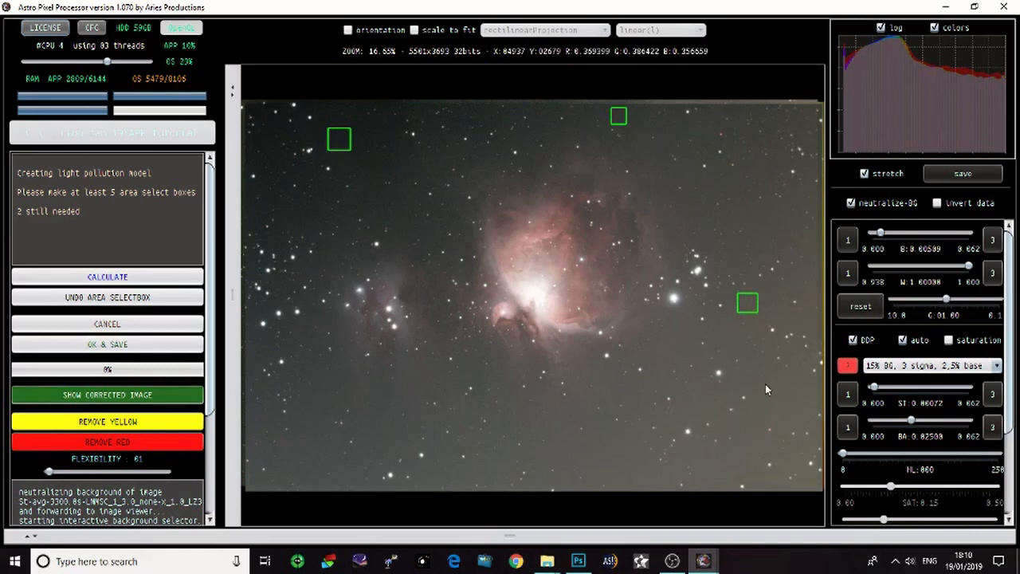
{"action": "left_click", "coordinate": [773, 394]}
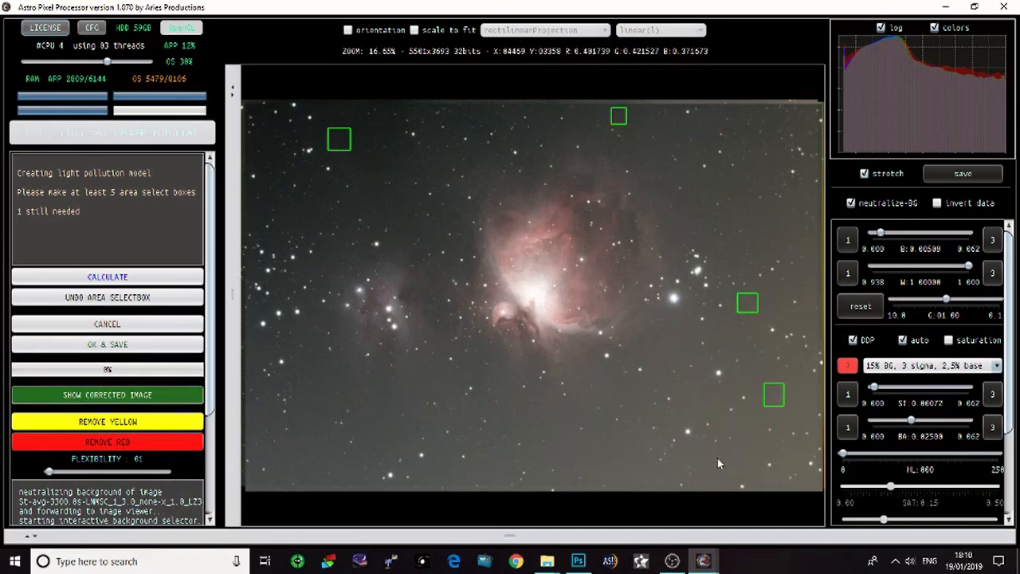
{"action": "left_click", "coordinate": [724, 465]}
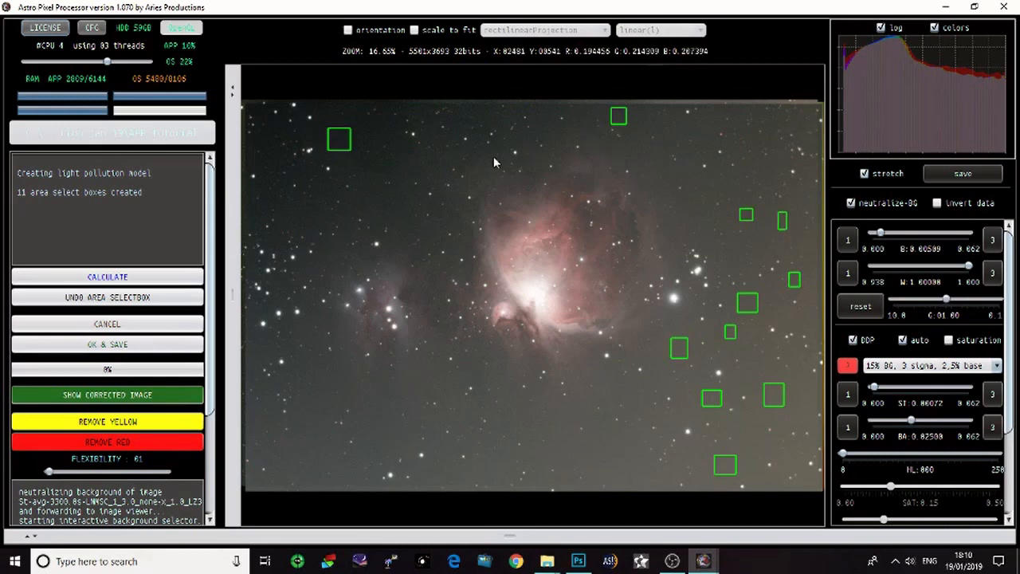
{"action": "left_click", "coordinate": [389, 163]}
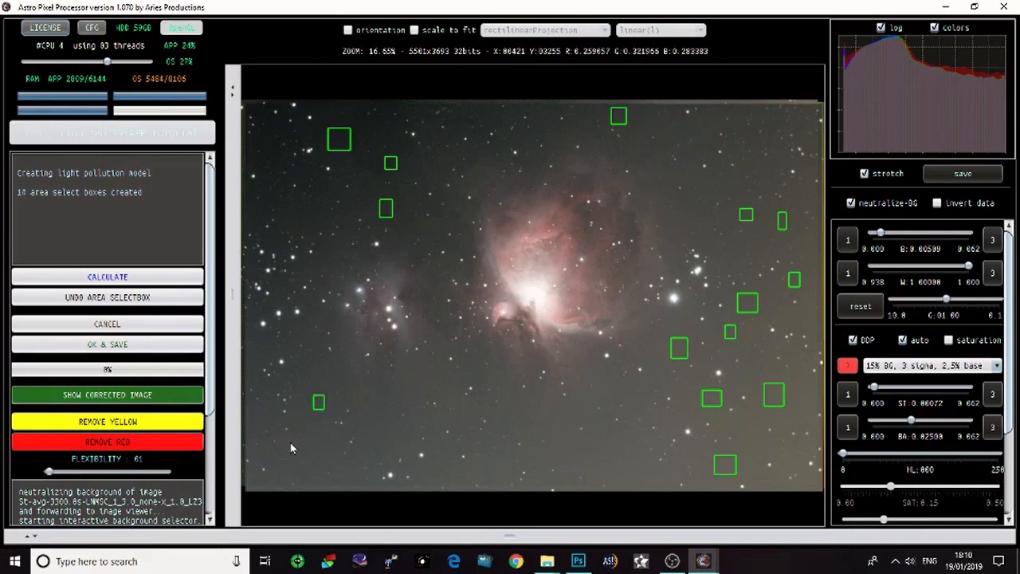
{"action": "left_click", "coordinate": [308, 440]}
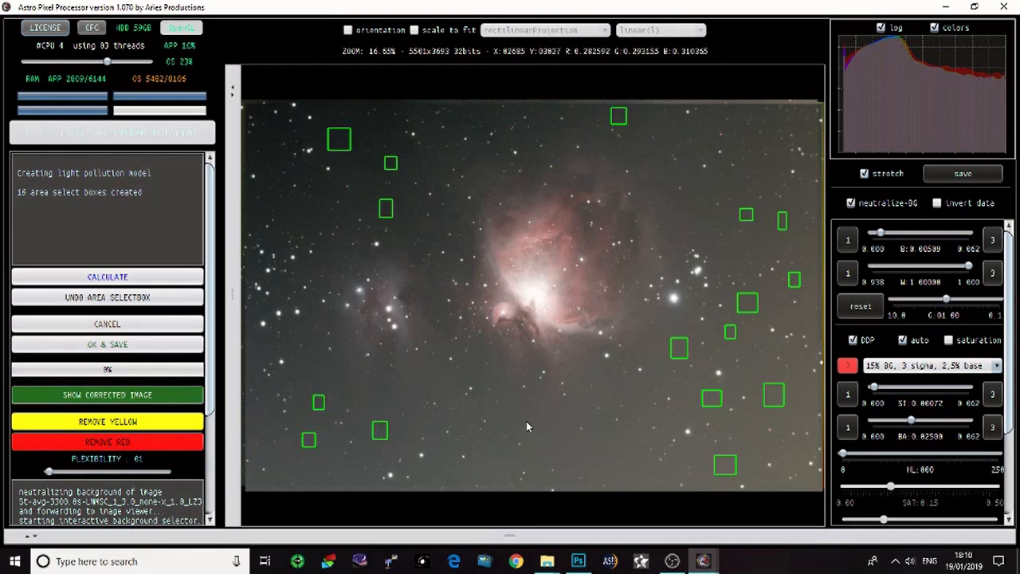
{"action": "left_click", "coordinate": [573, 450]}
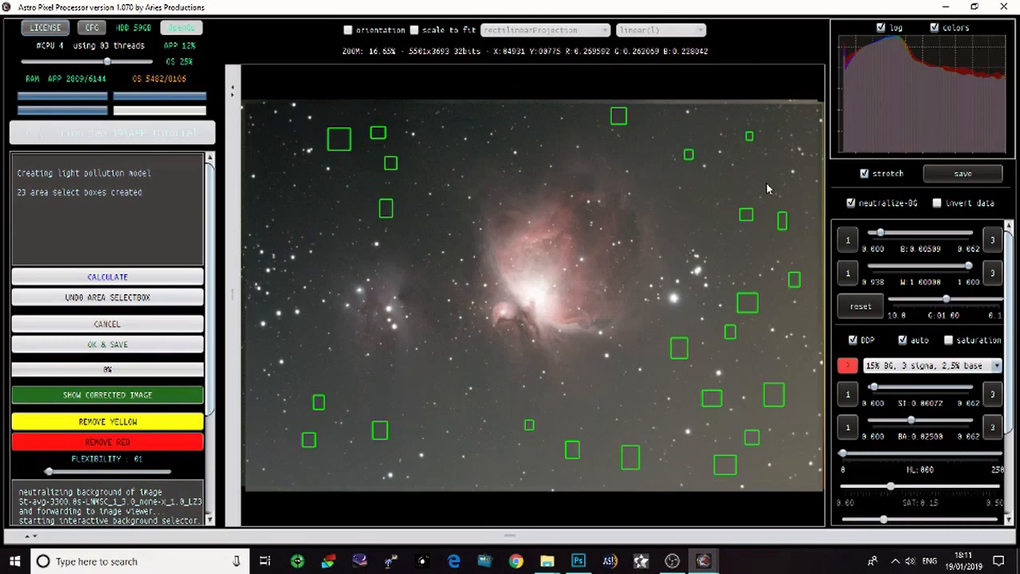
{"action": "mouse_move", "coordinate": [803, 261]}
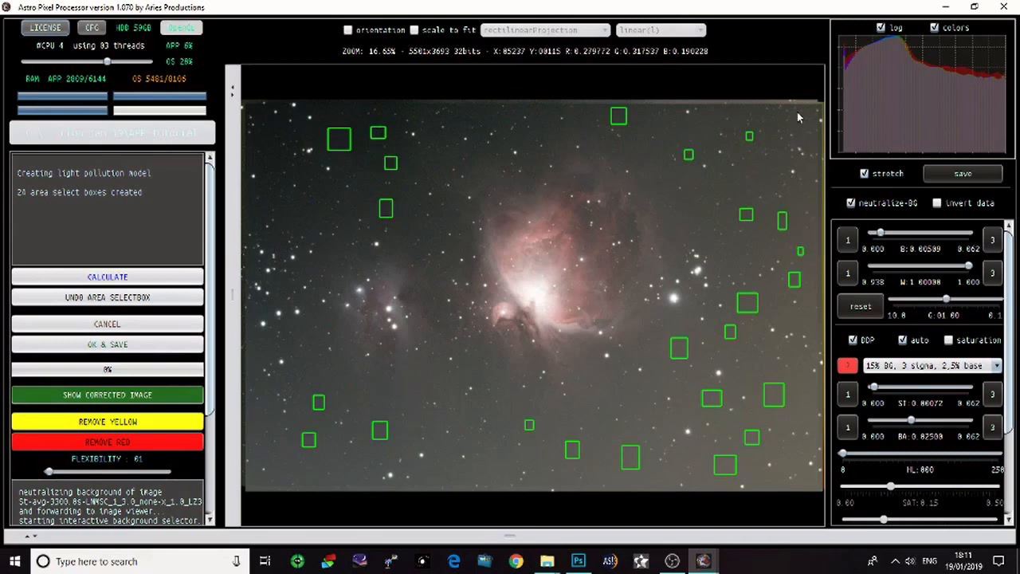
{"action": "mouse_move", "coordinate": [735, 286]}
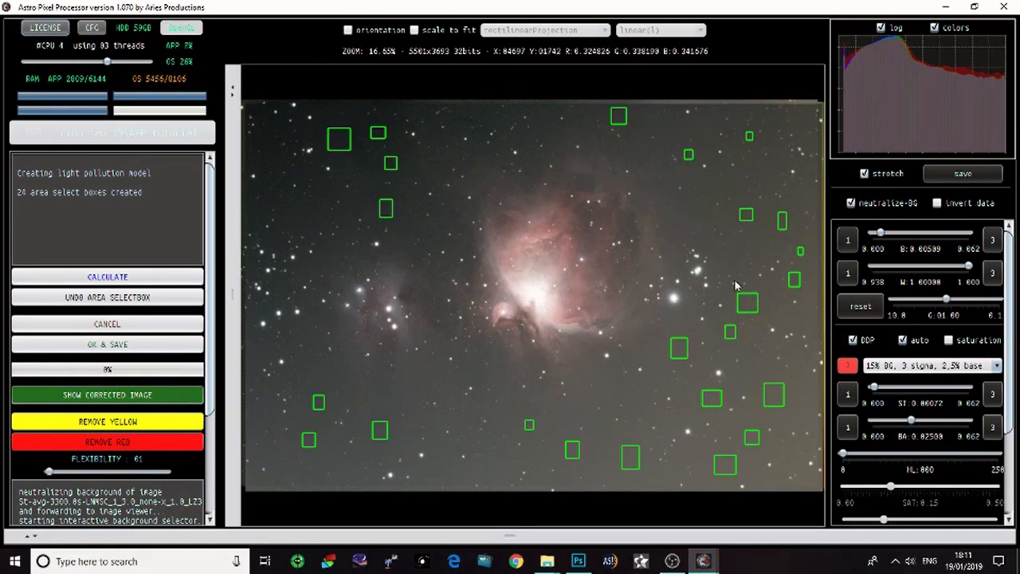
{"action": "mouse_move", "coordinate": [659, 478]}
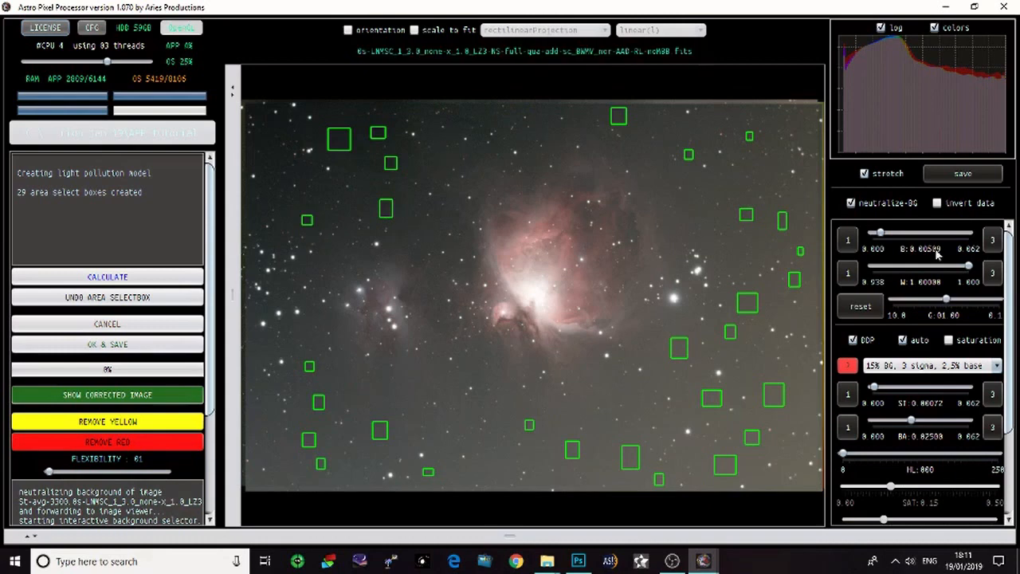
{"action": "mouse_move", "coordinate": [437, 175]}
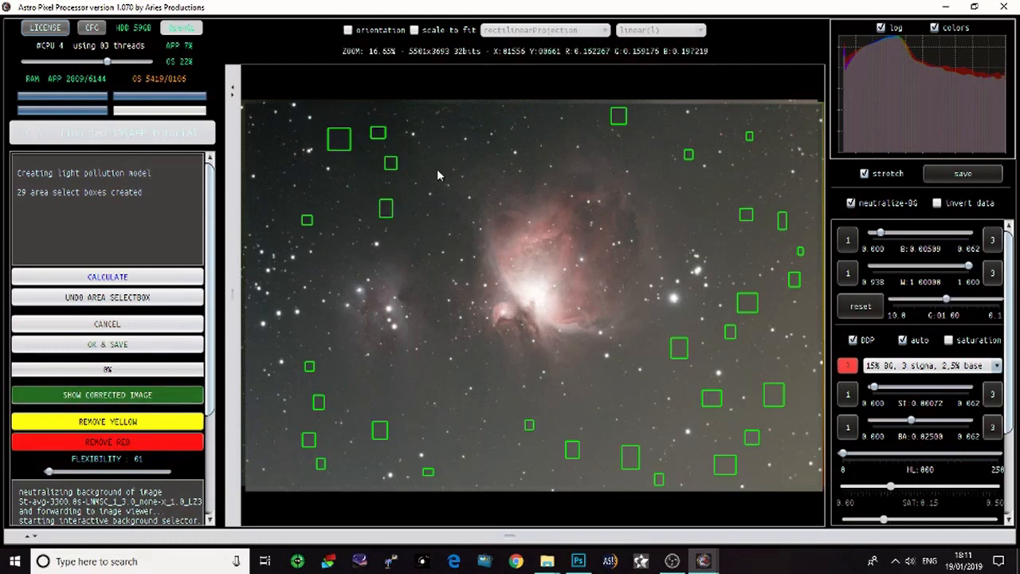
{"action": "mouse_move", "coordinate": [751, 494]}
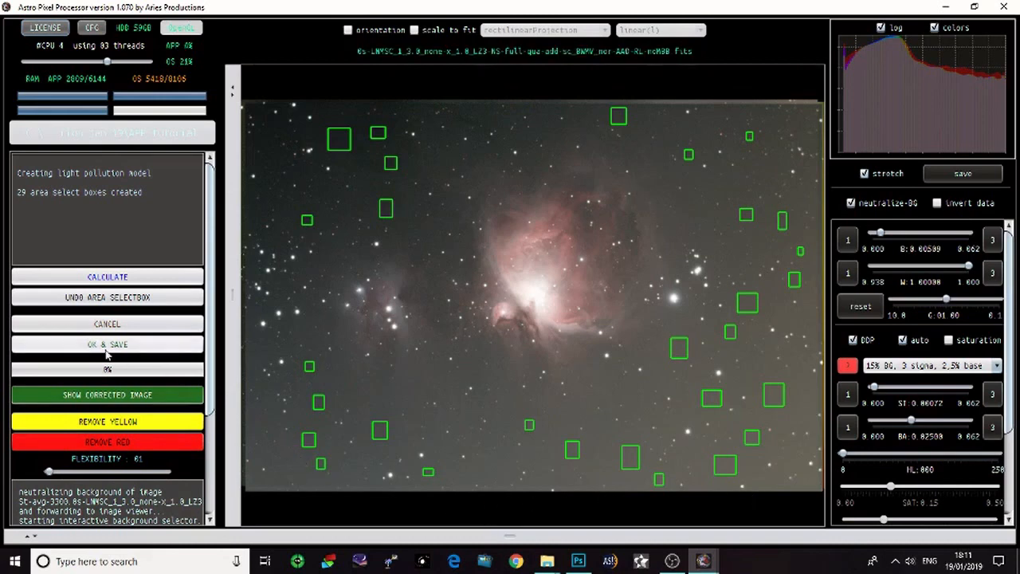
Accept the placed sample boxes and calculate the light pollution model.
{"action": "left_click", "coordinate": [107, 277]}
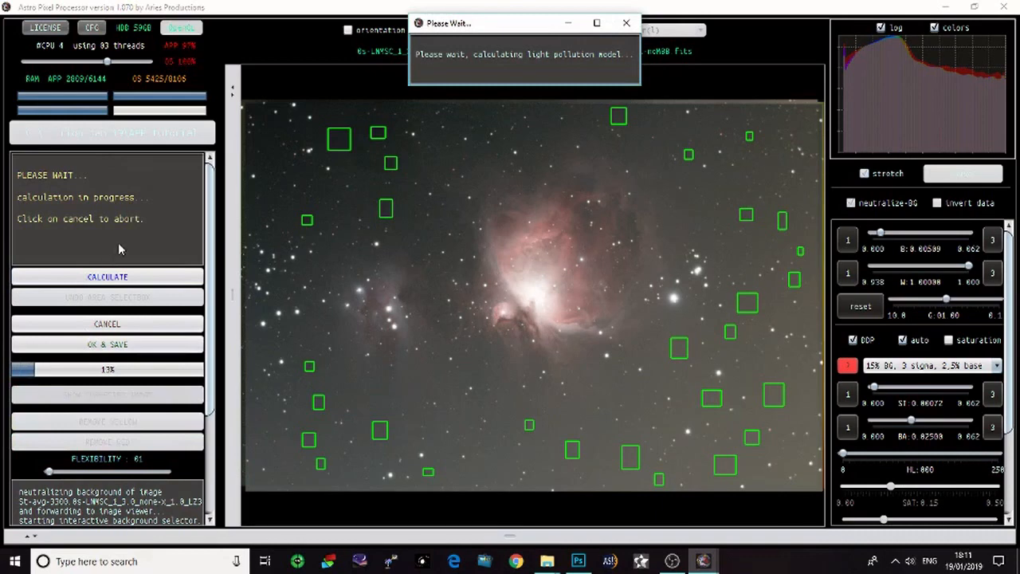
{"action": "mouse_move", "coordinate": [111, 266]}
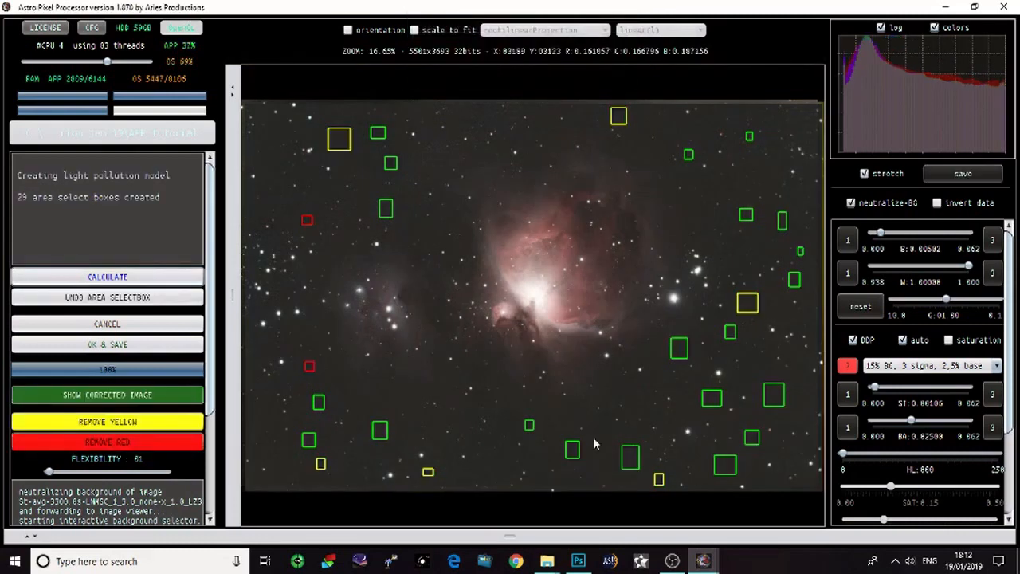
{"action": "mouse_move", "coordinate": [532, 148]}
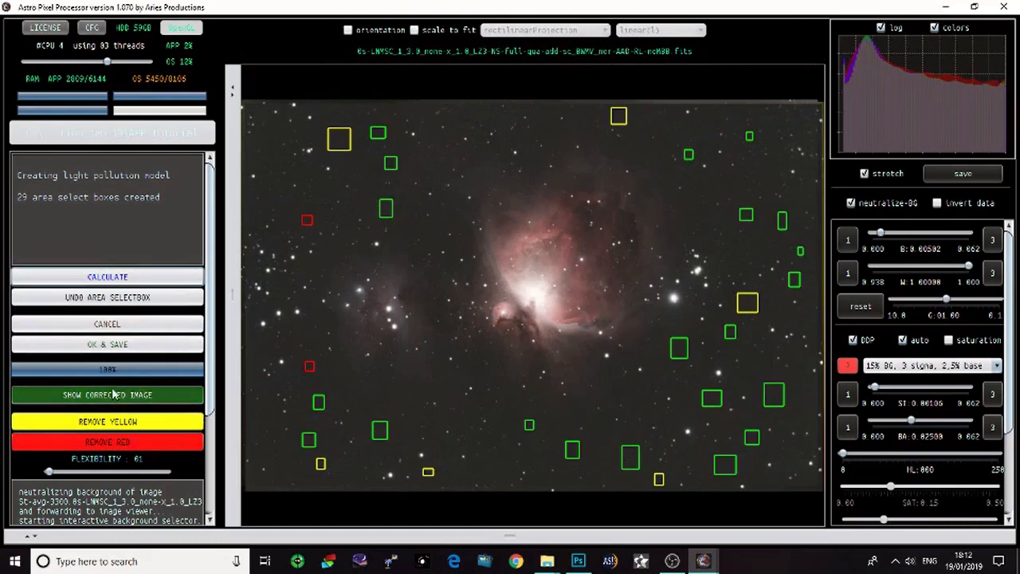
Toggle between the light pollution correction model and the corrected Orion image.
{"action": "left_click", "coordinate": [107, 277]}
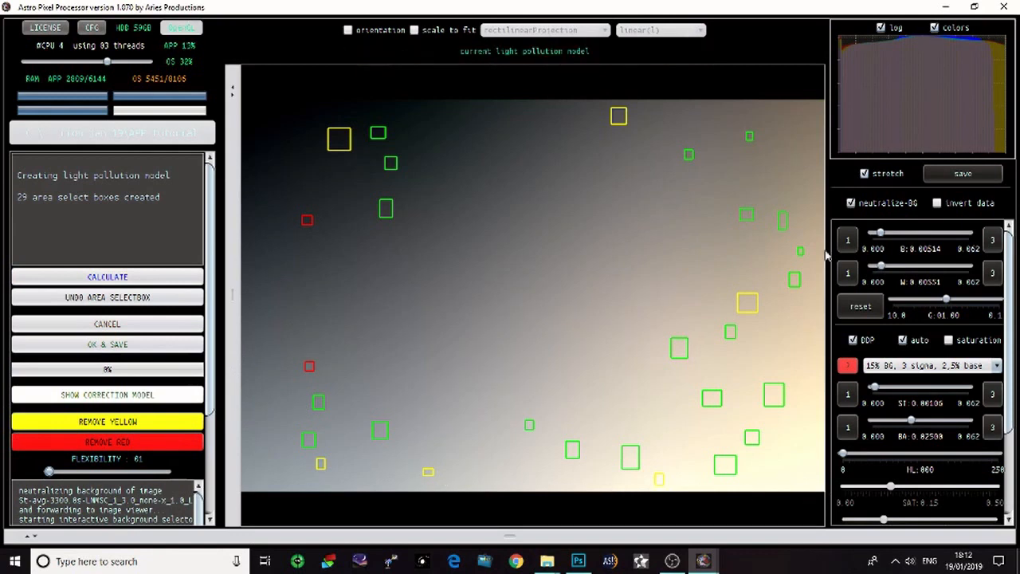
{"action": "mouse_move", "coordinate": [563, 476]}
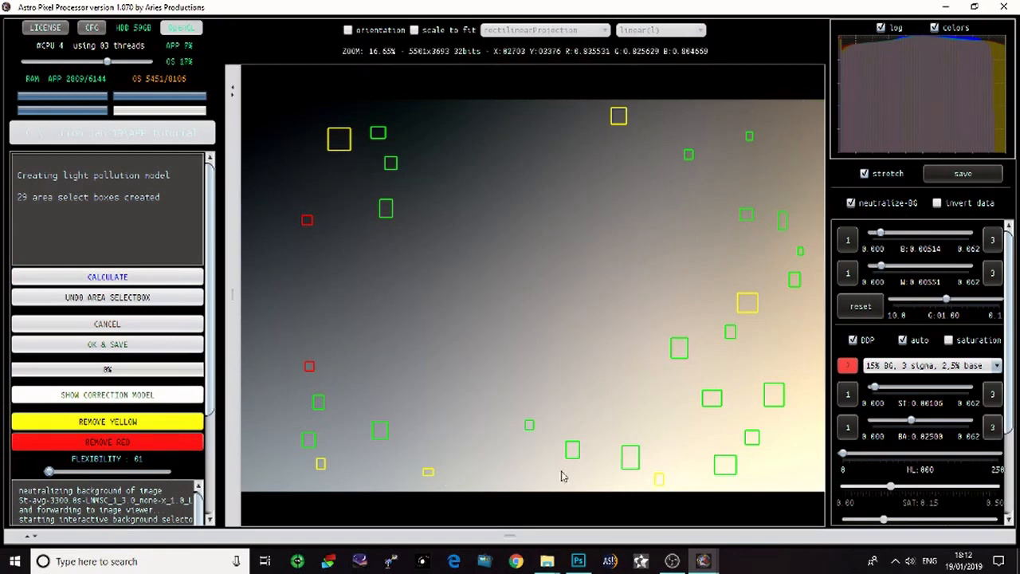
{"action": "left_click", "coordinate": [107, 395]}
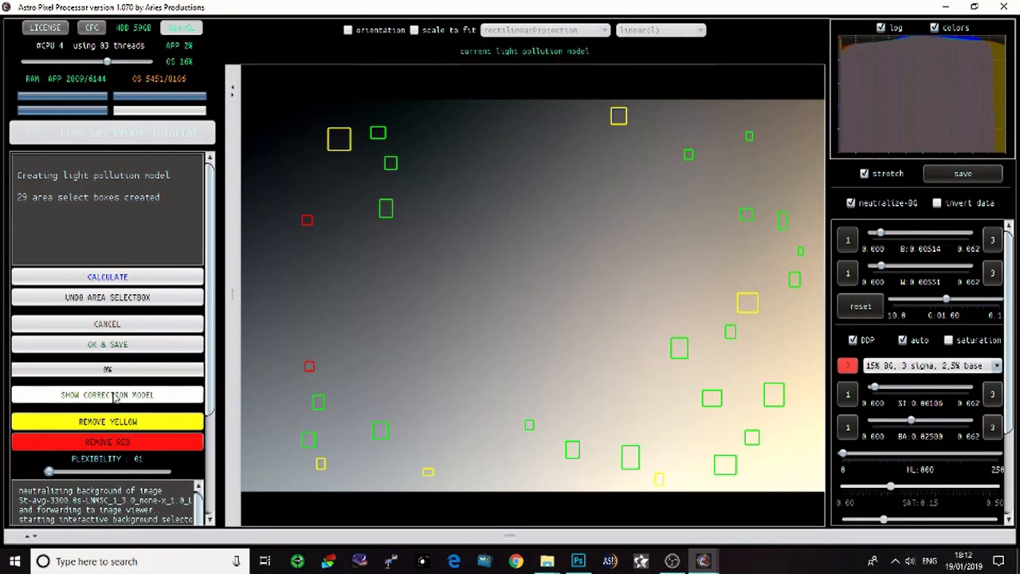
{"action": "left_click", "coordinate": [107, 276]}
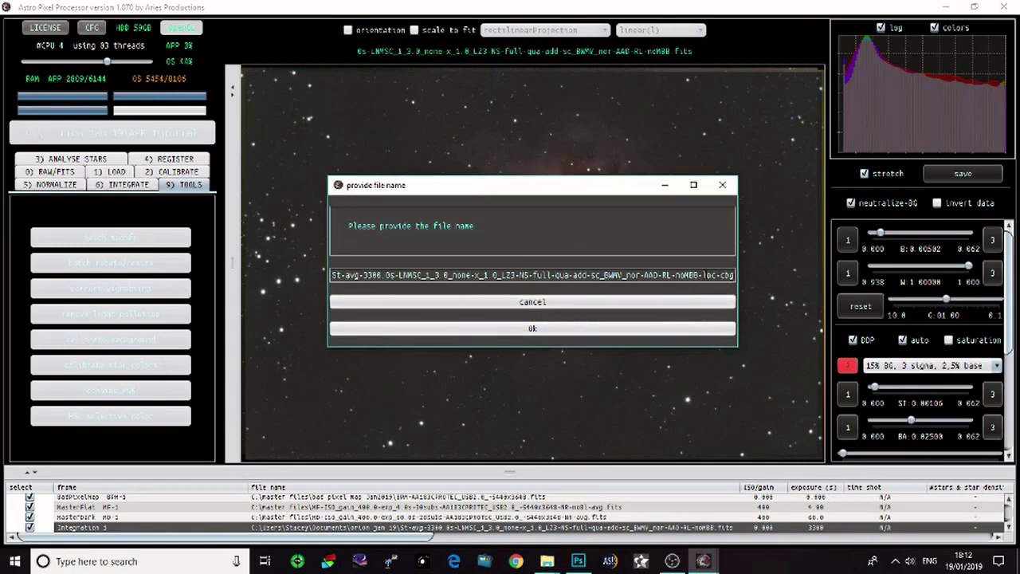
{"action": "mouse_move", "coordinate": [532, 329]}
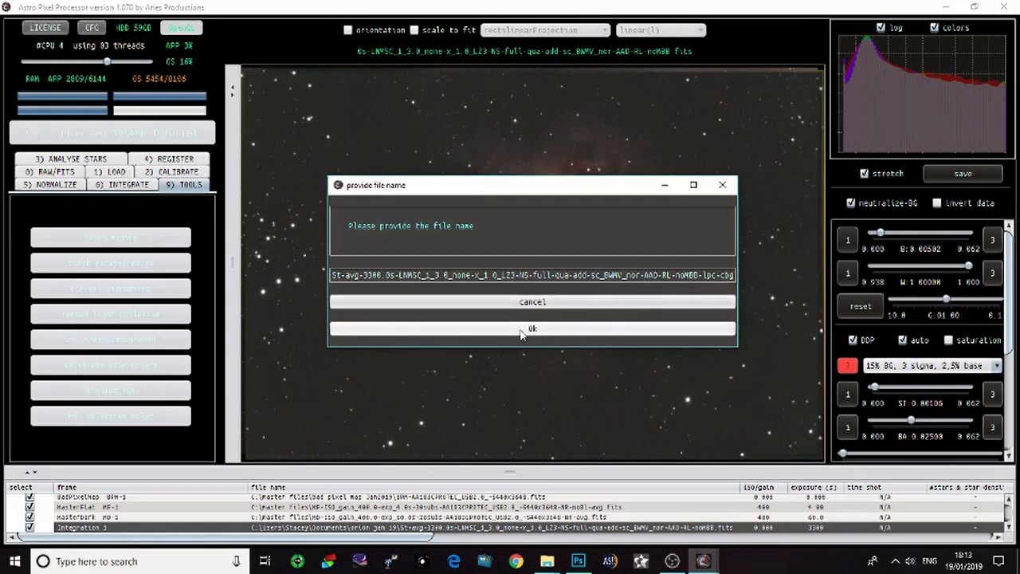
Save the light-pollution-corrected image as FITS under the proposed file name.
{"action": "left_click", "coordinate": [533, 329]}
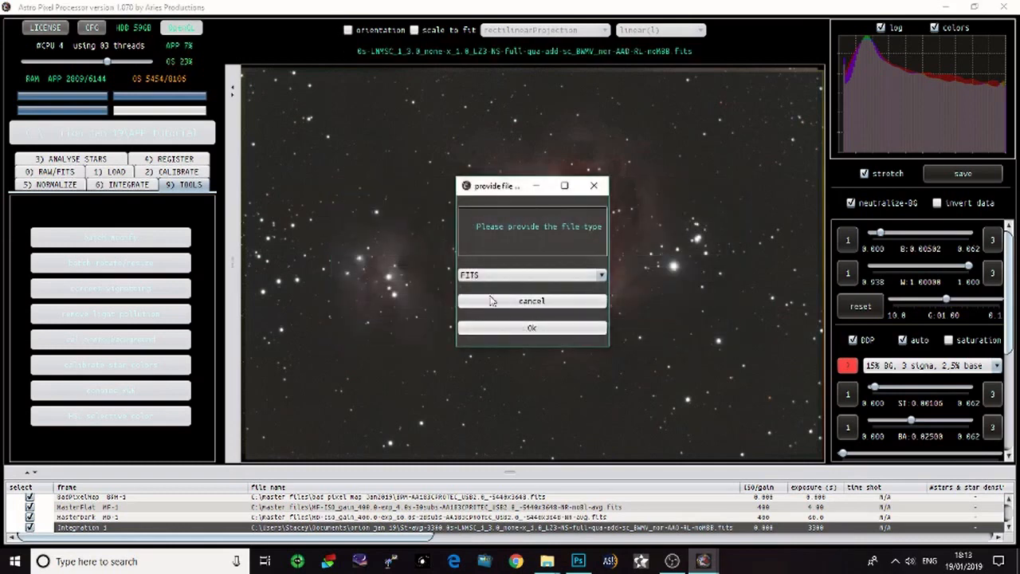
{"action": "left_click", "coordinate": [532, 327]}
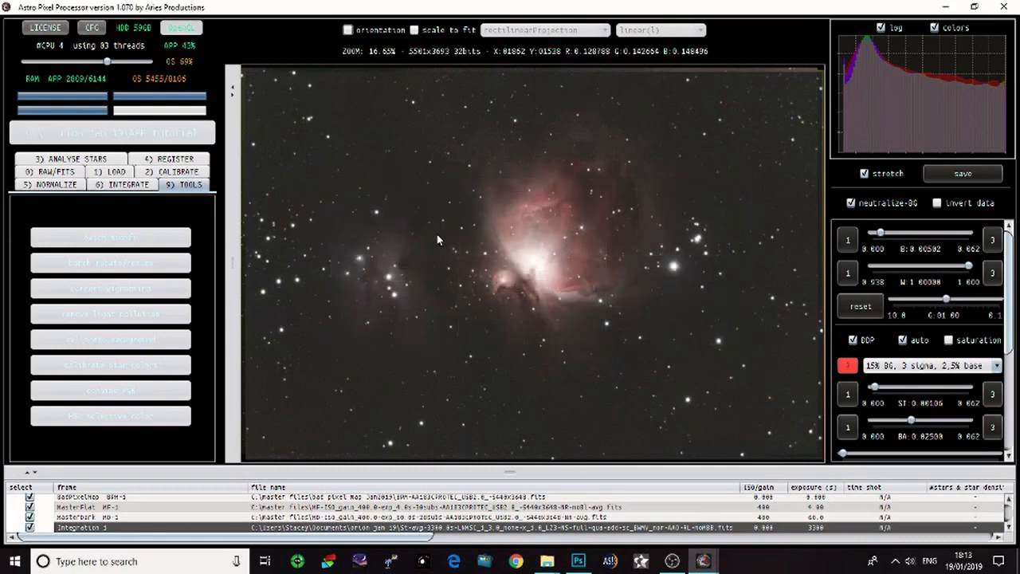
{"action": "left_click", "coordinate": [963, 173]}
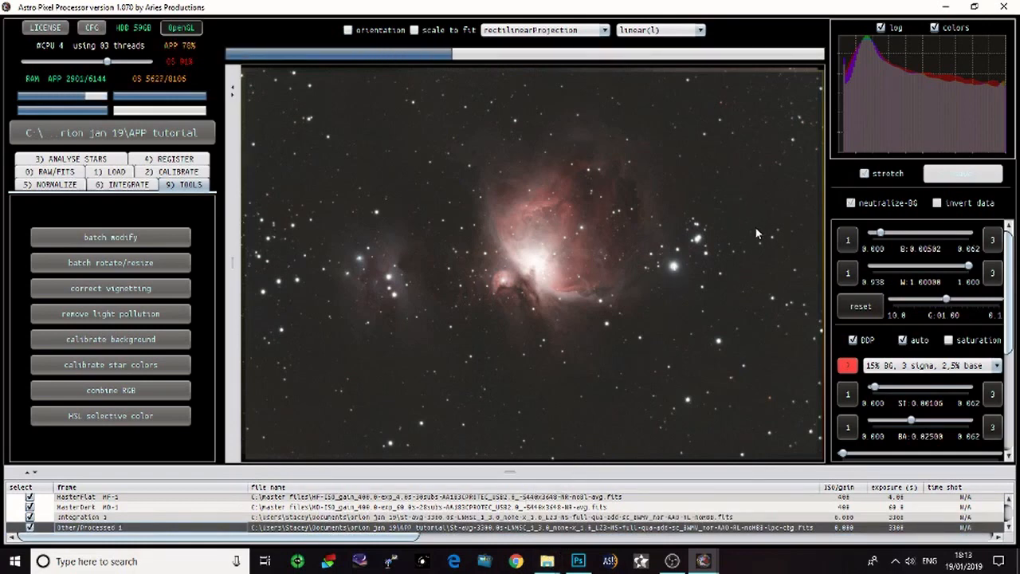
{"action": "mouse_move", "coordinate": [763, 238]}
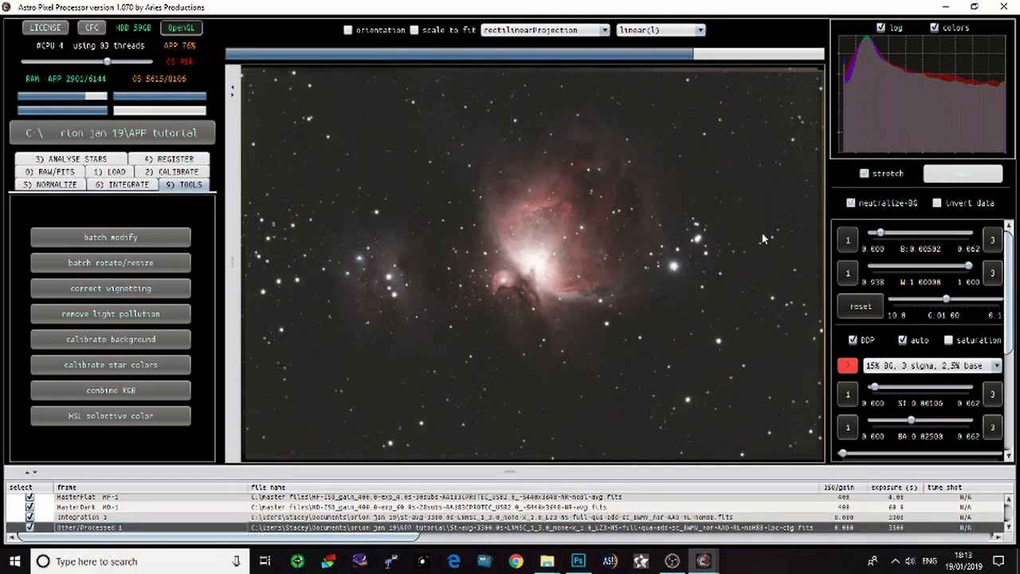
Load the saved Processed 1 FITS image into the viewer.
{"action": "left_click", "coordinate": [865, 173]}
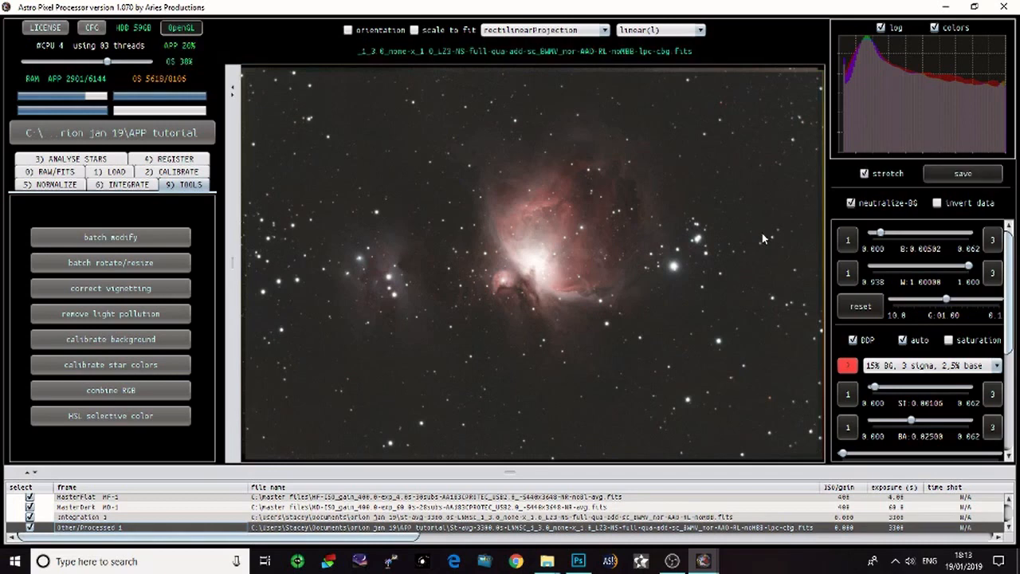
{"action": "mouse_move", "coordinate": [357, 368]}
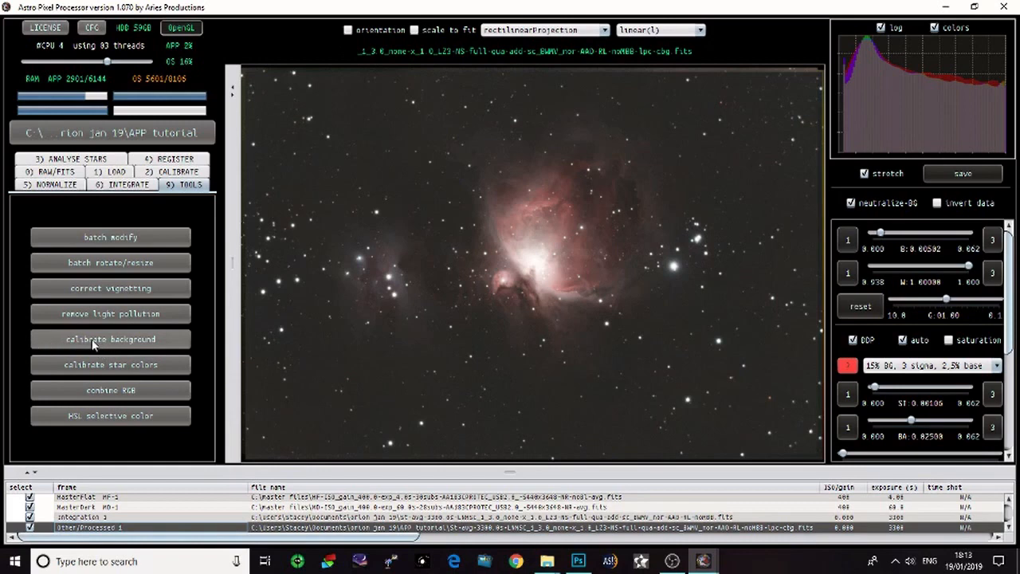
Start Calibrate Background on the corrected Orion image and confirm with Yes.
{"action": "left_click", "coordinate": [110, 339]}
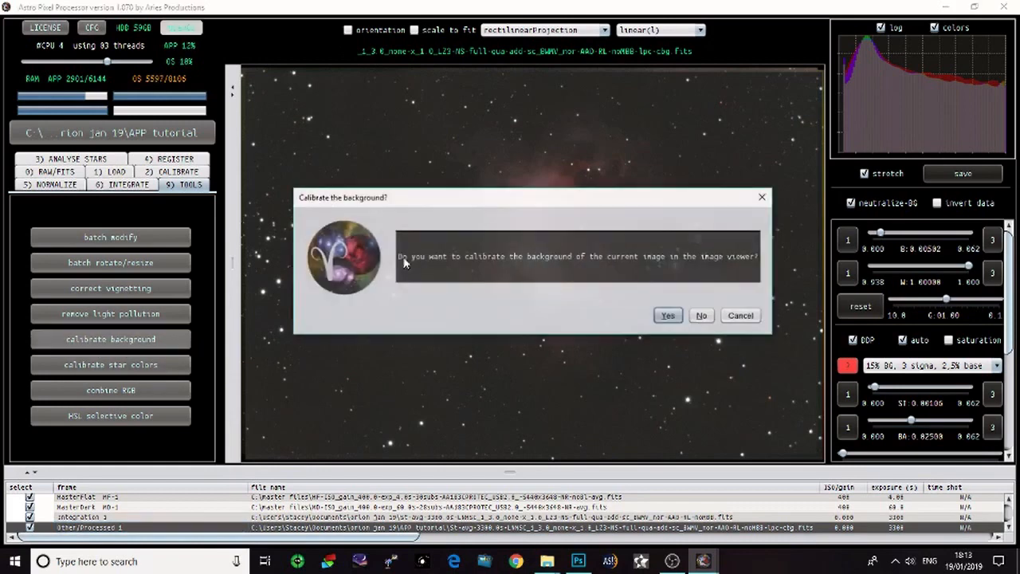
{"action": "left_click", "coordinate": [668, 315]}
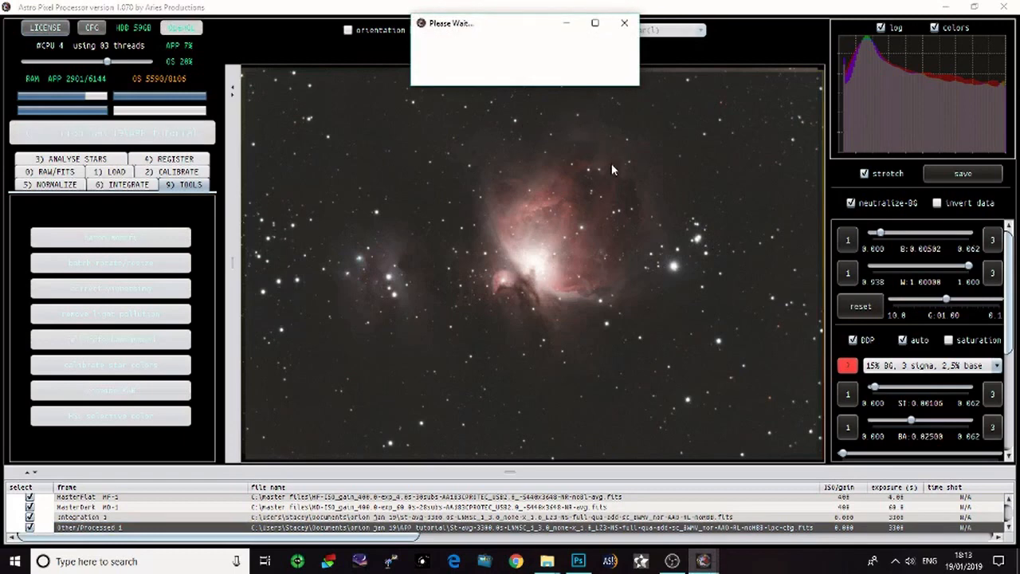
{"action": "mouse_move", "coordinate": [781, 248]}
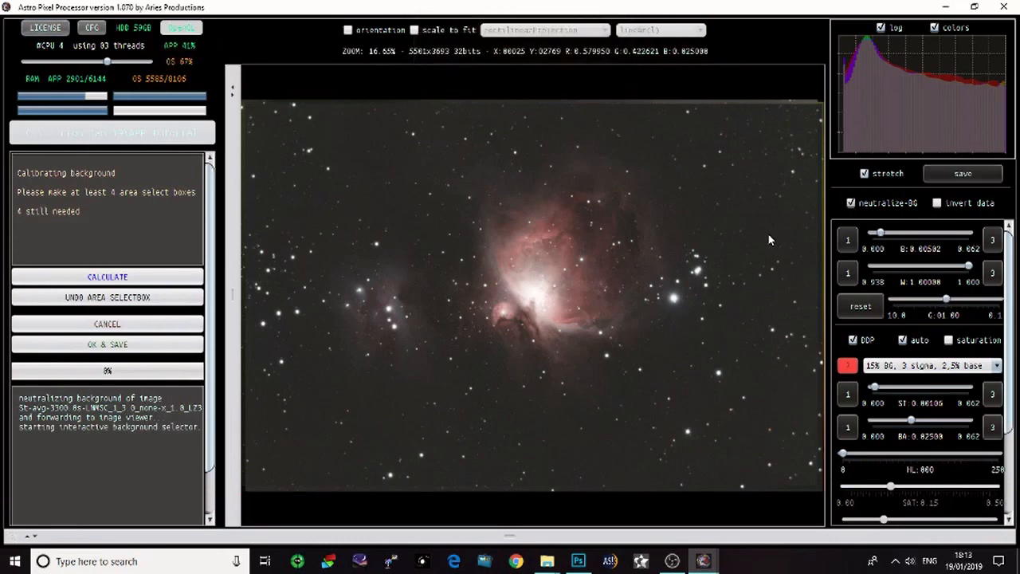
{"action": "mouse_move", "coordinate": [346, 136]}
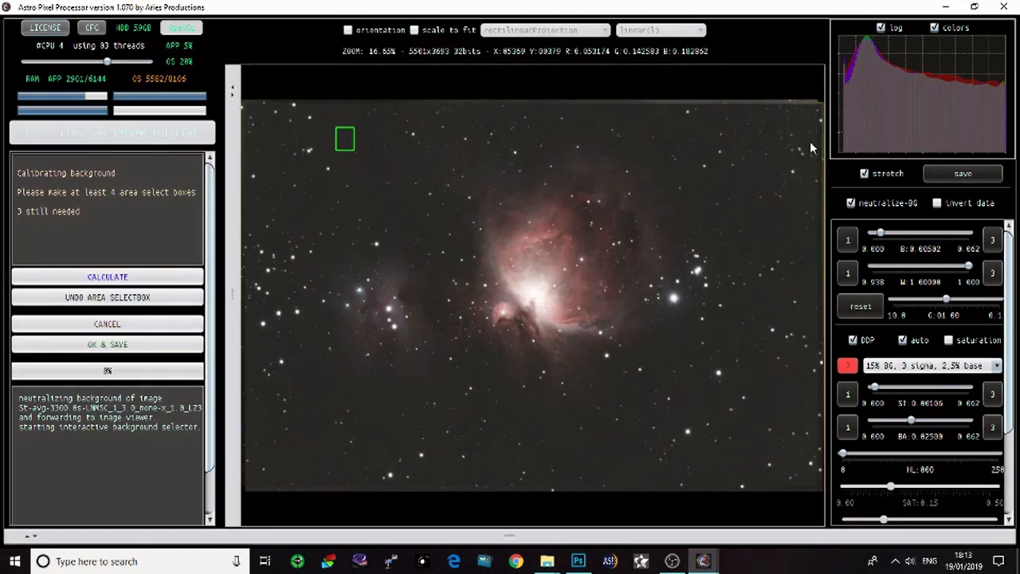
Mark empty-sky background samples around the nebula and calculate the calibrated background.
{"action": "left_click", "coordinate": [763, 229]}
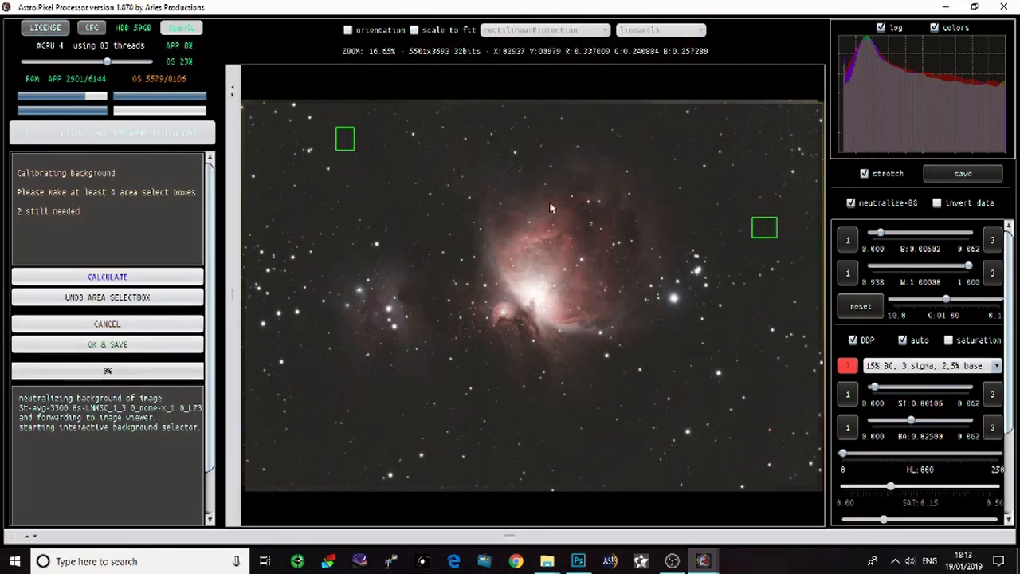
{"action": "left_click", "coordinate": [316, 396]}
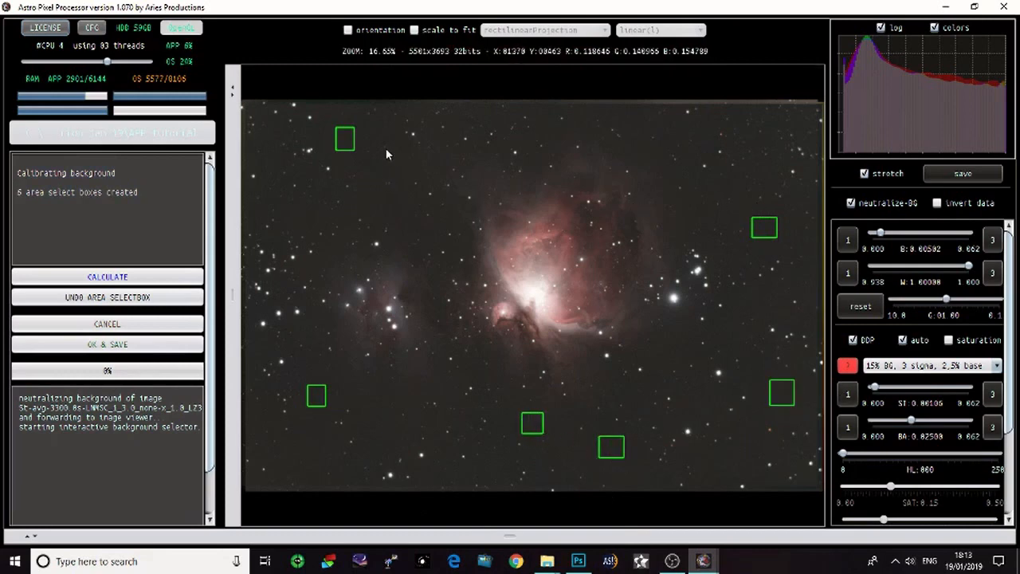
{"action": "left_click", "coordinate": [397, 157]}
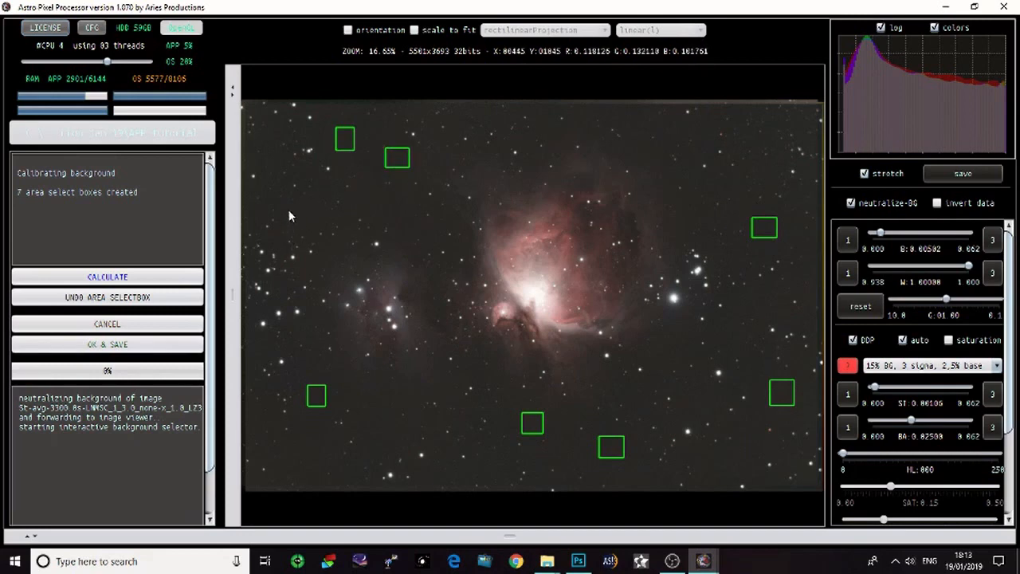
{"action": "left_click", "coordinate": [300, 444]}
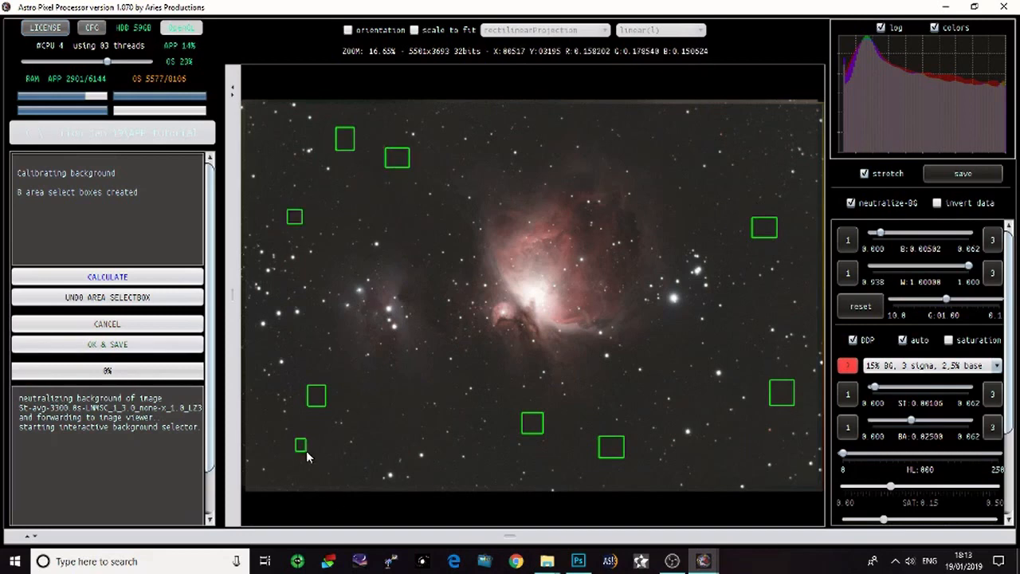
{"action": "left_click", "coordinate": [299, 444]}
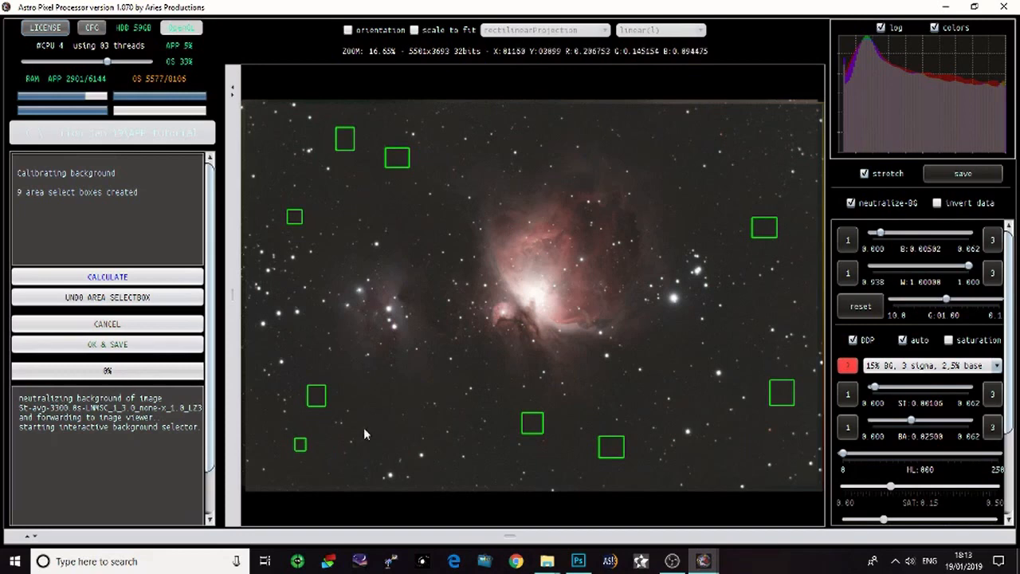
{"action": "mouse_move", "coordinate": [401, 161]}
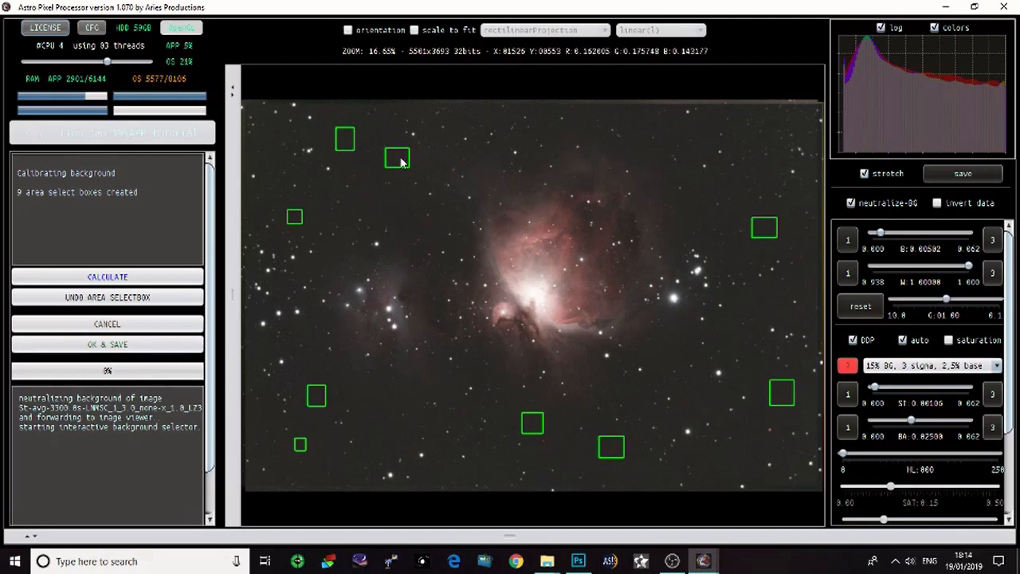
{"action": "left_click", "coordinate": [106, 277]}
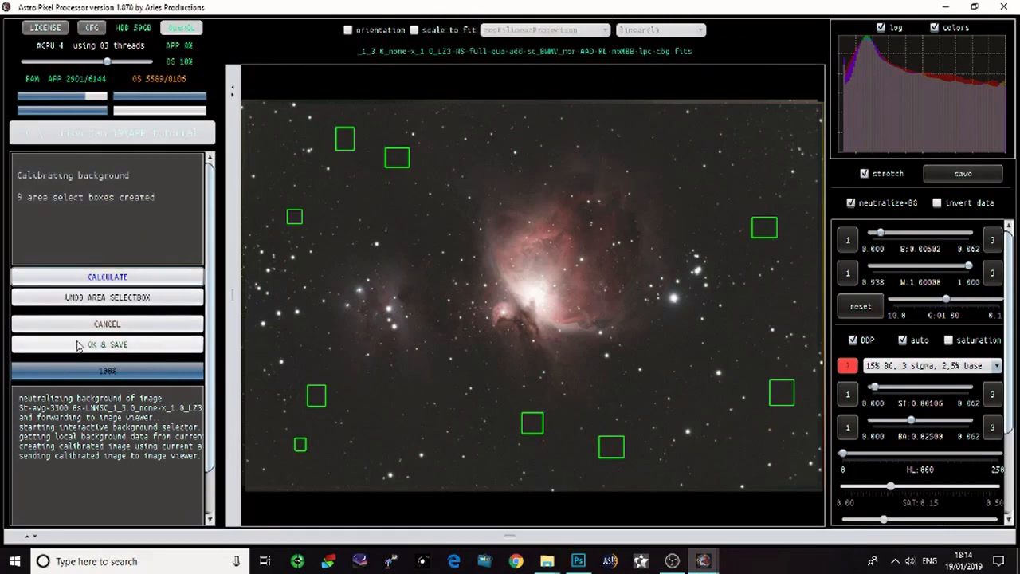
Save the background-calibrated image as FITS under the proposed file name.
{"action": "left_click", "coordinate": [107, 343]}
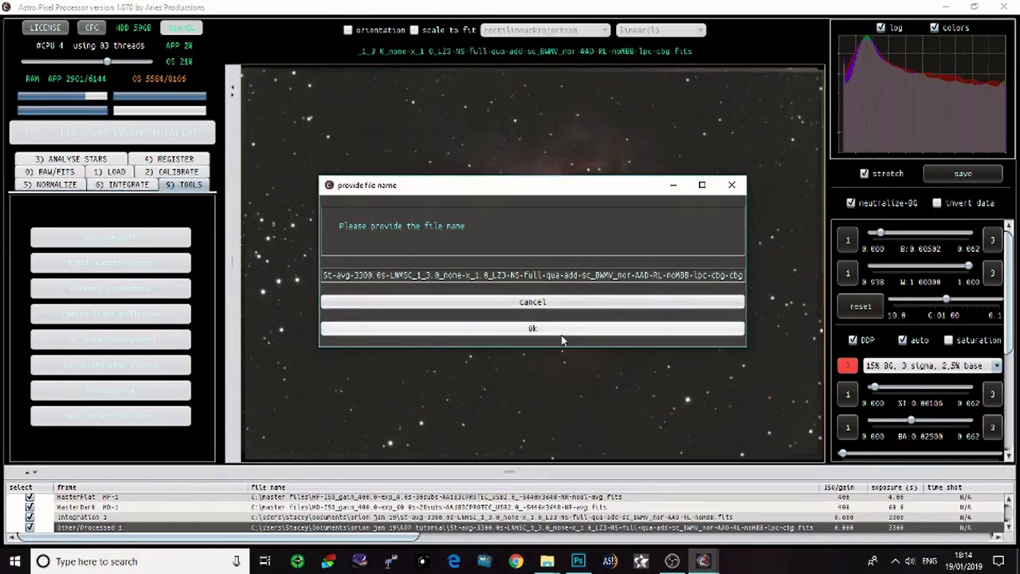
{"action": "left_click", "coordinate": [532, 328]}
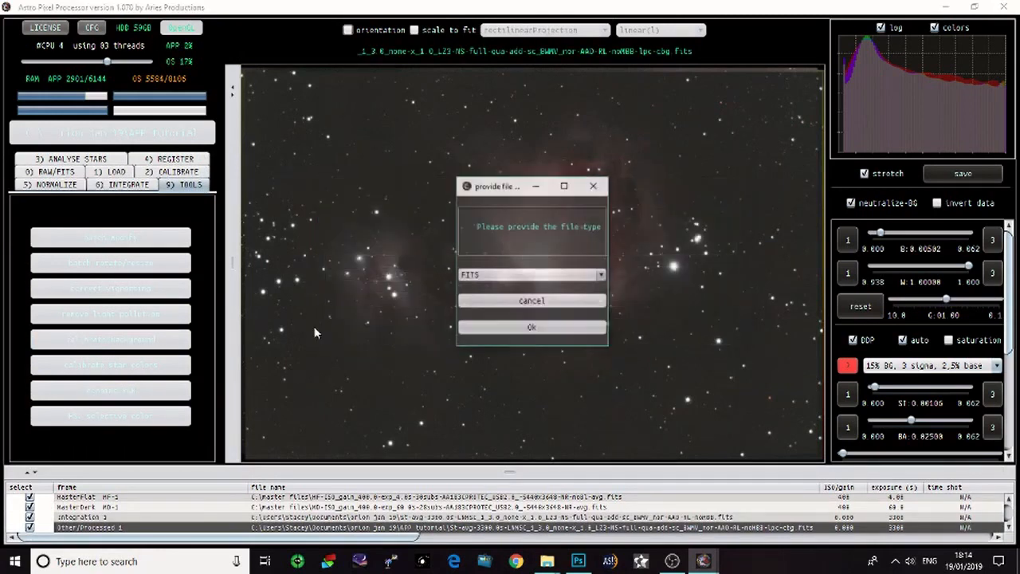
{"action": "left_click", "coordinate": [531, 327]}
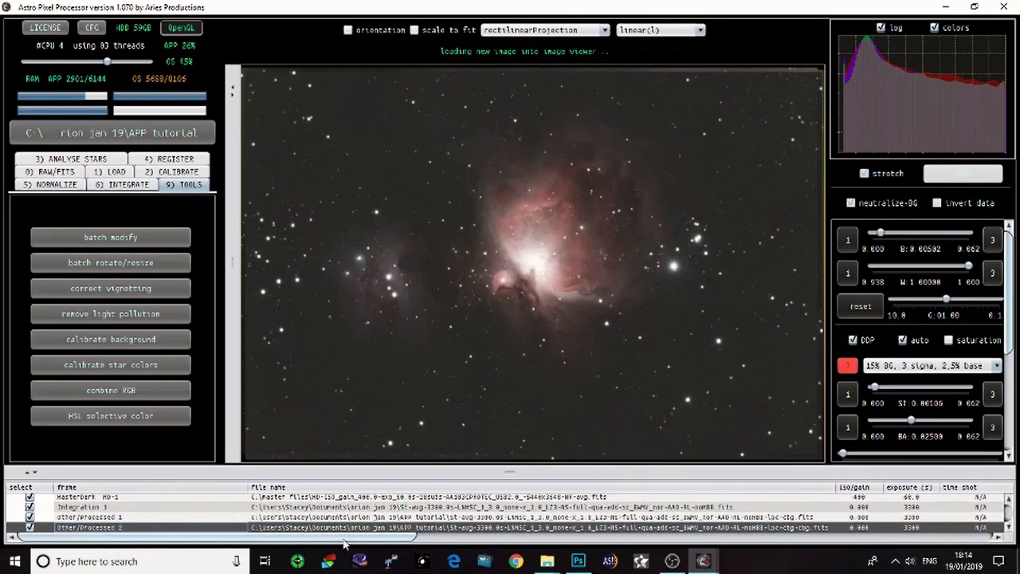
{"action": "mouse_move", "coordinate": [167, 514]}
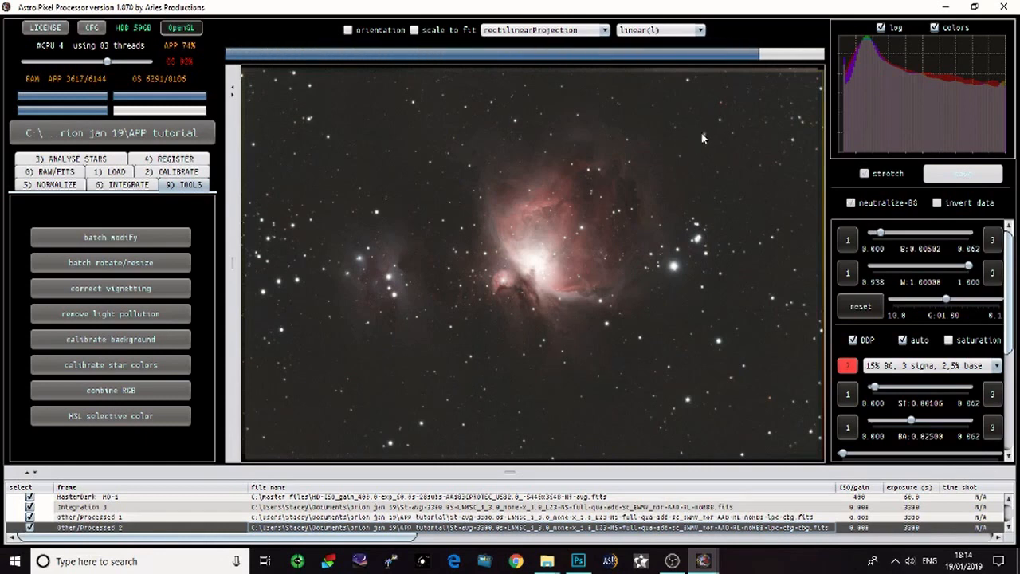
Let the background-calibrated Processed 2 Orion image finish loading in the viewer.
{"action": "left_click", "coordinate": [864, 173]}
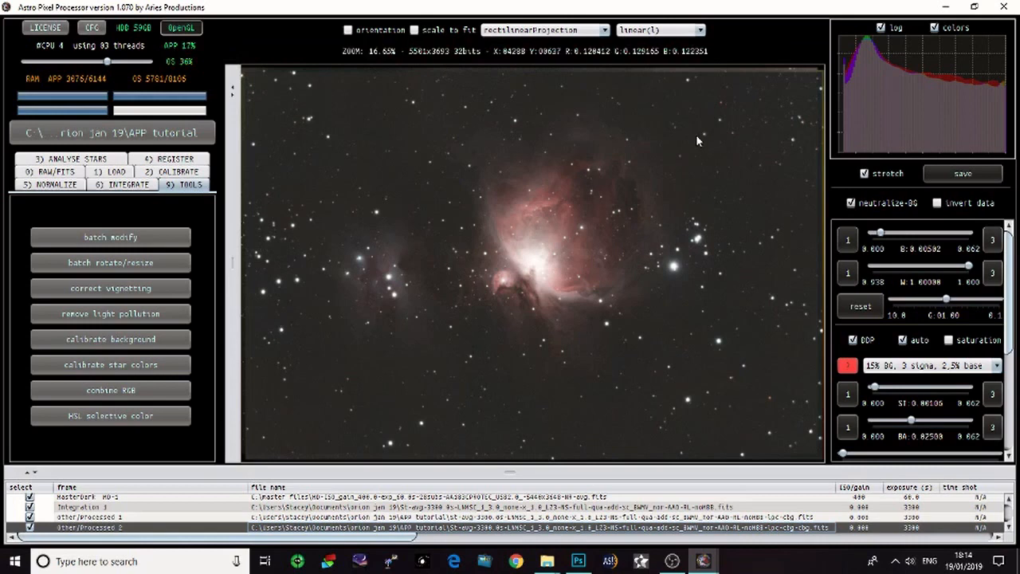
{"action": "mouse_move", "coordinate": [700, 152]}
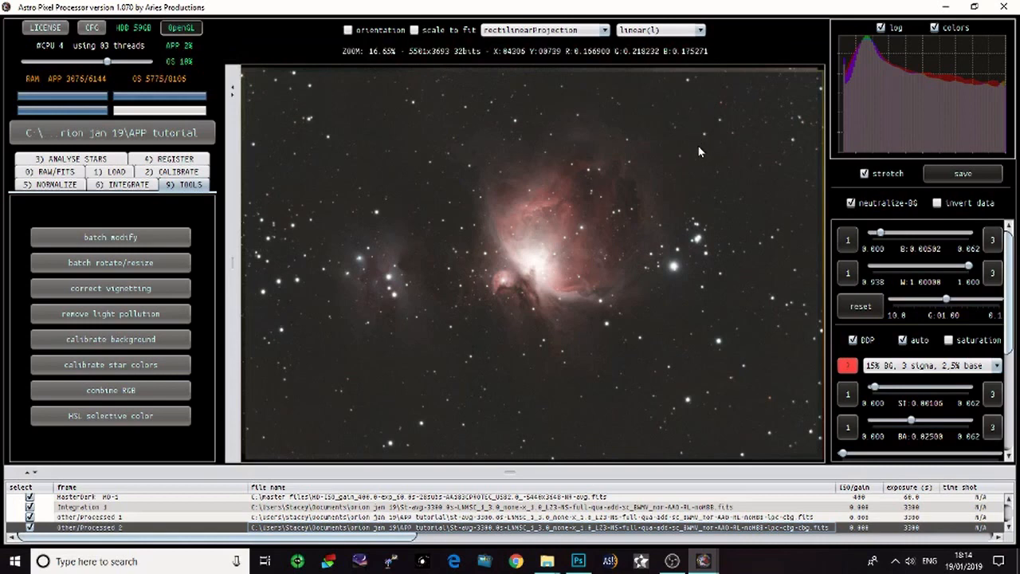
{"action": "mouse_move", "coordinate": [256, 398]}
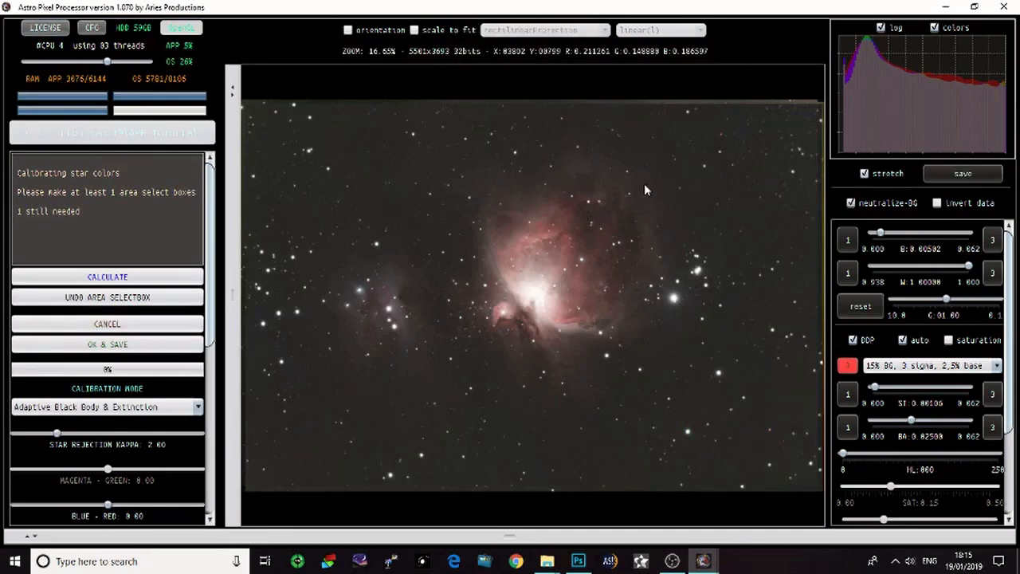
{"action": "mouse_move", "coordinate": [637, 319]}
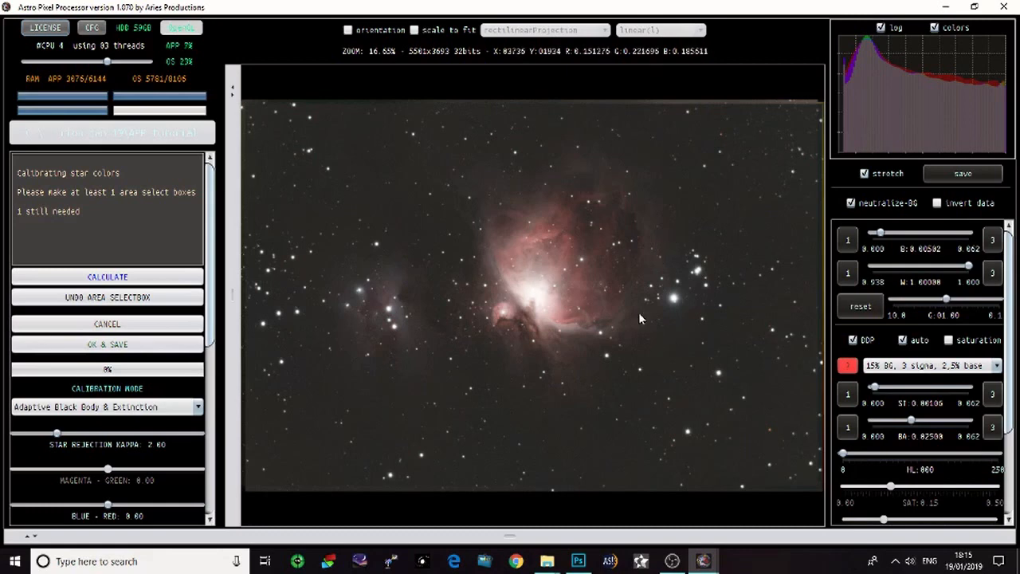
{"action": "mouse_move", "coordinate": [323, 363]}
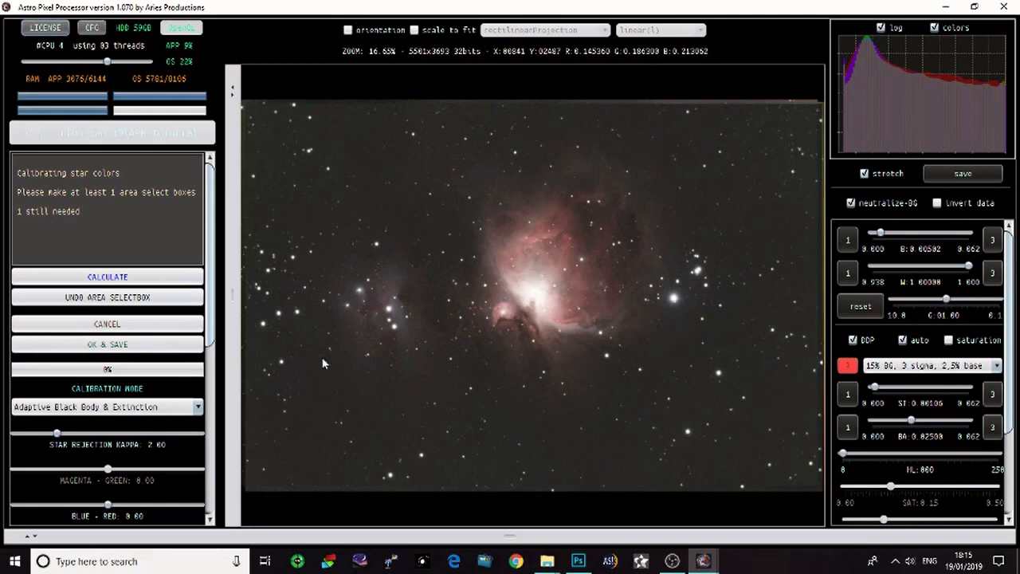
Box three star fields (right of nebula, left edge, lower right) and calculate star colours.
{"action": "left_click_drag", "start_coordinate": [655, 240], "coordinate": [704, 348]}
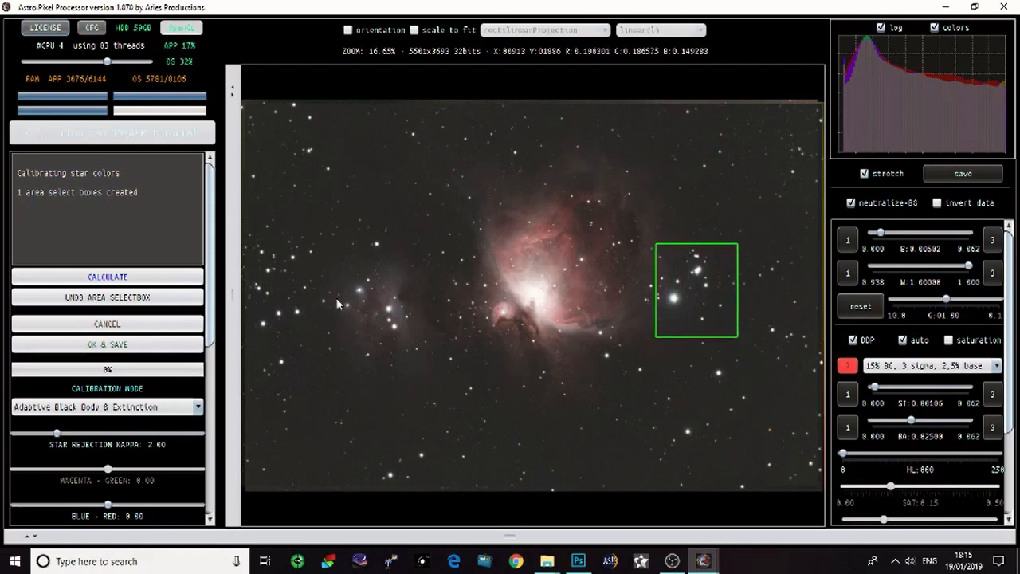
{"action": "left_click_drag", "start_coordinate": [250, 235], "coordinate": [319, 368]}
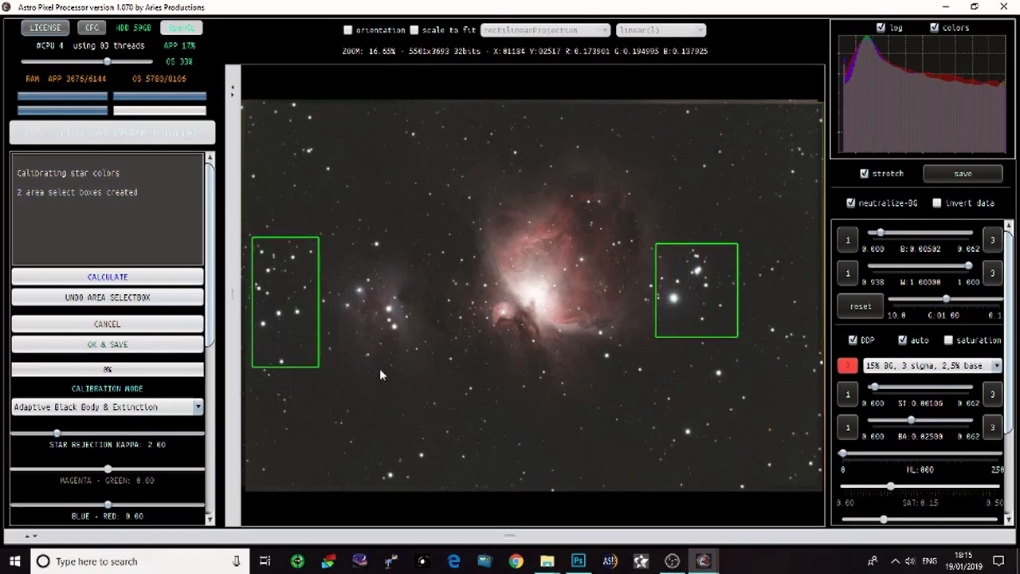
{"action": "mouse_move", "coordinate": [683, 404]}
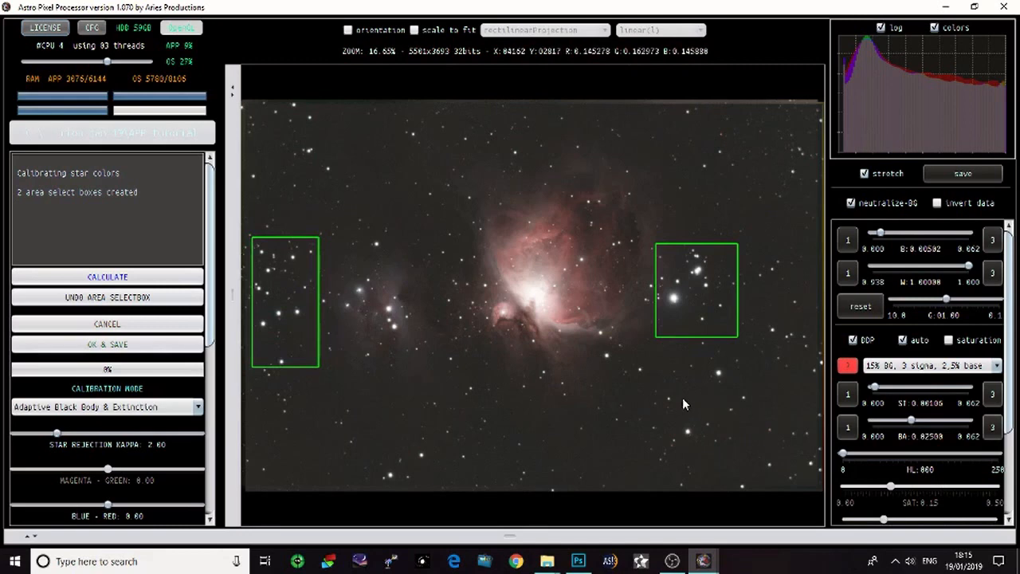
{"action": "left_click_drag", "start_coordinate": [682, 396], "coordinate": [761, 455]}
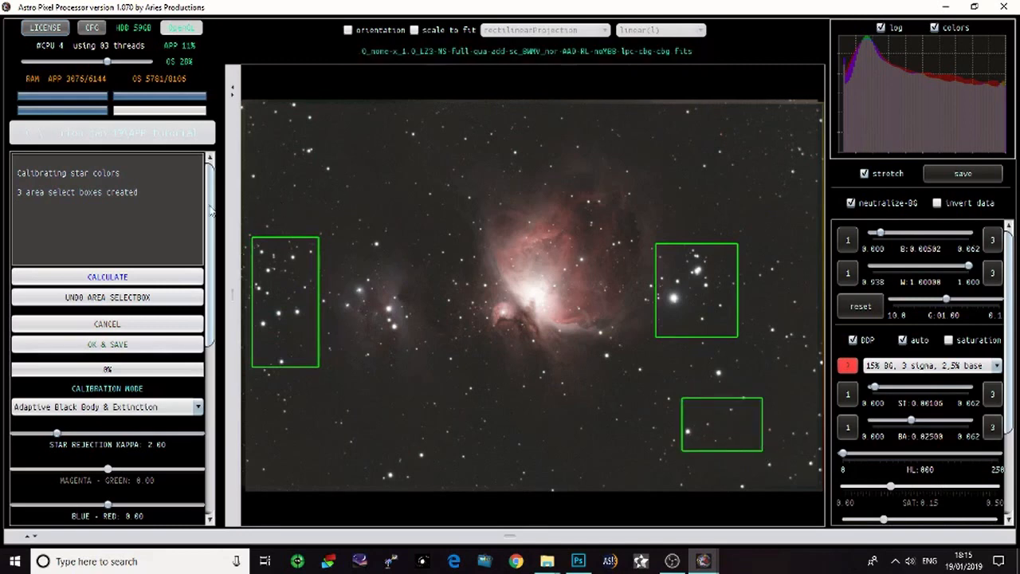
{"action": "left_click", "coordinate": [107, 276]}
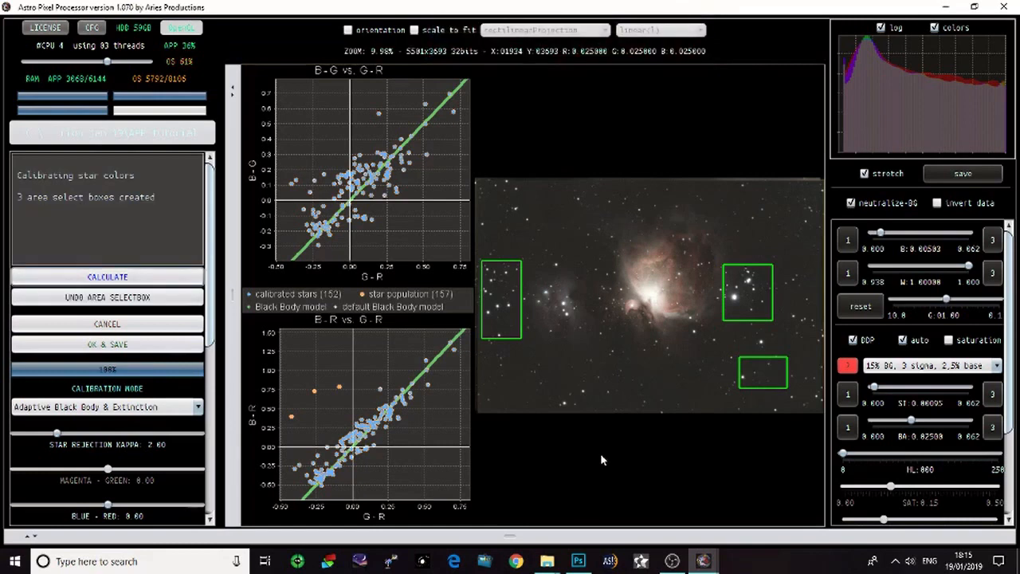
{"action": "mouse_move", "coordinate": [554, 315]}
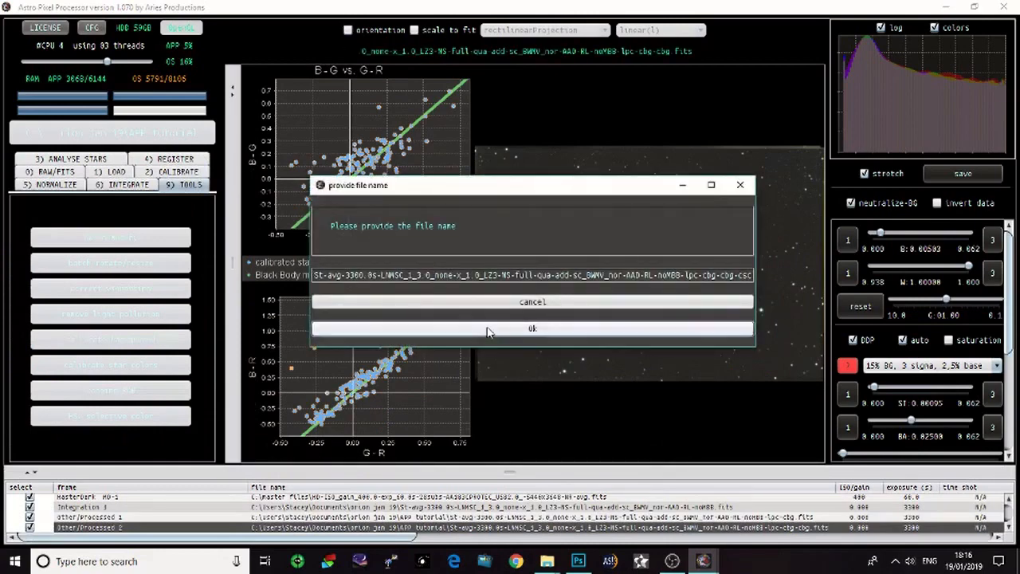
Save the star-colour-calibrated image with the proposed name as Processed 3.
{"action": "left_click", "coordinate": [532, 328]}
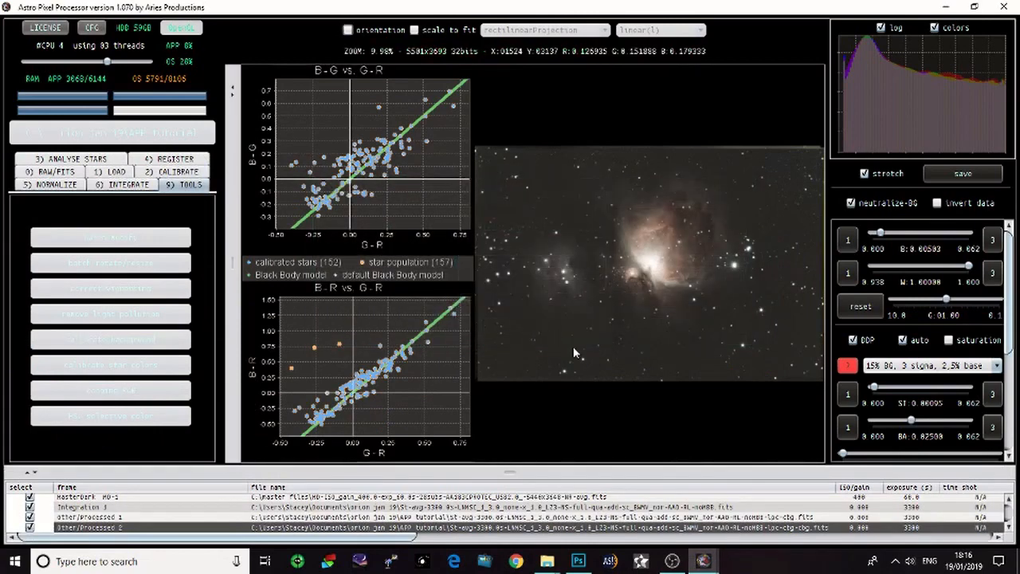
{"action": "left_click", "coordinate": [963, 173]}
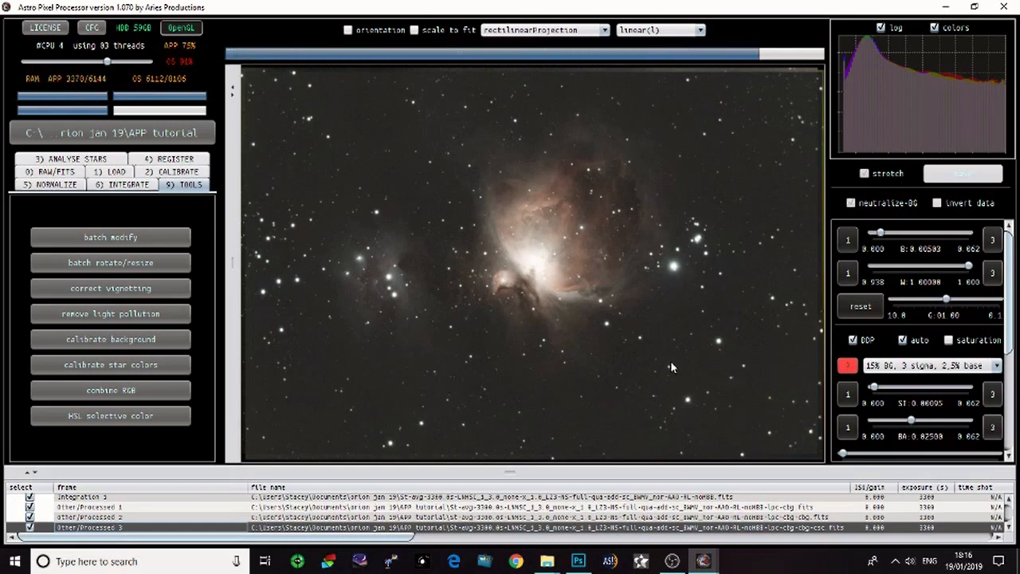
Start HSL selective color on the calibrated Orion image, confirming with Yes.
{"action": "left_click", "coordinate": [864, 173]}
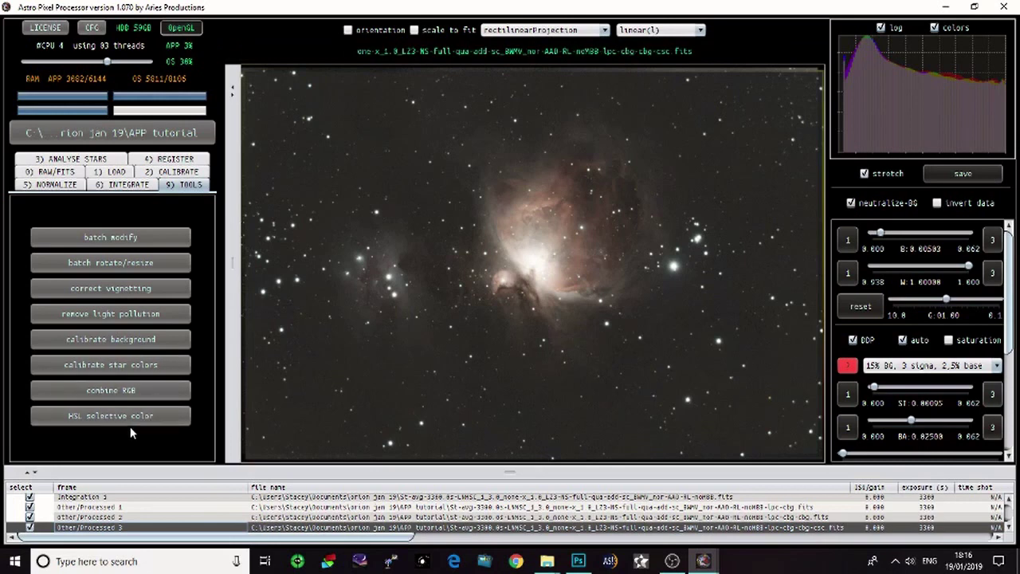
{"action": "left_click", "coordinate": [110, 415]}
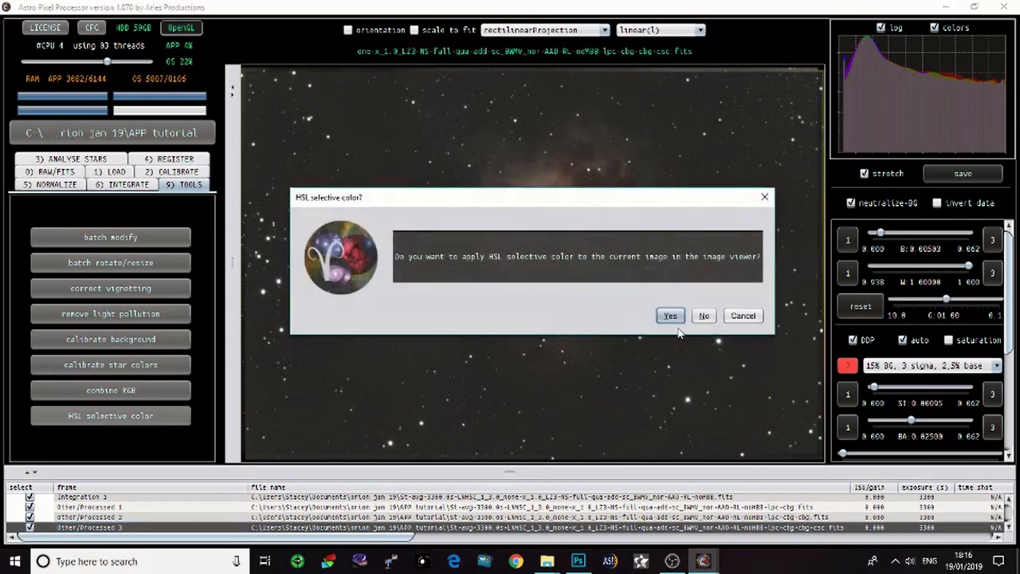
{"action": "left_click", "coordinate": [669, 315]}
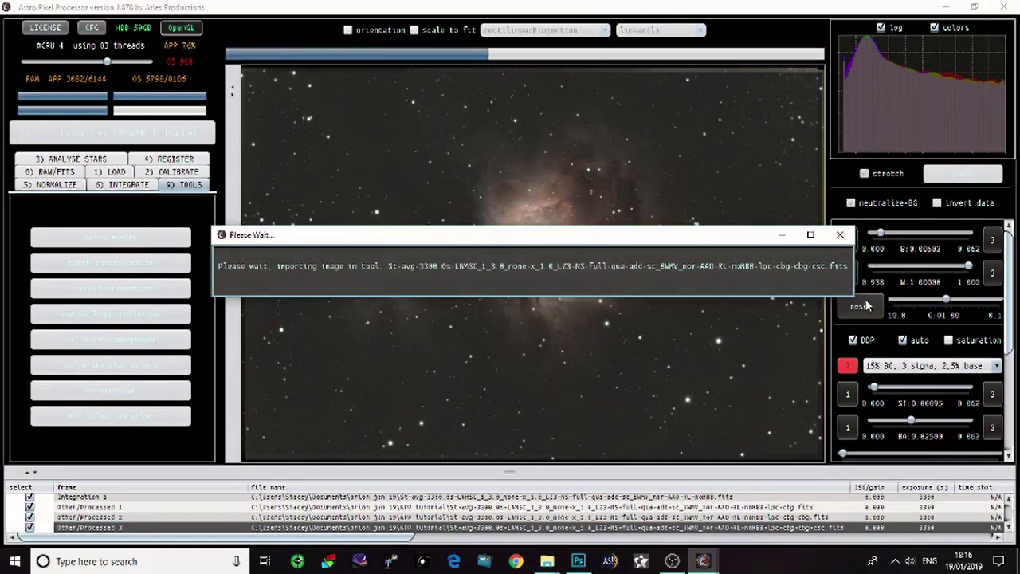
{"action": "mouse_move", "coordinate": [532, 381]}
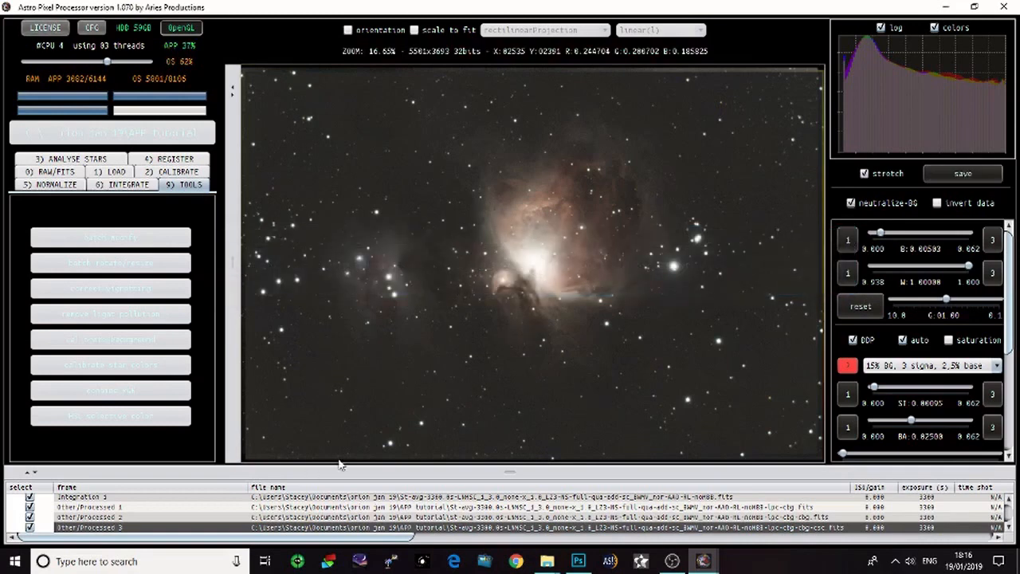
Select GREEN as the colour to adjust in HSL selective color.
{"action": "left_click", "coordinate": [109, 365]}
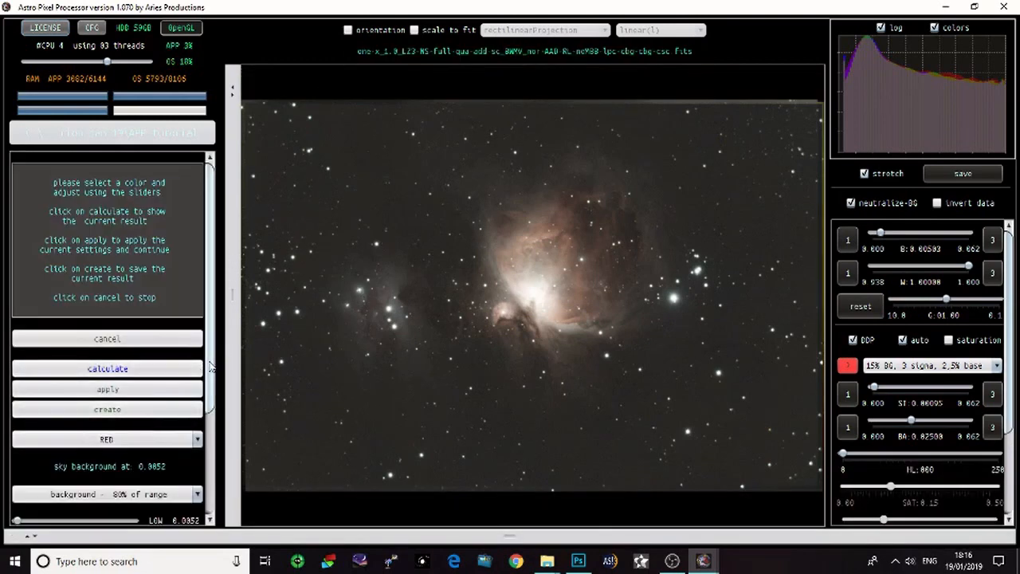
{"action": "scroll", "scroll_direction": "down", "scroll_amount": 3}
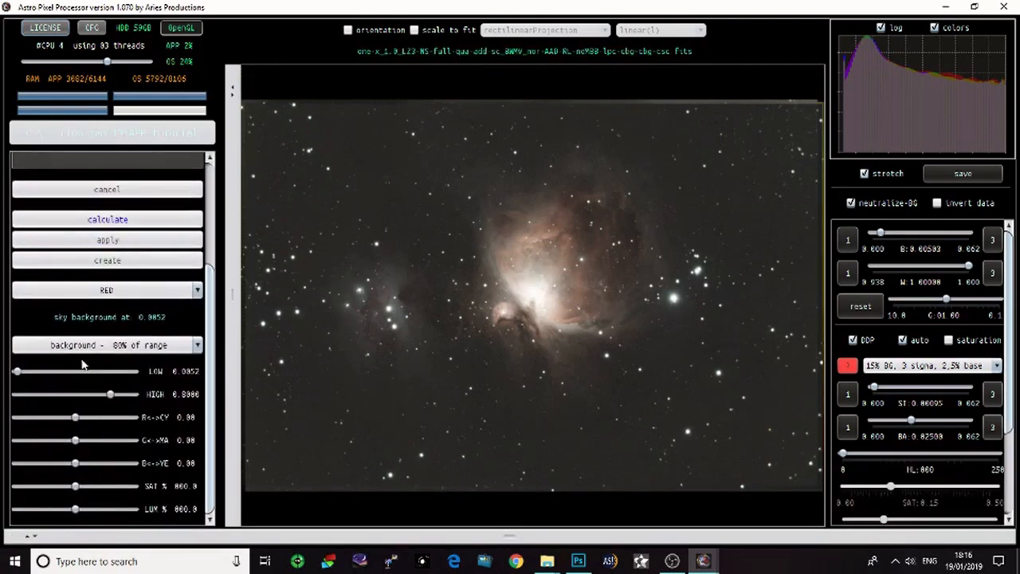
{"action": "left_click", "coordinate": [107, 344]}
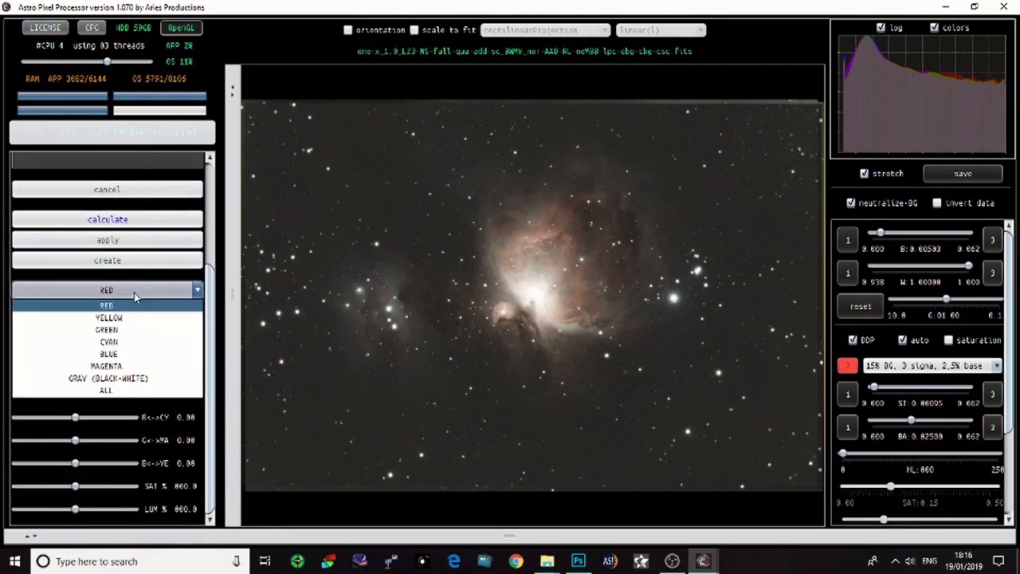
{"action": "left_click", "coordinate": [106, 329]}
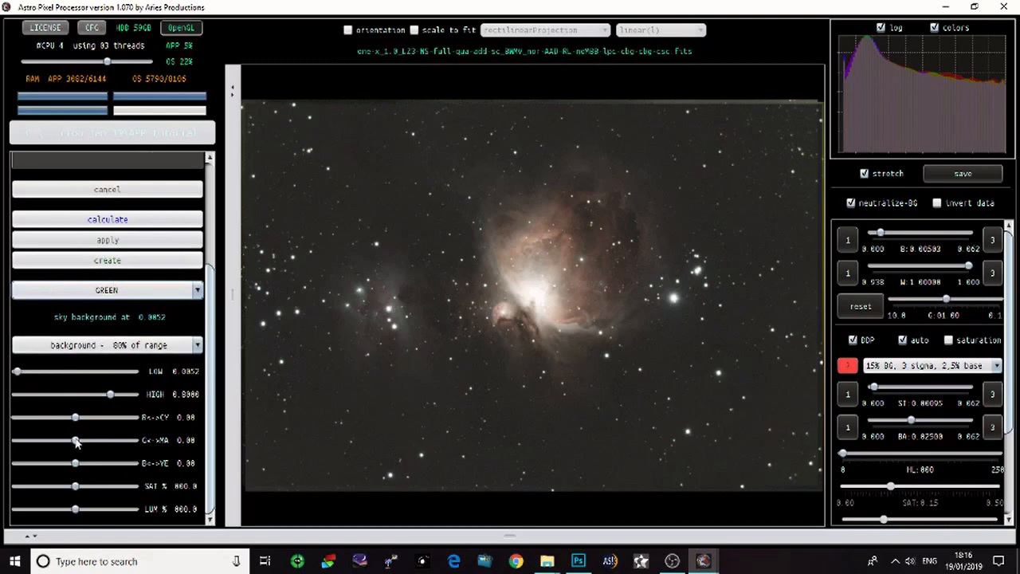
Set greens to G<->MA 1.00 and saturation −50, then recalculate the preview.
{"action": "left_click_drag", "start_coordinate": [74, 439], "coordinate": [115, 439]}
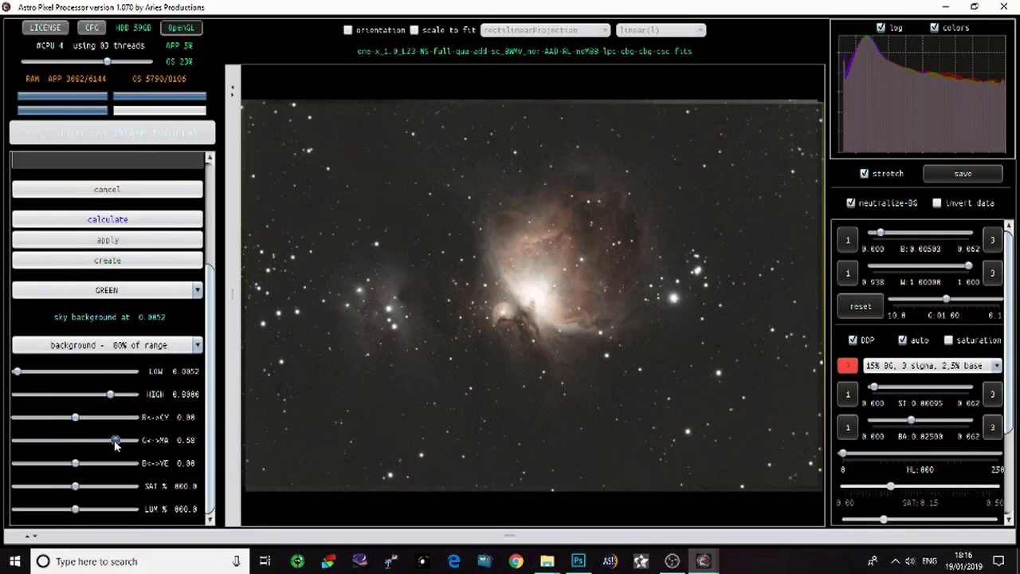
{"action": "left_click_drag", "start_coordinate": [116, 439], "coordinate": [134, 440]}
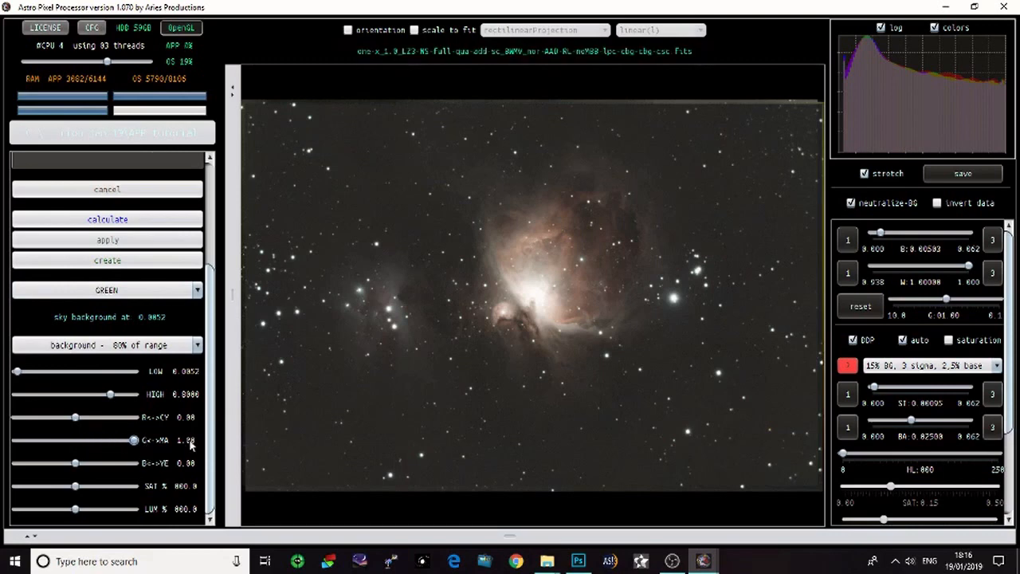
{"action": "mouse_move", "coordinate": [72, 488]}
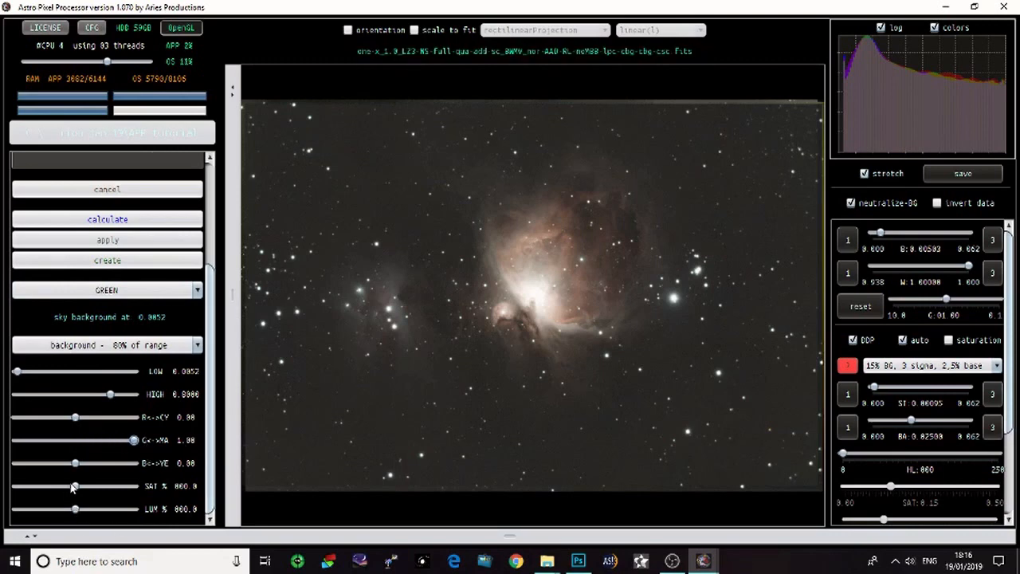
{"action": "left_click_drag", "start_coordinate": [73, 486], "coordinate": [52, 486]}
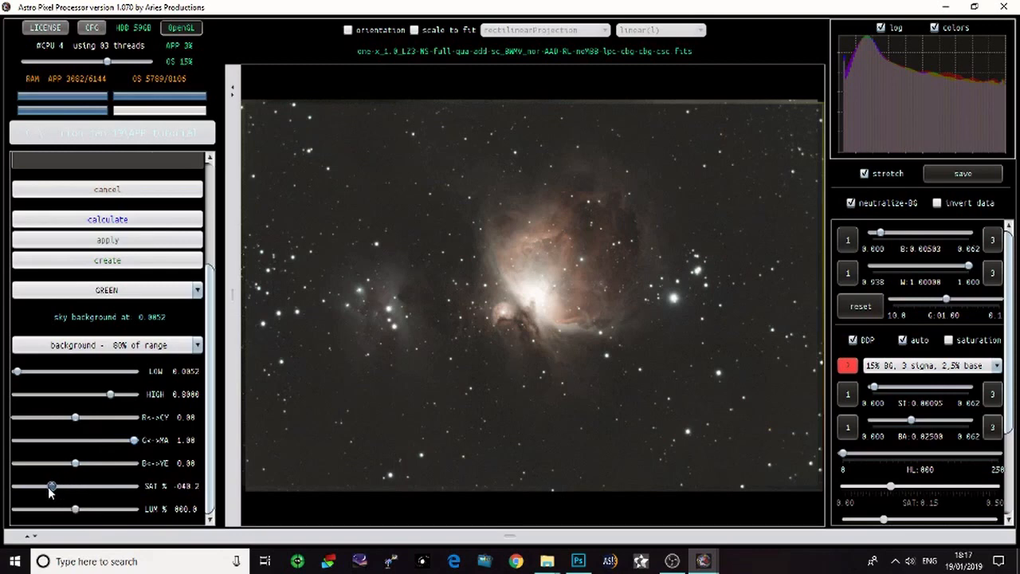
{"action": "left_click_drag", "start_coordinate": [51, 486], "coordinate": [45, 486]}
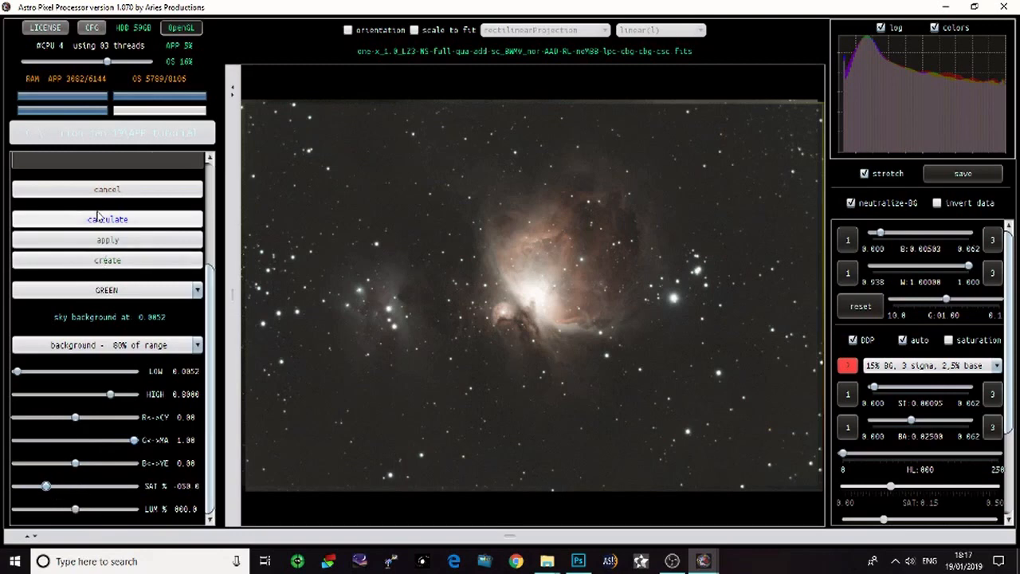
{"action": "left_click", "coordinate": [106, 219]}
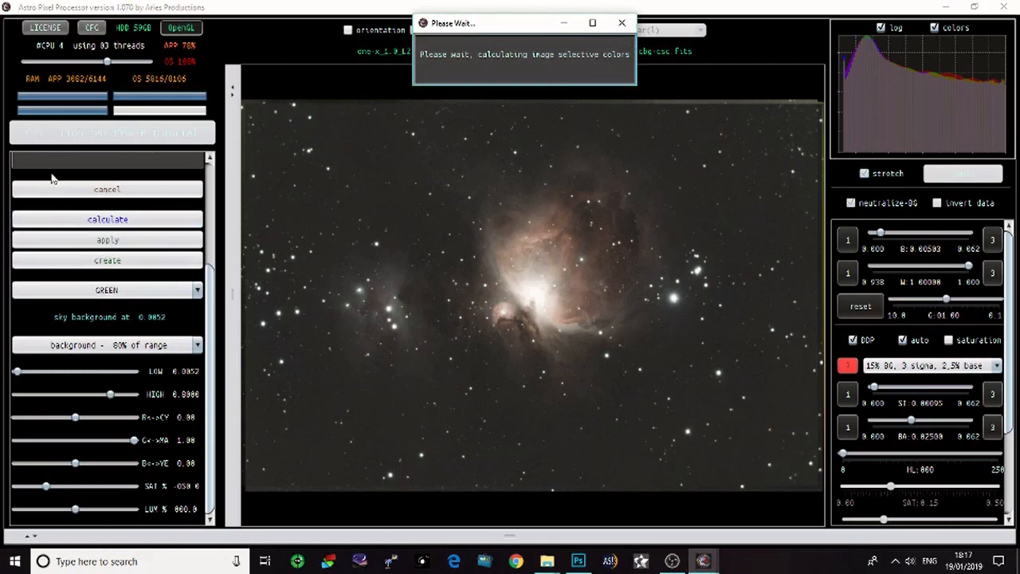
{"action": "mouse_move", "coordinate": [606, 388]}
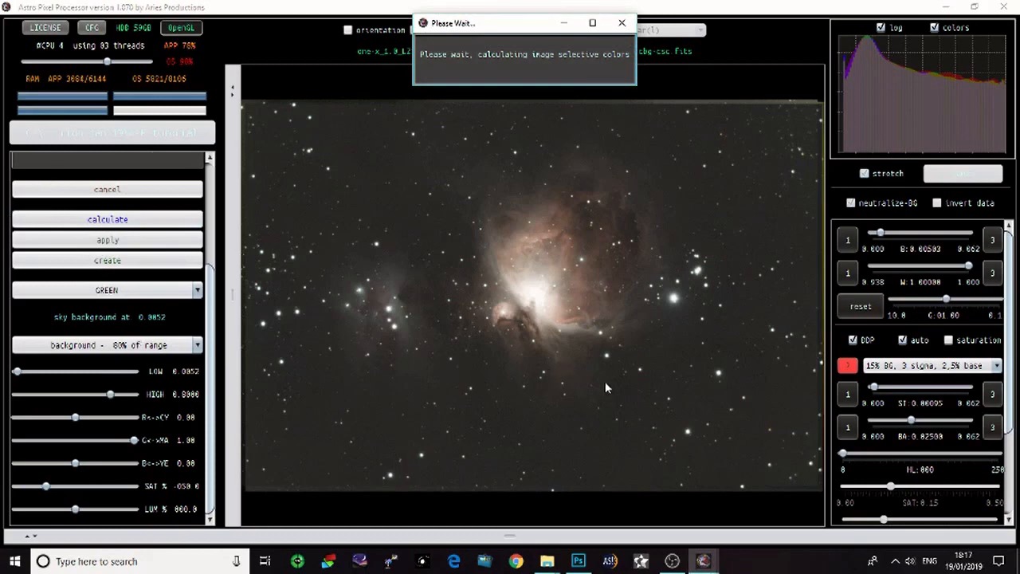
{"action": "mouse_move", "coordinate": [777, 376]}
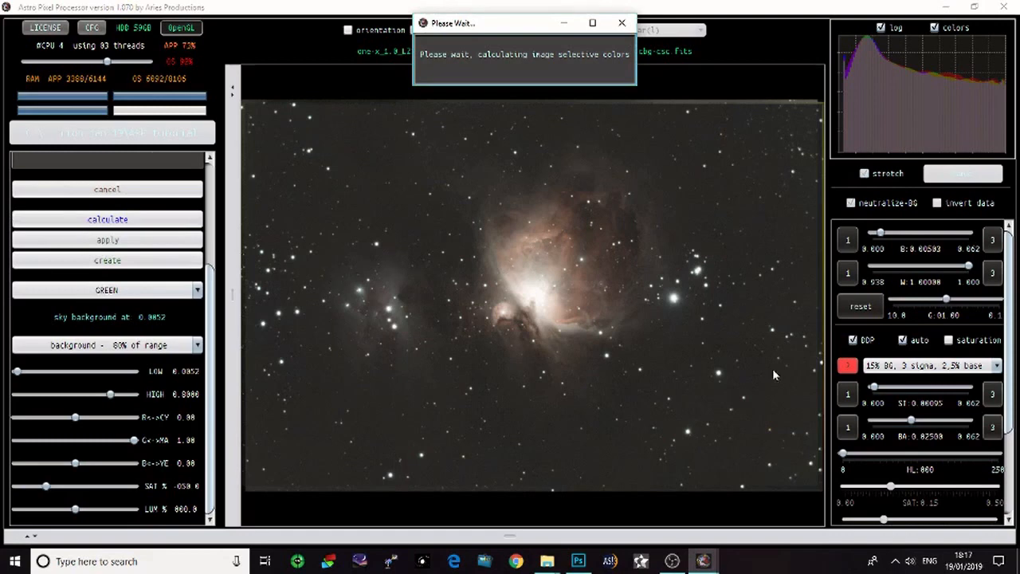
{"action": "mouse_move", "coordinate": [630, 209]}
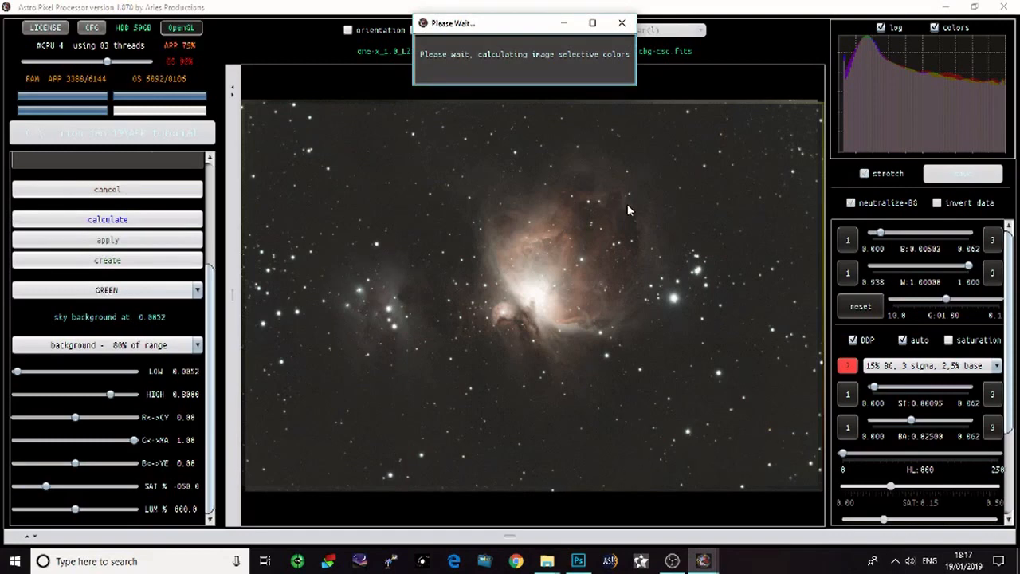
{"action": "mouse_move", "coordinate": [897, 256]}
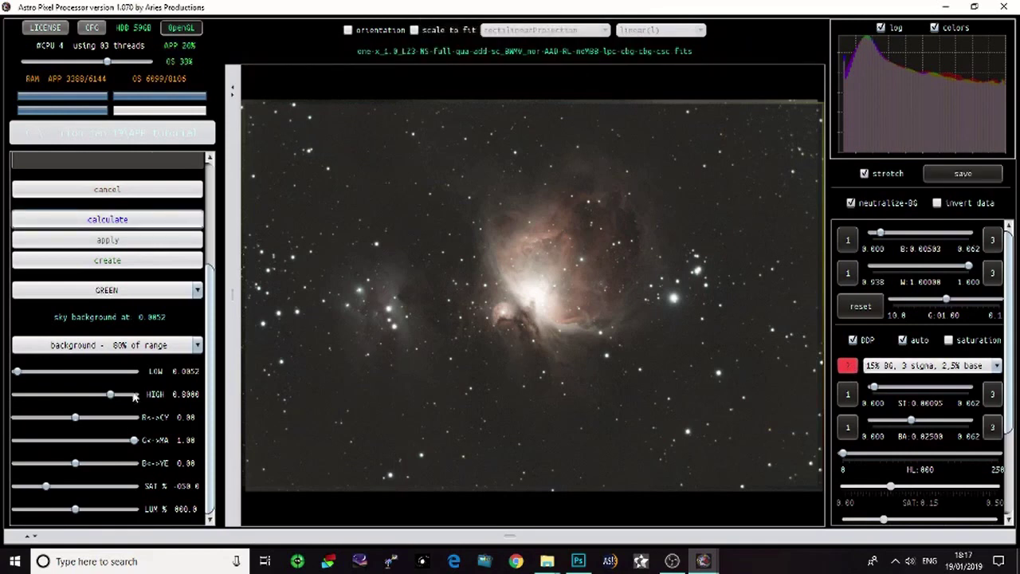
Boost red saturation in the background–70% range with HIGH 0.4922, then recalculate.
{"action": "left_click", "coordinate": [107, 239]}
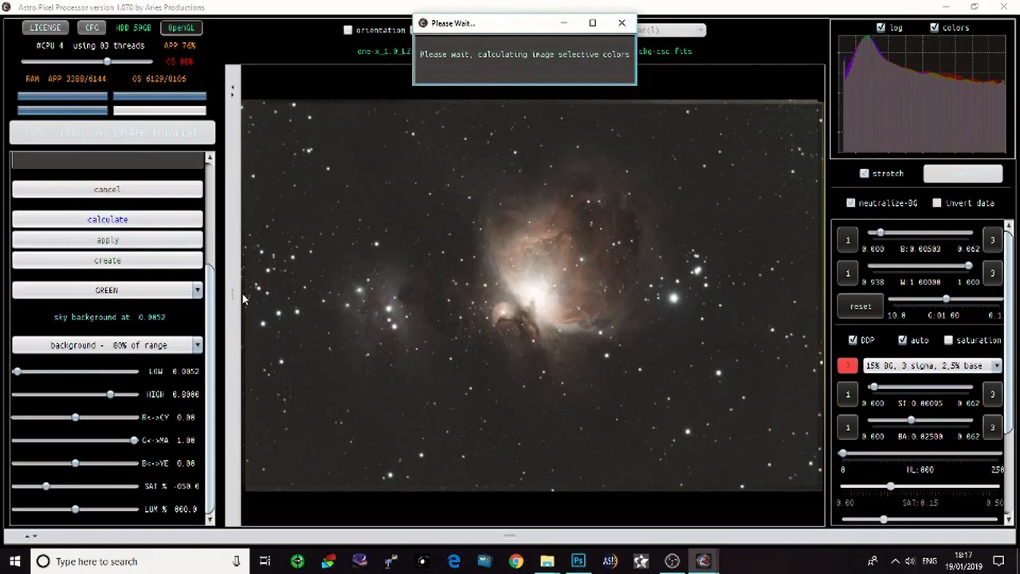
{"action": "mouse_move", "coordinate": [253, 305]}
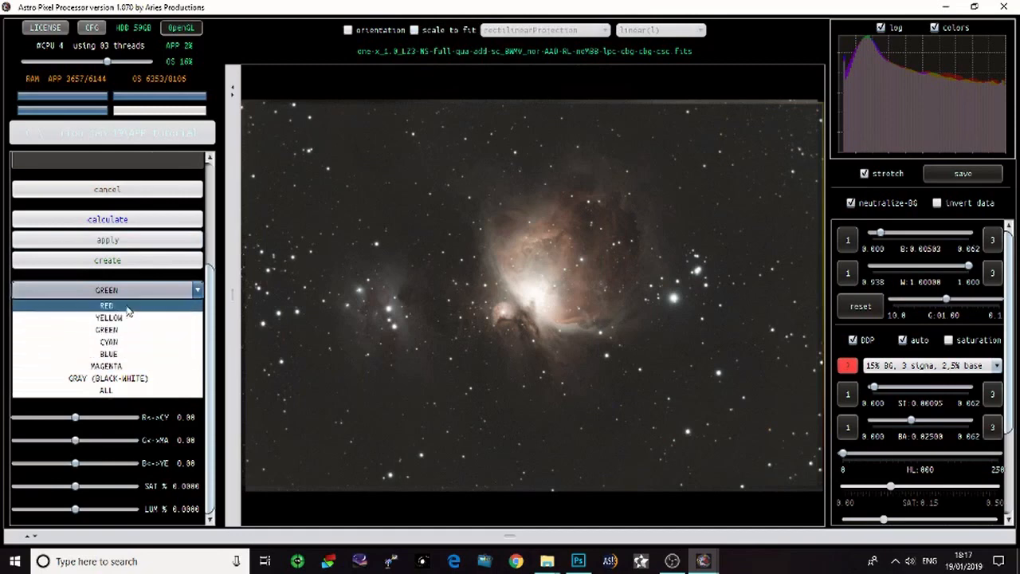
{"action": "left_click", "coordinate": [107, 305]}
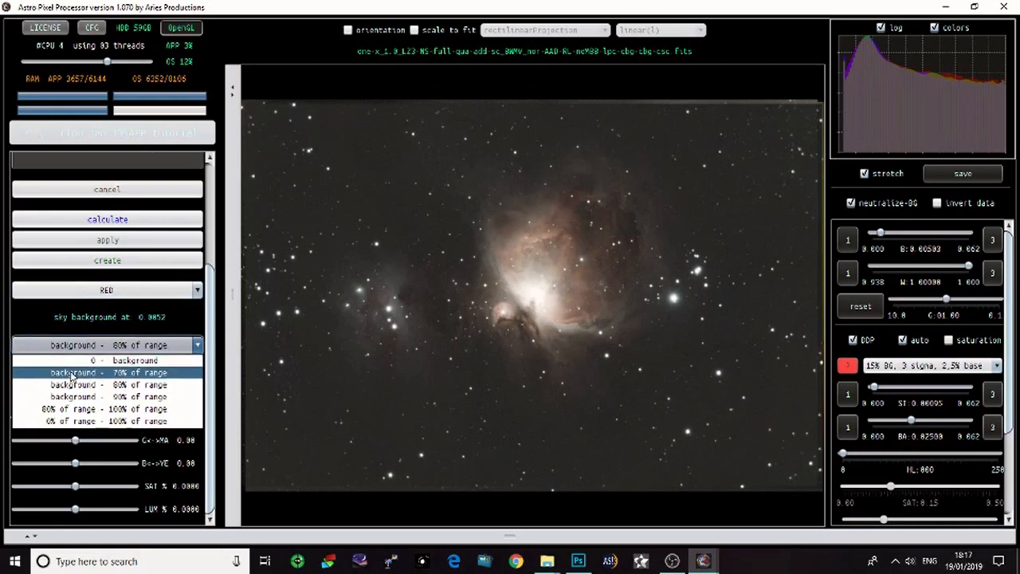
{"action": "left_click", "coordinate": [104, 372]}
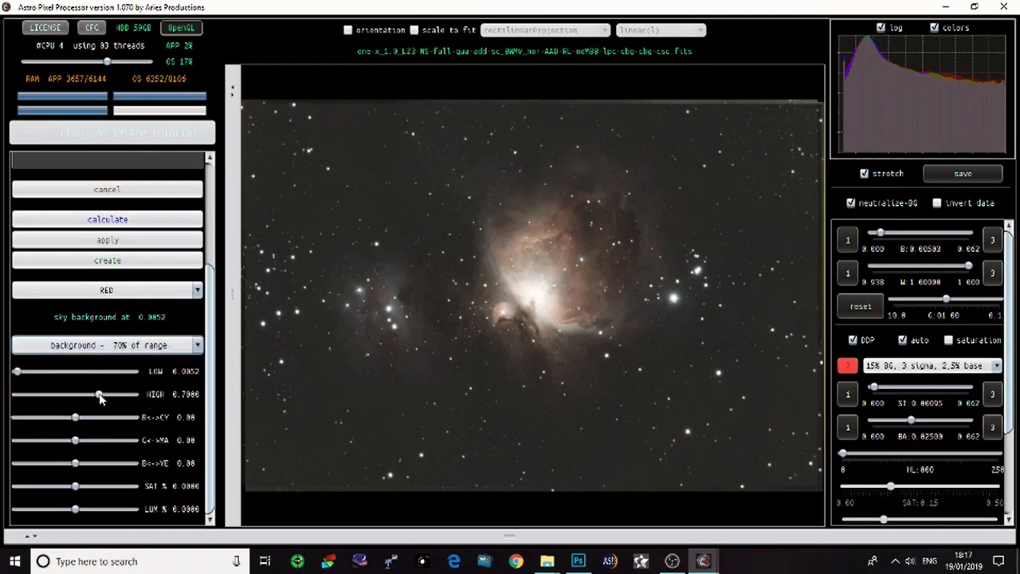
{"action": "left_click_drag", "start_coordinate": [100, 394], "coordinate": [68, 394]}
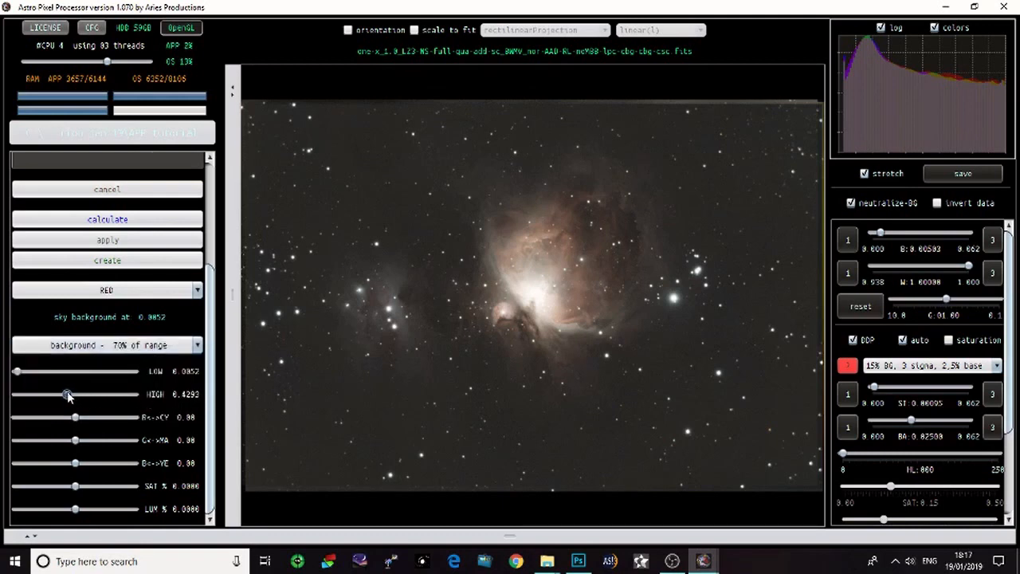
{"action": "left_click_drag", "start_coordinate": [68, 394], "coordinate": [64, 393]}
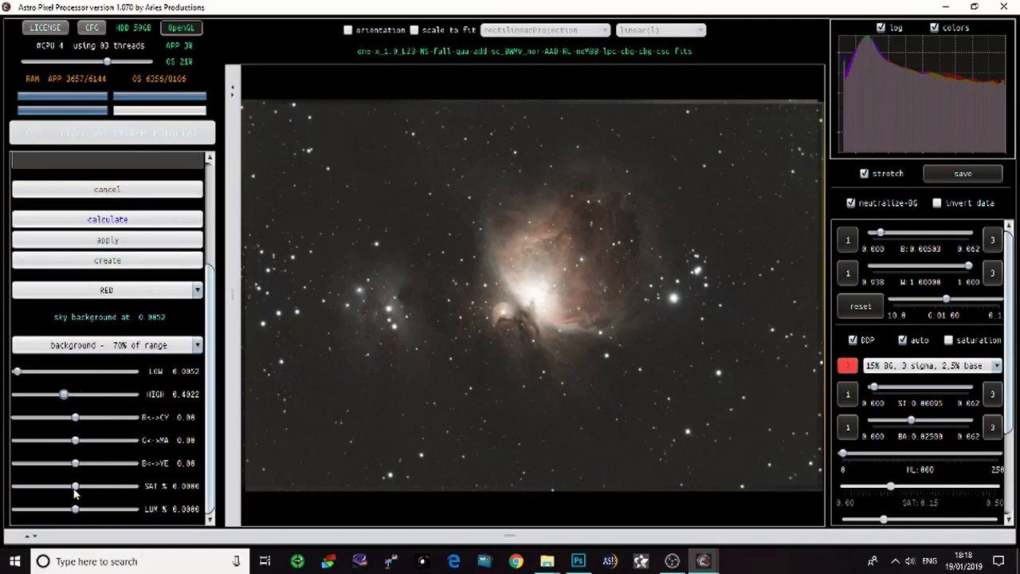
{"action": "left_click_drag", "start_coordinate": [75, 486], "coordinate": [107, 486]}
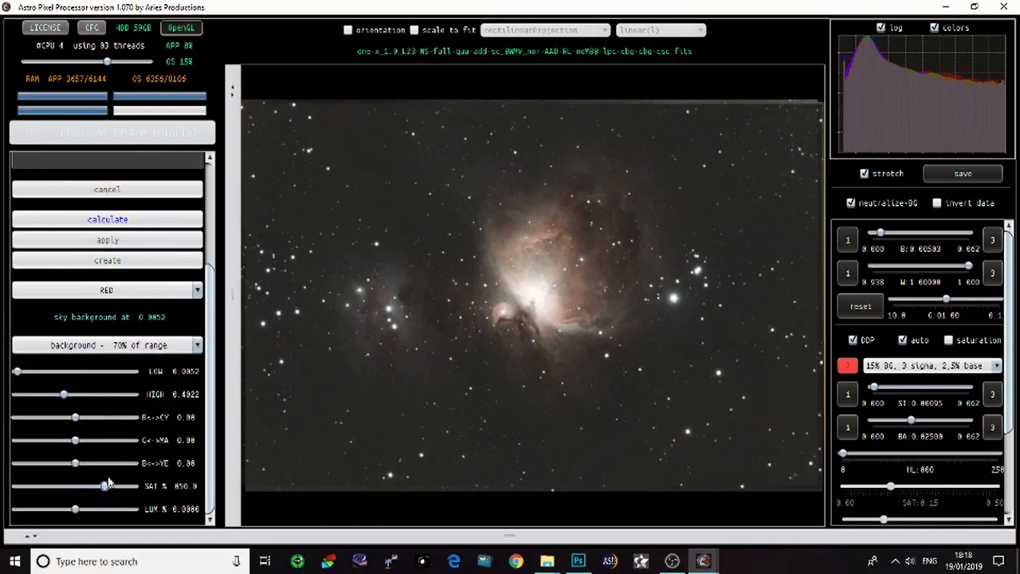
{"action": "left_click", "coordinate": [106, 219]}
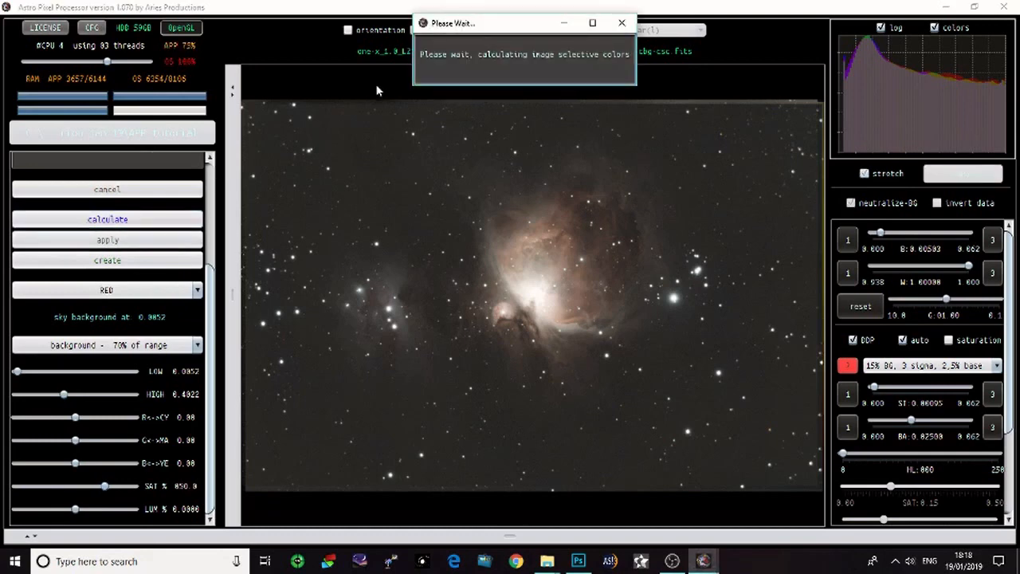
{"action": "mouse_move", "coordinate": [369, 355]}
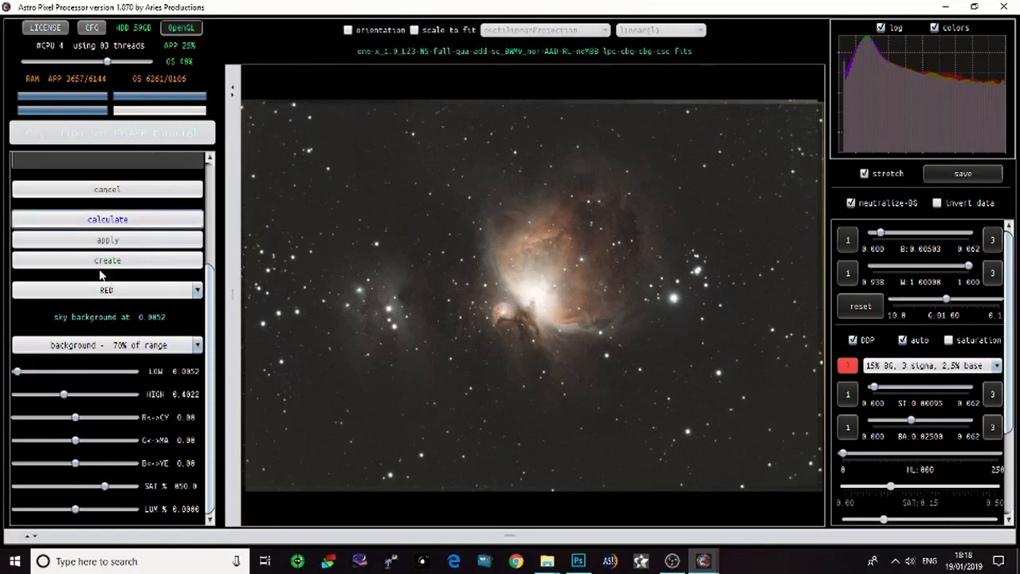
Apply the red saturation boost to the Orion image.
{"action": "left_click", "coordinate": [106, 218]}
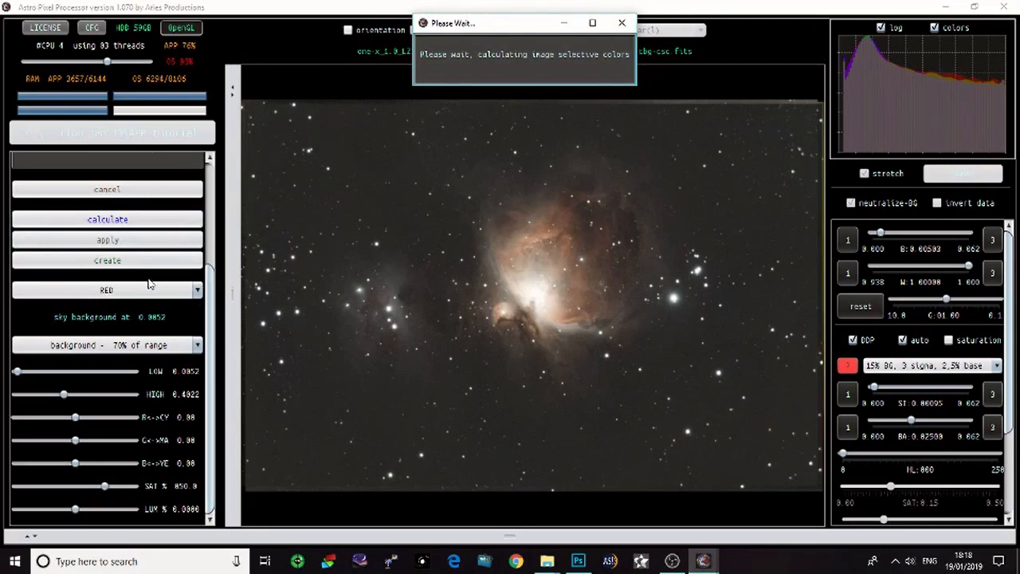
{"action": "mouse_move", "coordinate": [614, 429]}
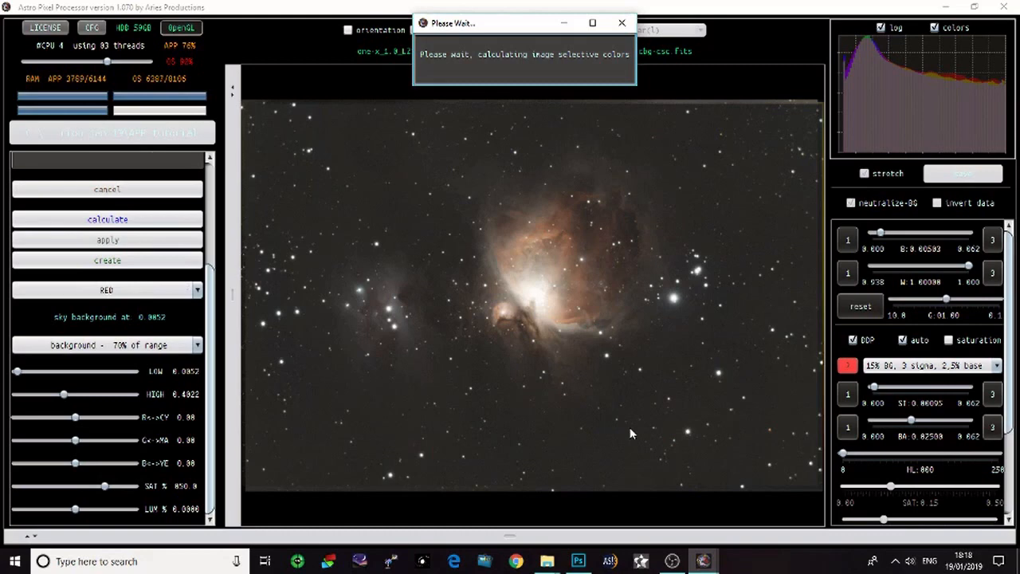
{"action": "mouse_move", "coordinate": [560, 422]}
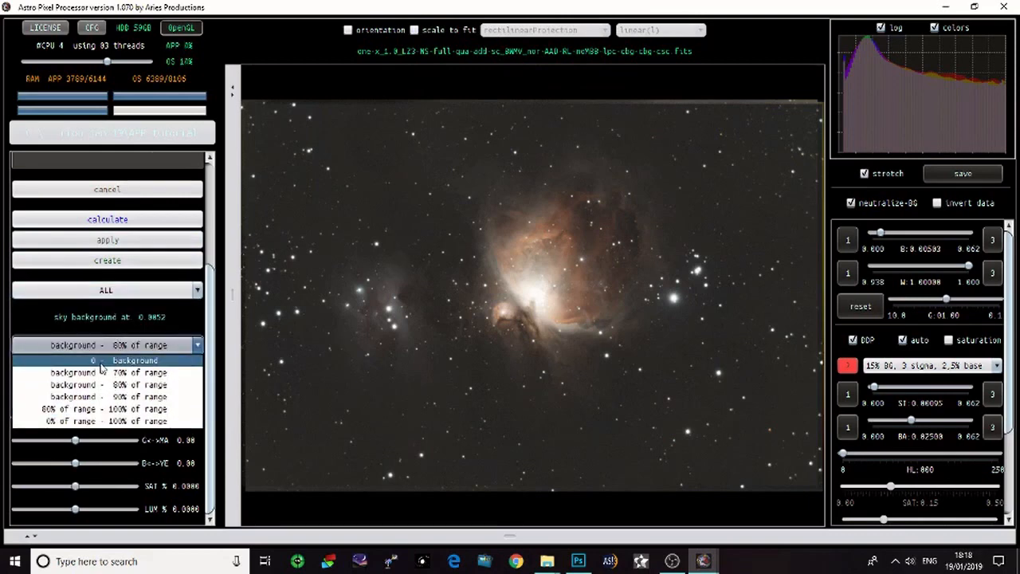
Set all colours in the '0 - background' range, HIGH 0.0163, to about −51% saturation.
{"action": "left_click", "coordinate": [136, 360]}
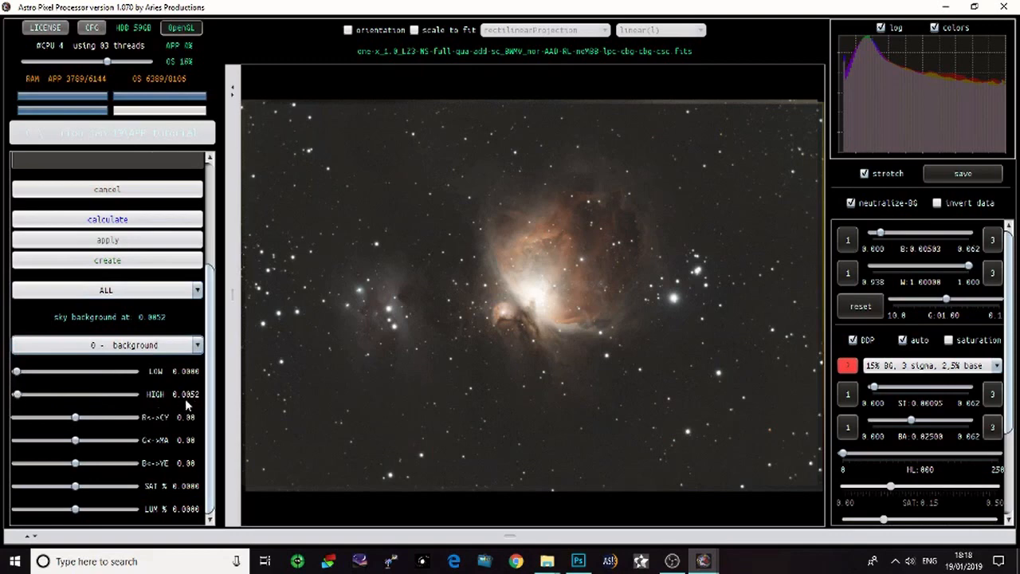
{"action": "mouse_move", "coordinate": [74, 319]}
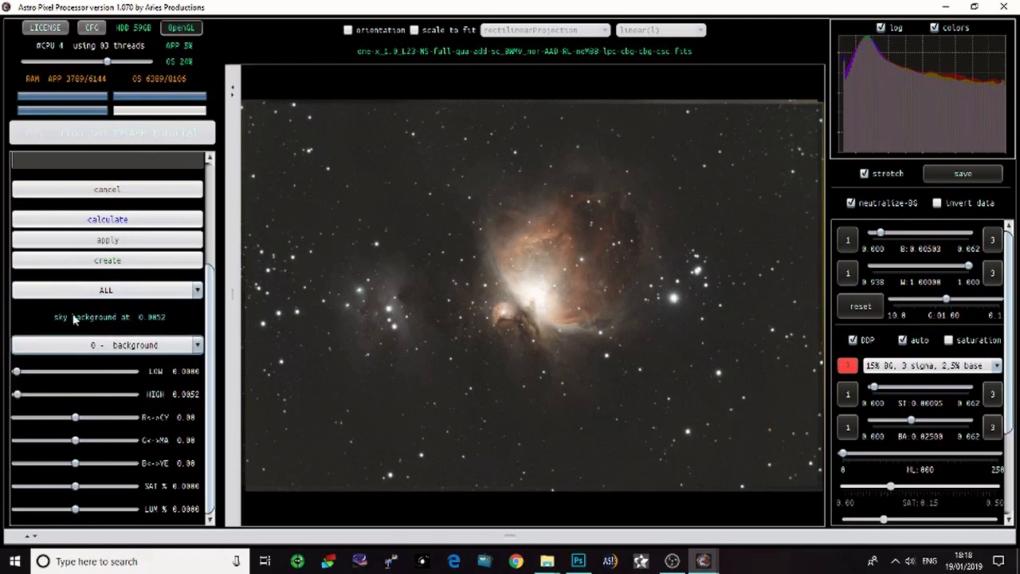
{"action": "left_click_drag", "start_coordinate": [74, 393], "coordinate": [17, 393]}
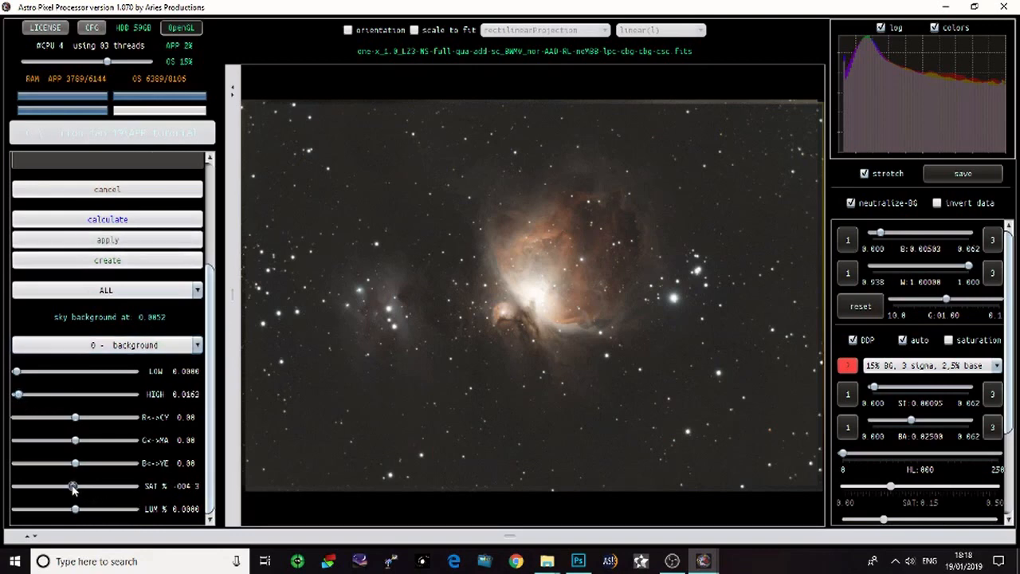
{"action": "left_click_drag", "start_coordinate": [73, 486], "coordinate": [45, 487]}
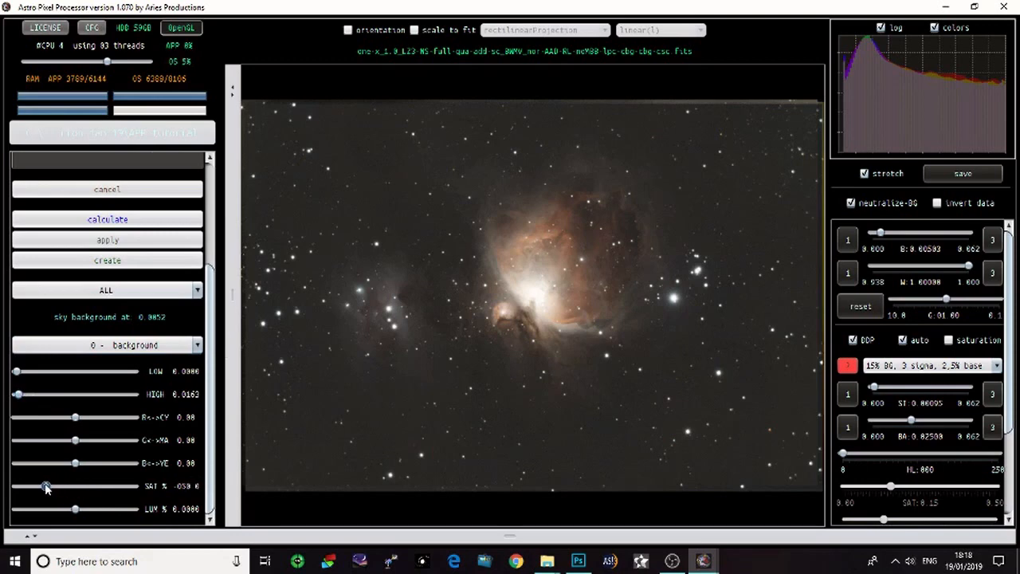
{"action": "left_click_drag", "start_coordinate": [46, 486], "coordinate": [44, 486]}
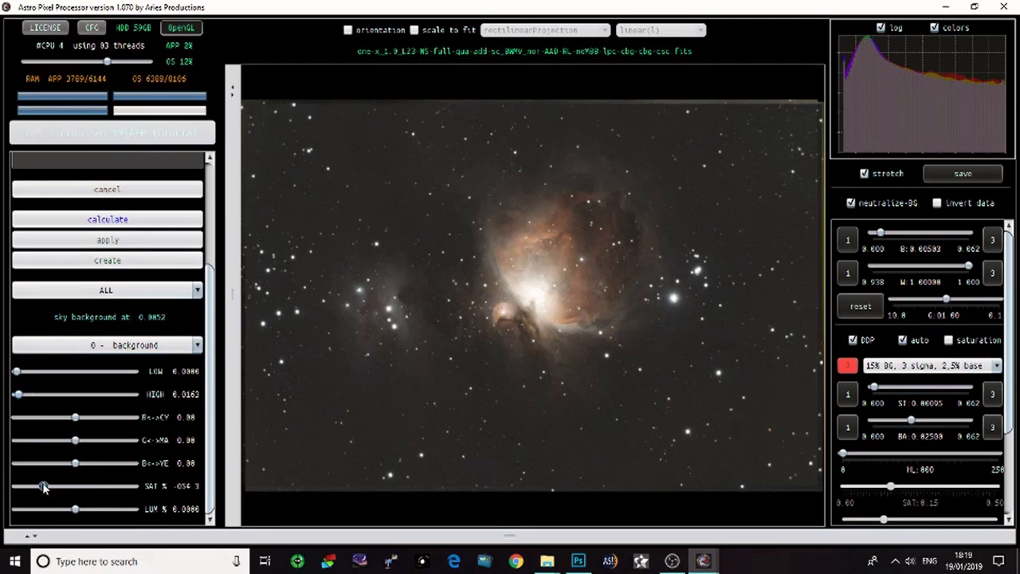
{"action": "left_click_drag", "start_coordinate": [45, 486], "coordinate": [42, 486]}
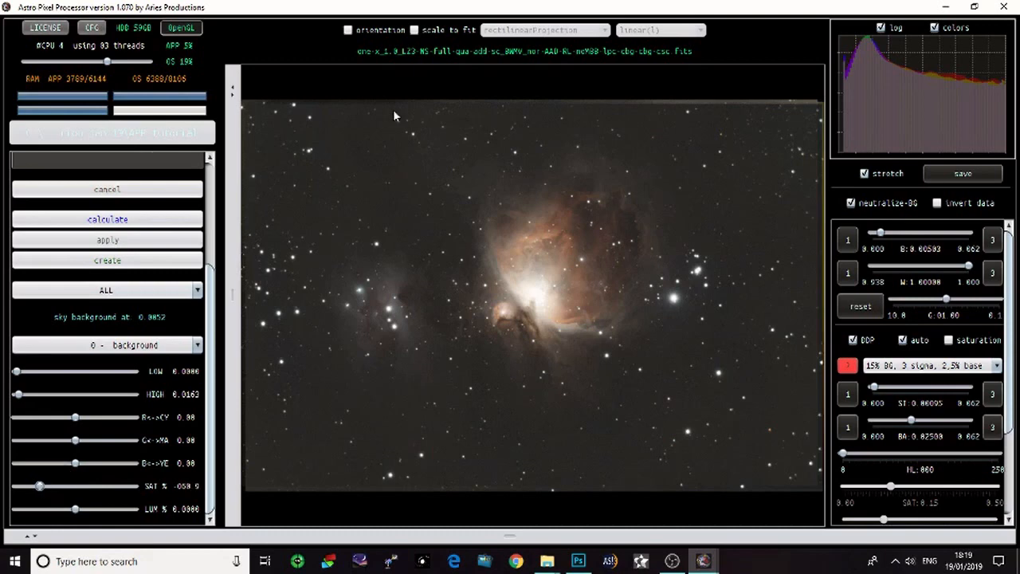
{"action": "mouse_move", "coordinate": [377, 383]}
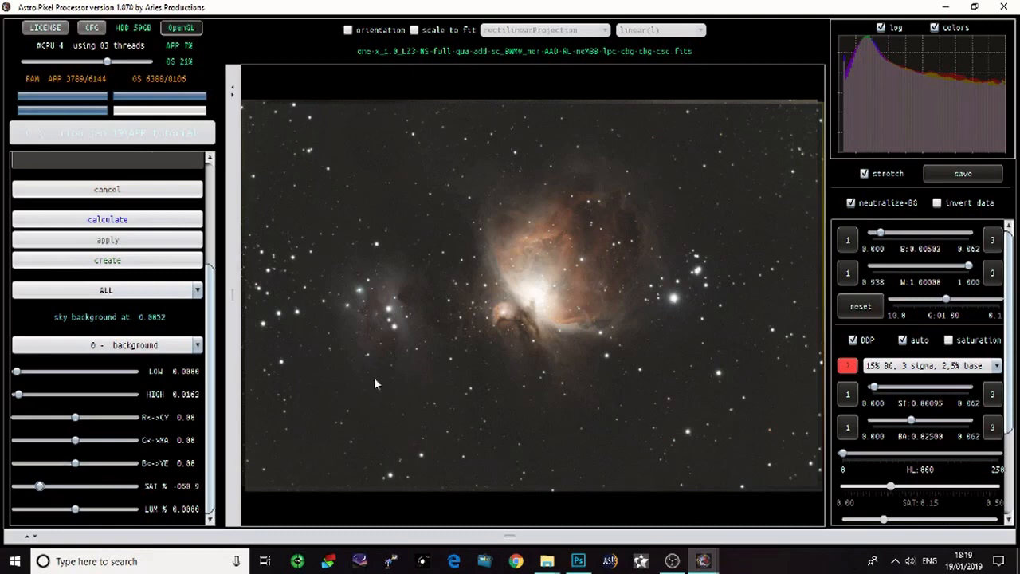
{"action": "left_click", "coordinate": [106, 219]}
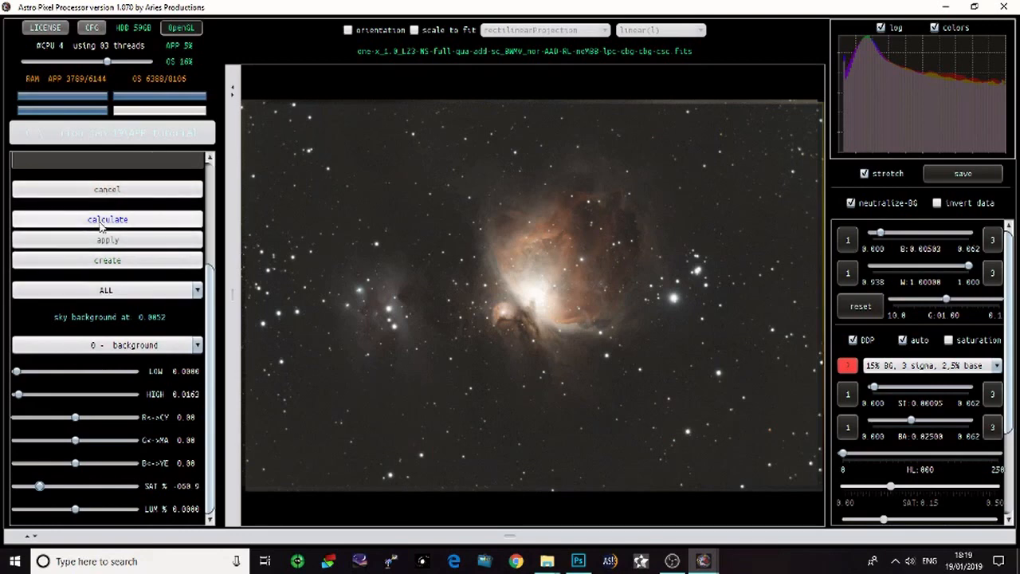
Preview the background desaturation and apply it to the image.
{"action": "left_click", "coordinate": [106, 220]}
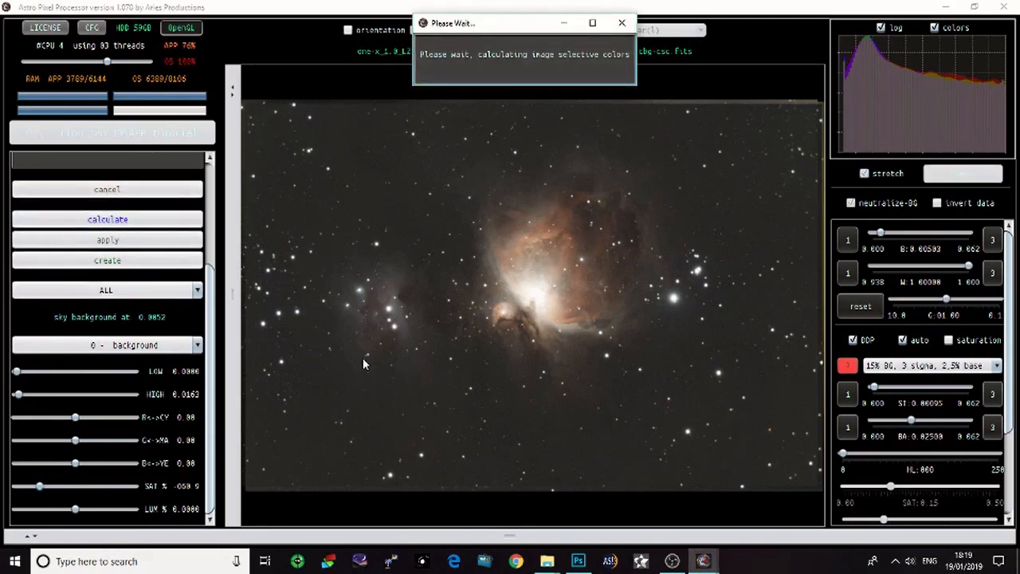
{"action": "mouse_move", "coordinate": [385, 430]}
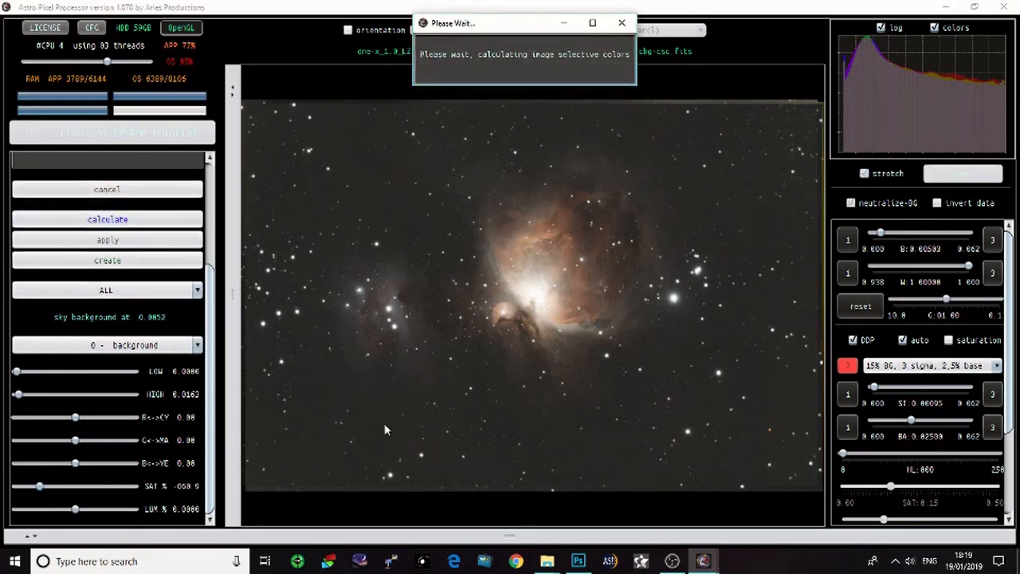
{"action": "mouse_move", "coordinate": [576, 400]}
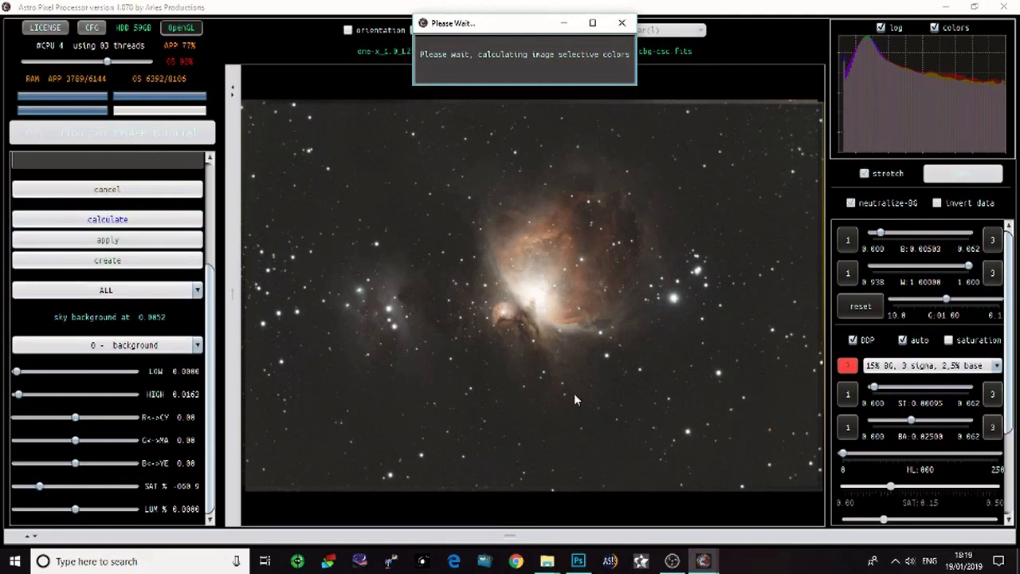
{"action": "mouse_move", "coordinate": [546, 561]}
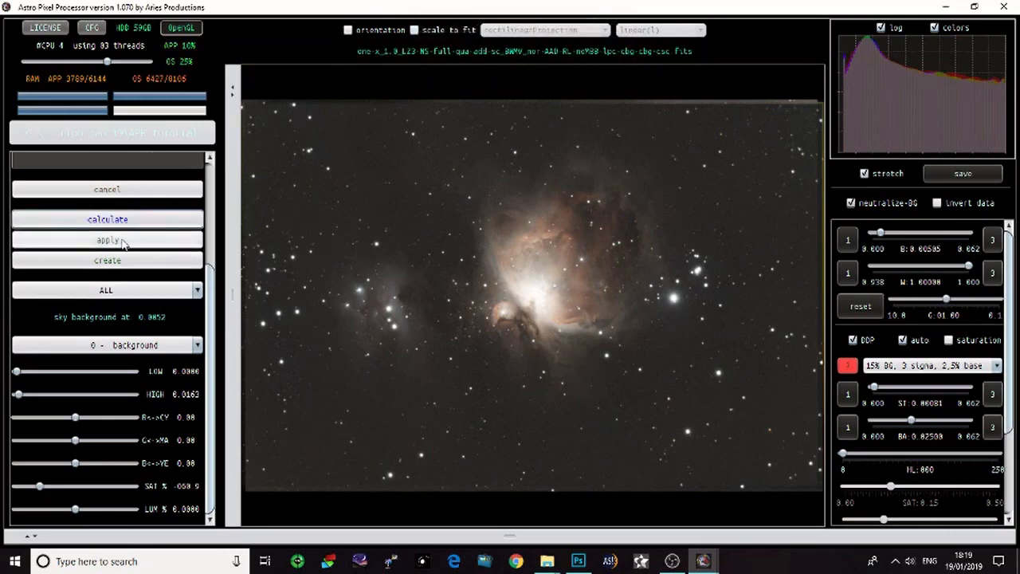
{"action": "left_click", "coordinate": [107, 218]}
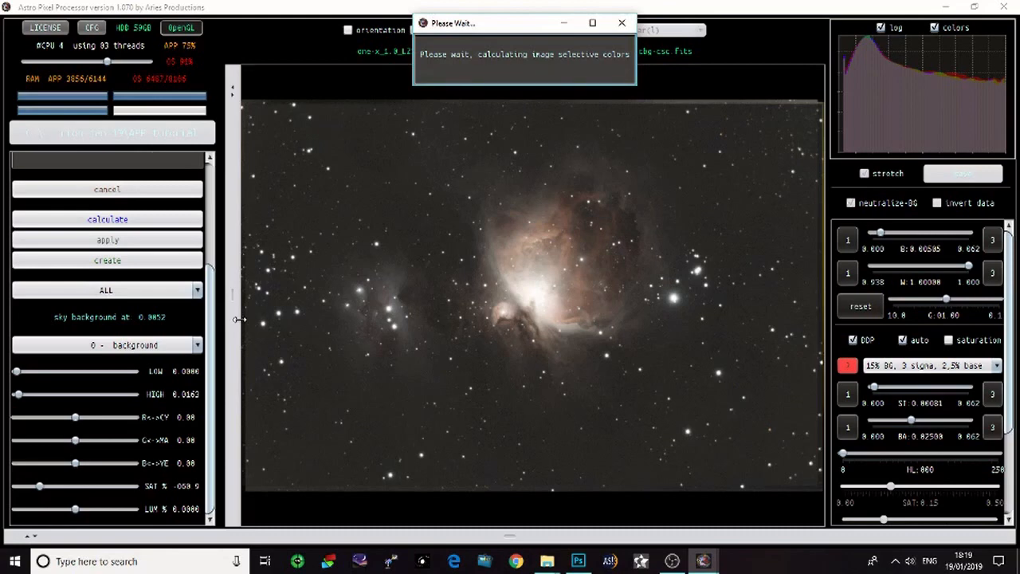
{"action": "mouse_move", "coordinate": [247, 327]}
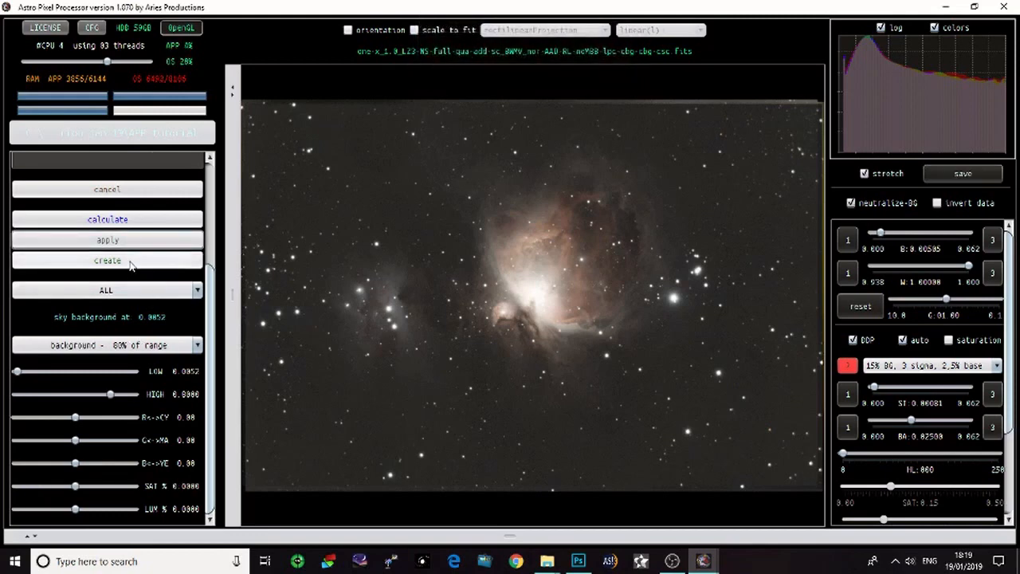
Save the HSL-corrected image as Processed 4 and close the selective colour tool.
{"action": "left_click", "coordinate": [107, 219]}
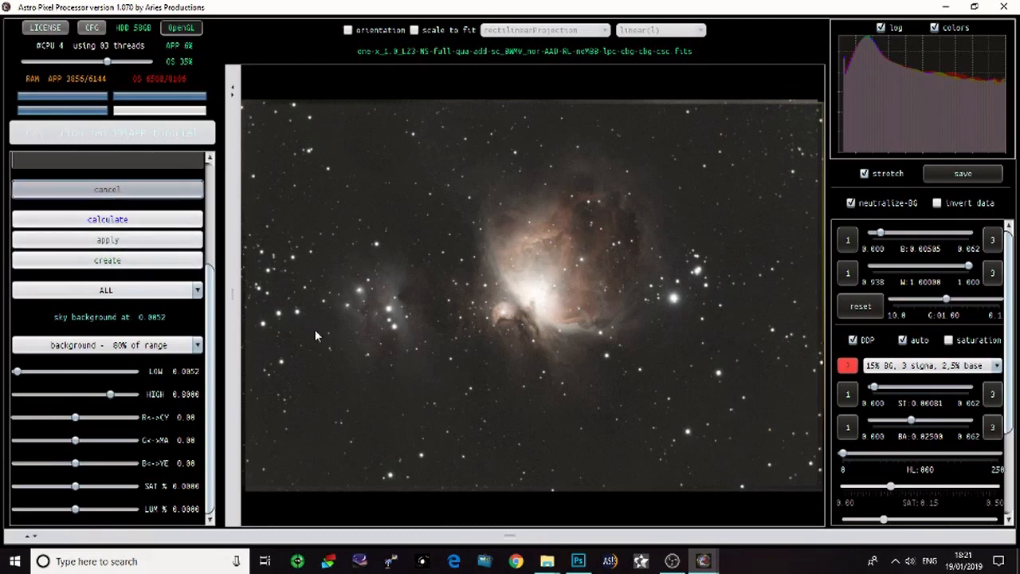
{"action": "mouse_move", "coordinate": [502, 373]}
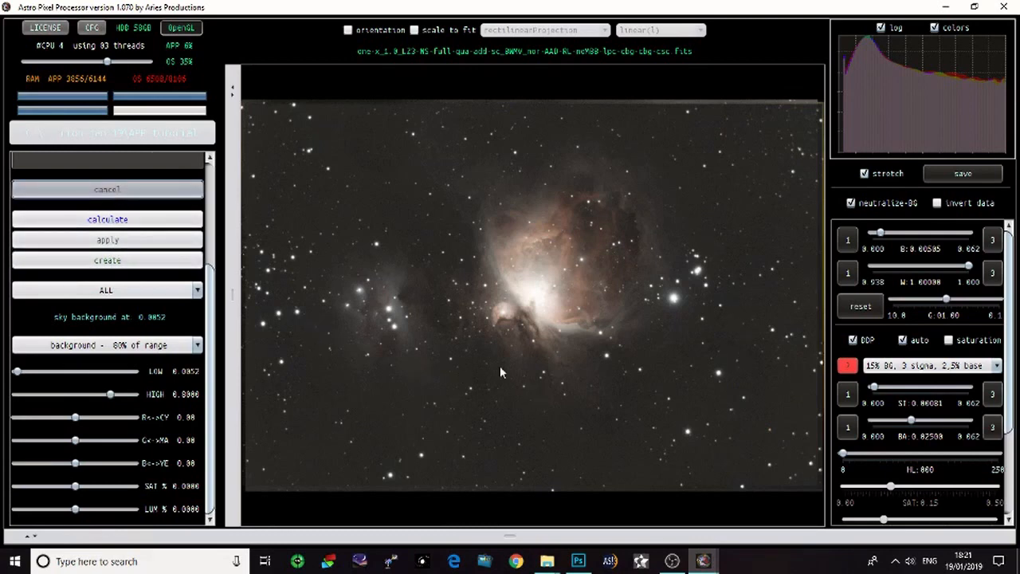
{"action": "left_click", "coordinate": [184, 184]}
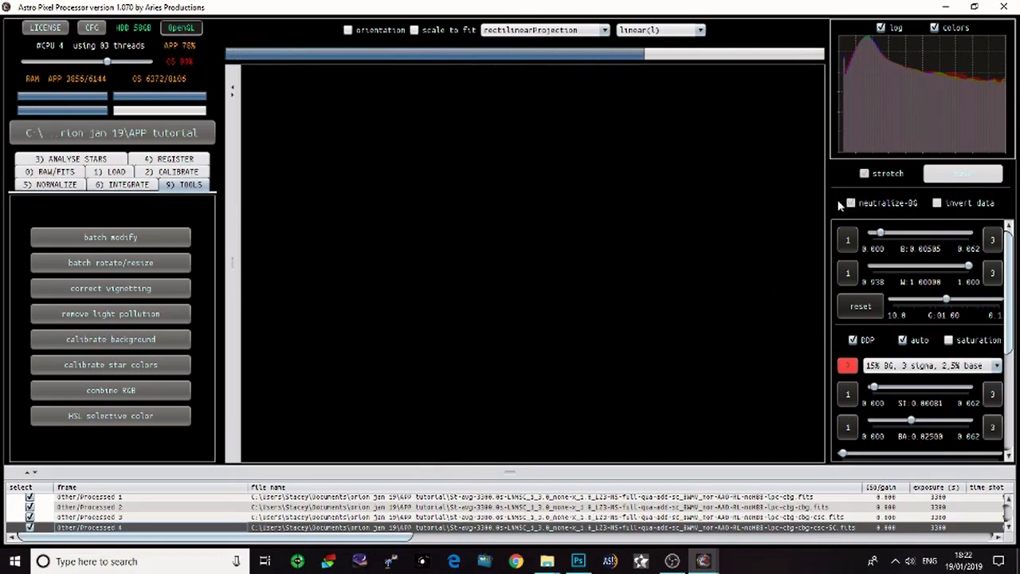
Show Processed 4, try the 36% BG stretch, then use 26% BG, 3 sigma, 2.5% base with saturation.
{"action": "left_click", "coordinate": [865, 173]}
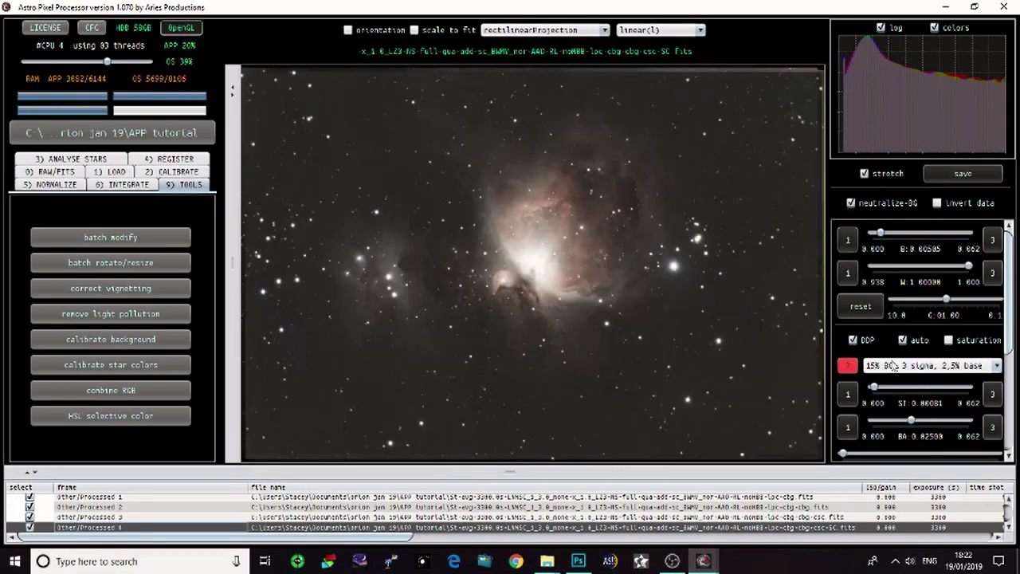
{"action": "left_click", "coordinate": [996, 365]}
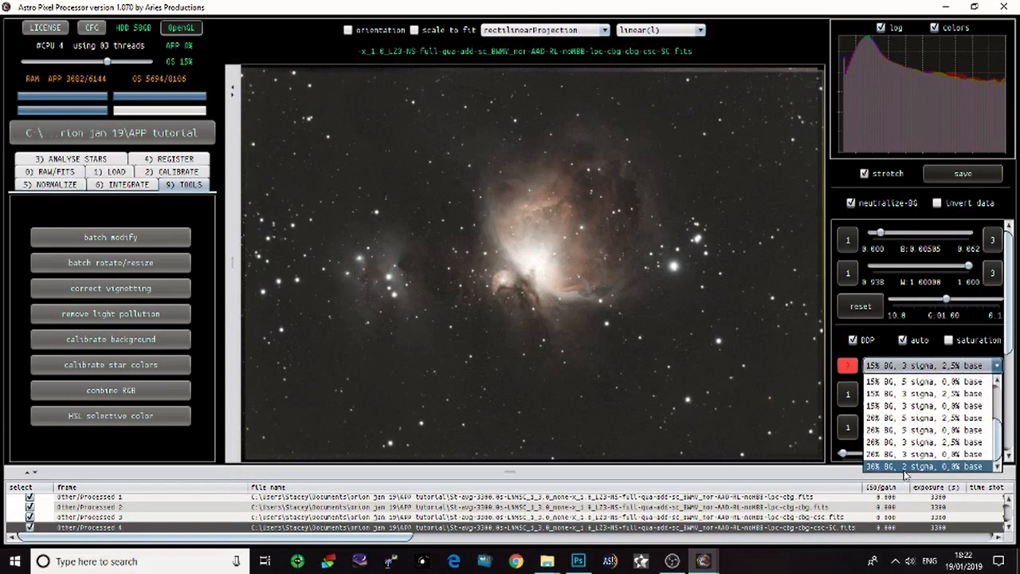
{"action": "left_click", "coordinate": [926, 466]}
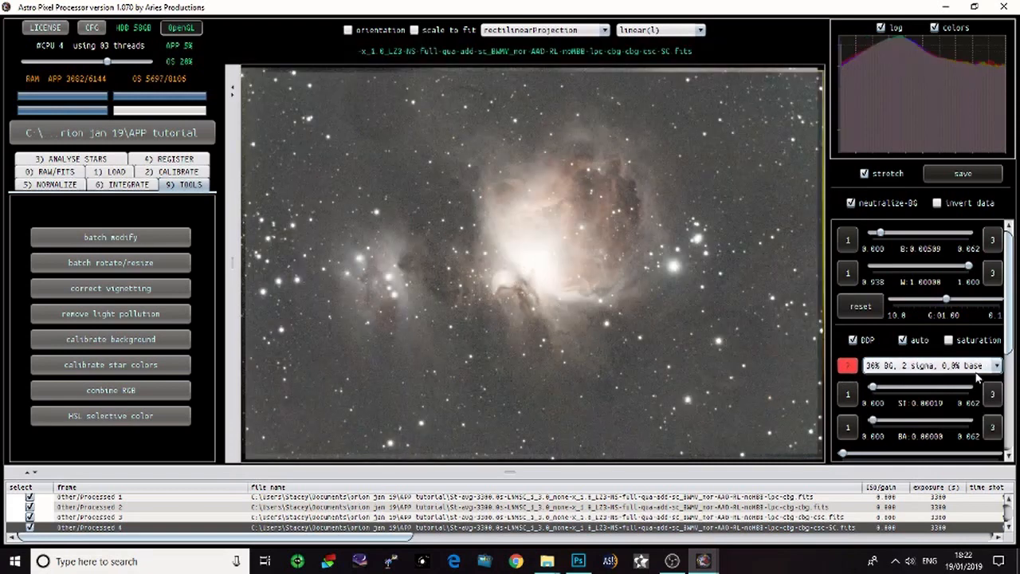
{"action": "left_click", "coordinate": [995, 365]}
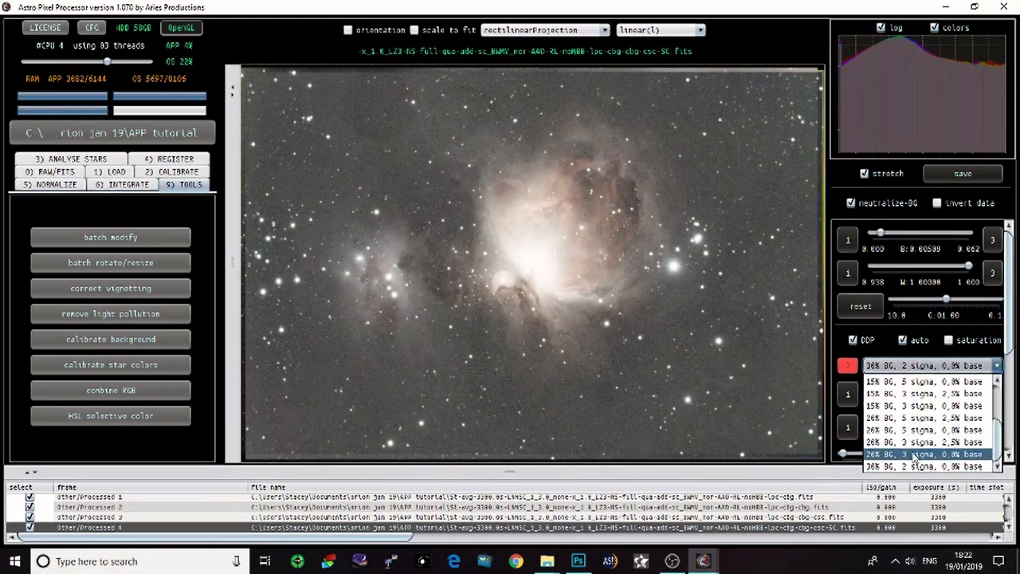
{"action": "left_click", "coordinate": [925, 454]}
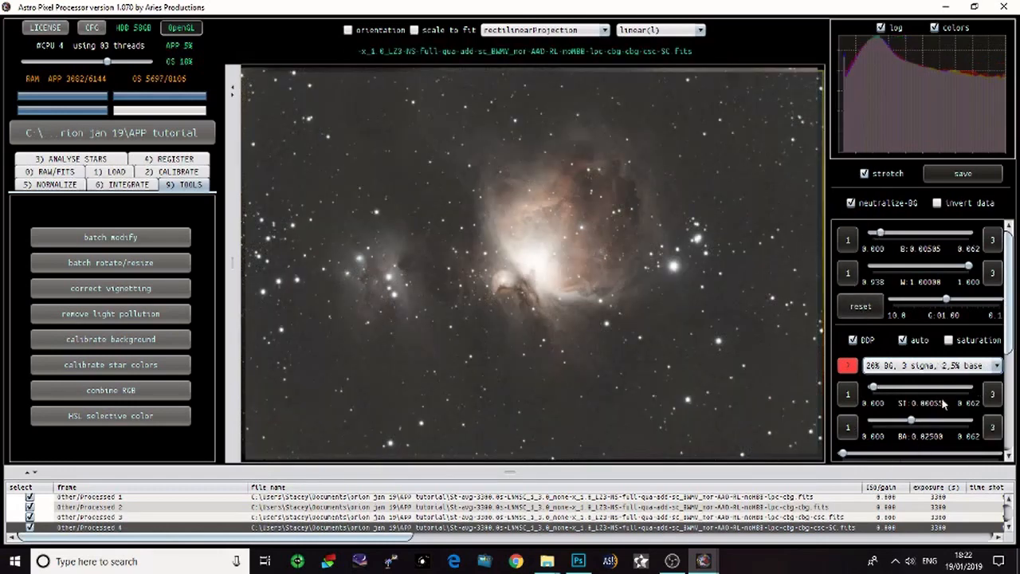
{"action": "left_click", "coordinate": [949, 340]}
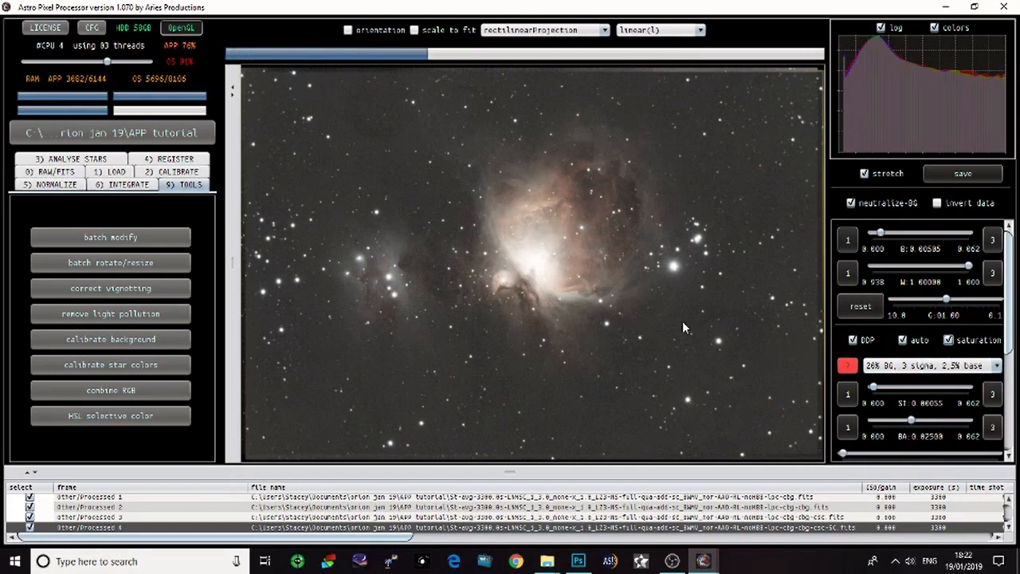
{"action": "mouse_move", "coordinate": [703, 291]}
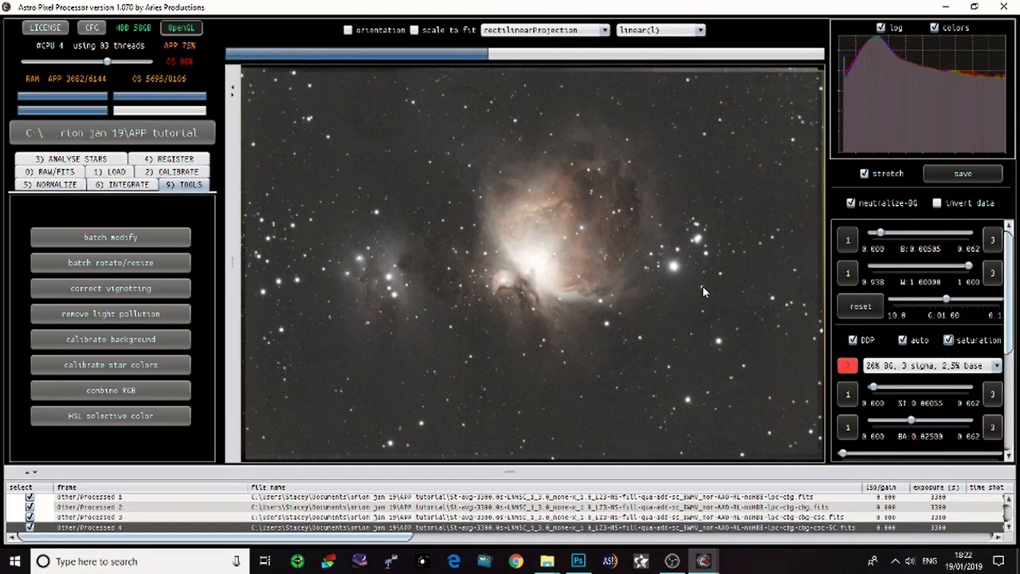
{"action": "mouse_move", "coordinate": [720, 297]}
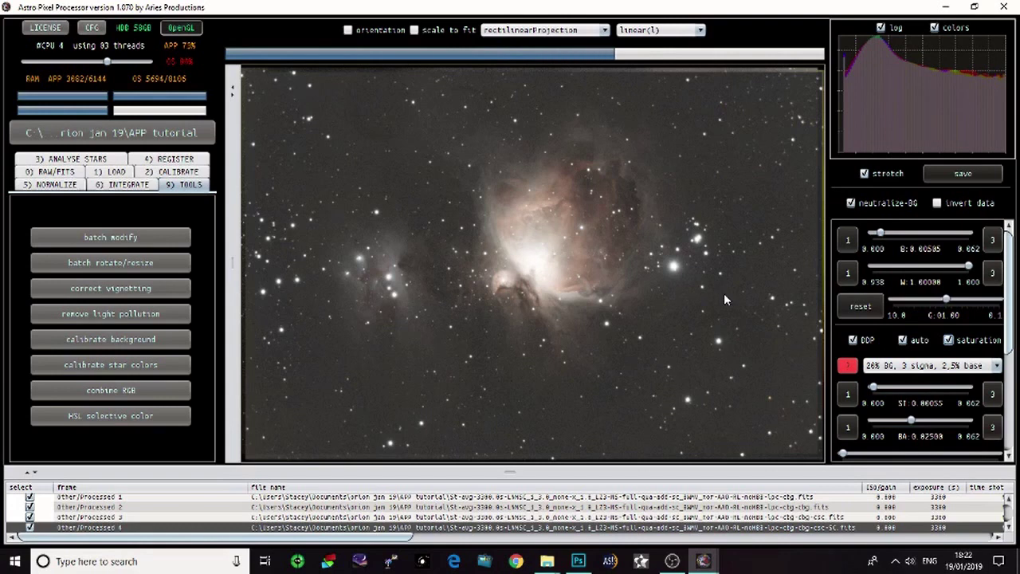
{"action": "mouse_move", "coordinate": [733, 304]}
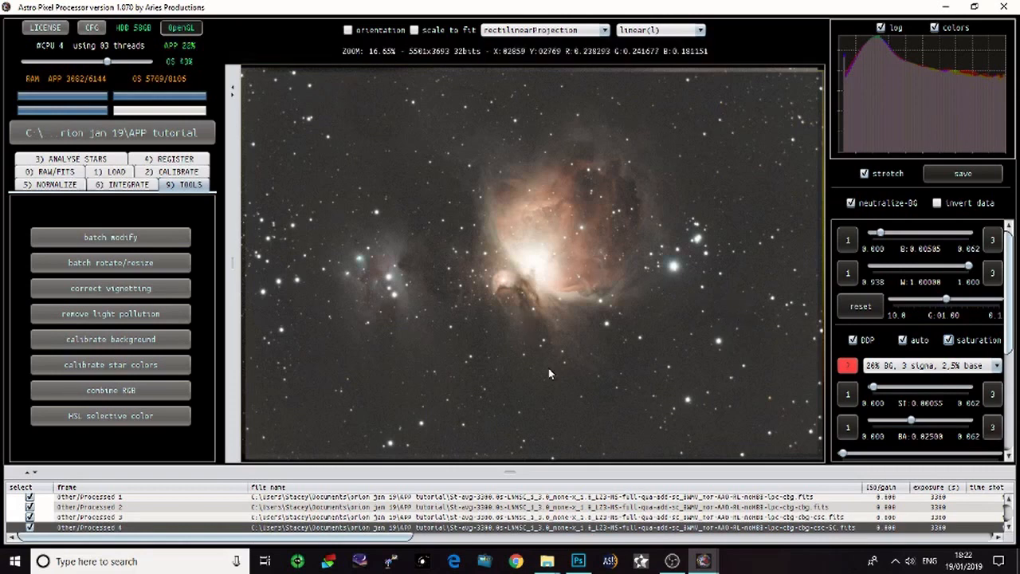
{"action": "mouse_move", "coordinate": [599, 459]}
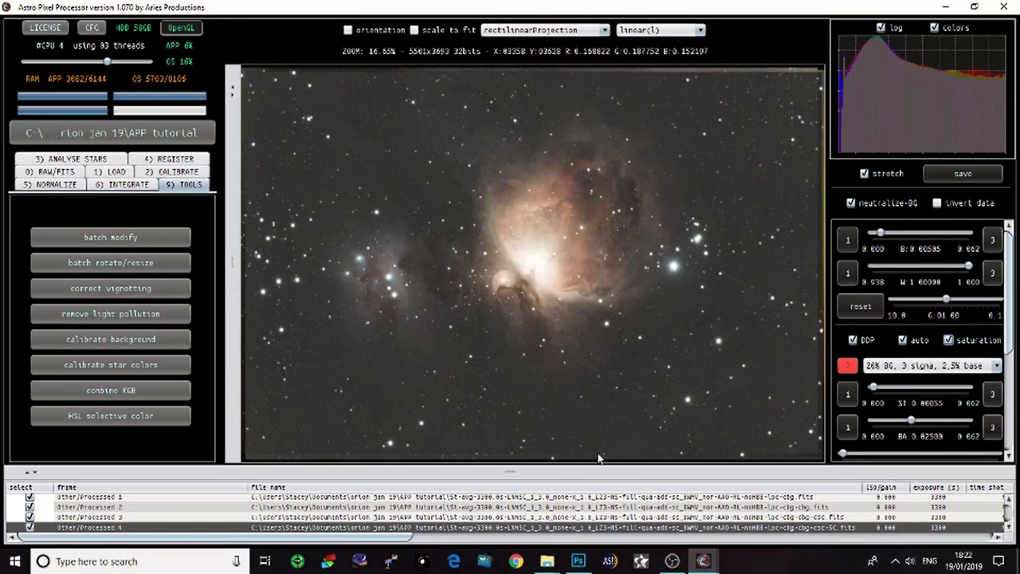
Zoom in on the Orion Nebula's bright core in the viewer.
{"action": "scroll", "scroll_direction": "up", "scroll_amount": 3}
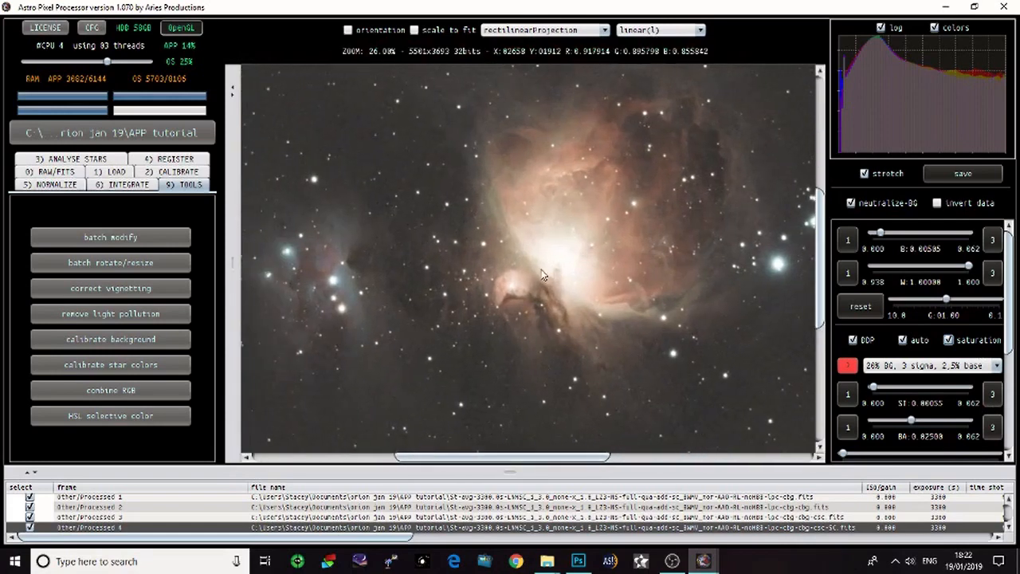
{"action": "scroll", "scroll_direction": "up", "scroll_amount": 3}
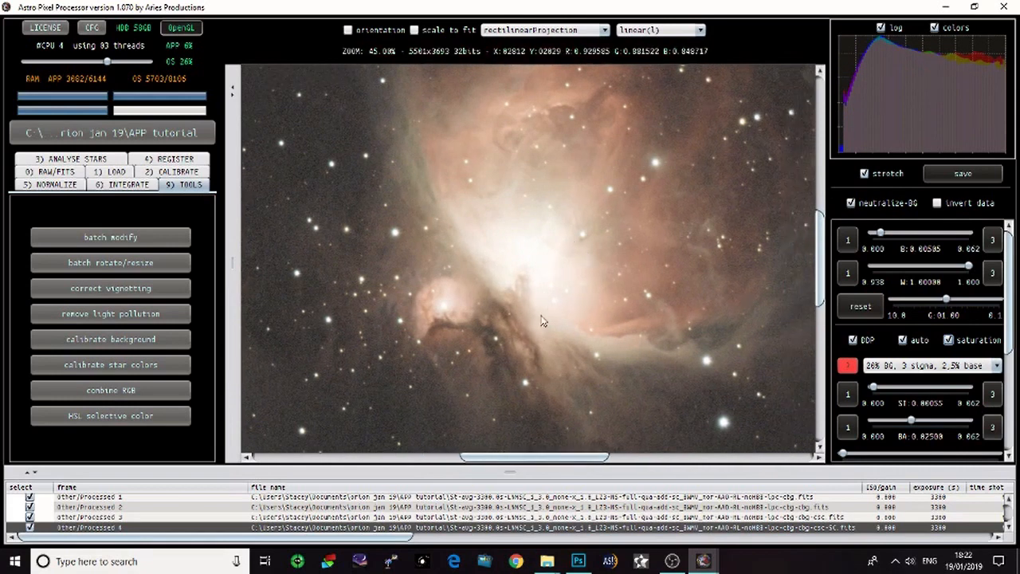
{"action": "mouse_move", "coordinate": [791, 395]}
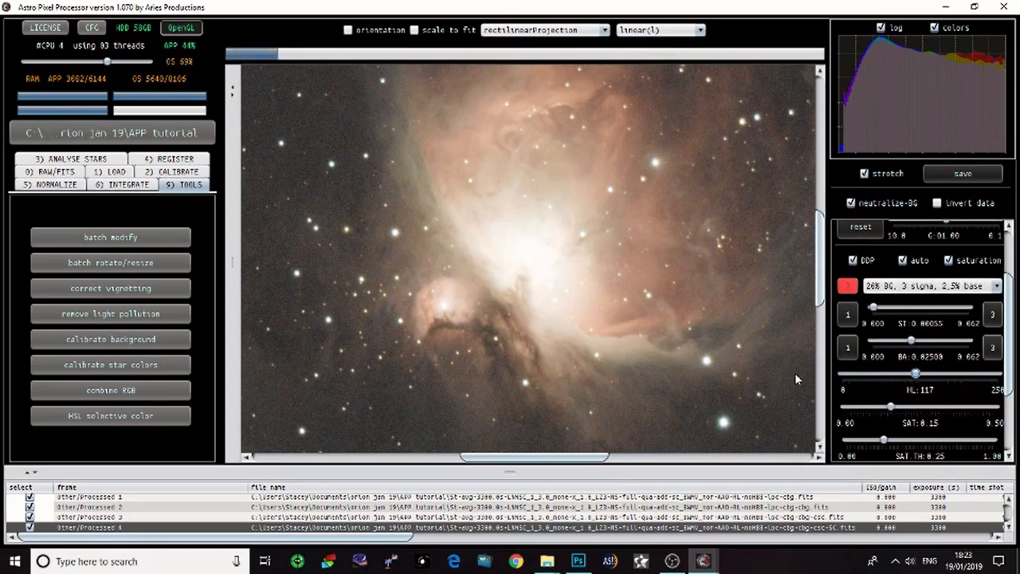
Raise the HL (DDP HighLights) slider to about 151.
{"action": "left_click_drag", "start_coordinate": [915, 375], "coordinate": [934, 375]}
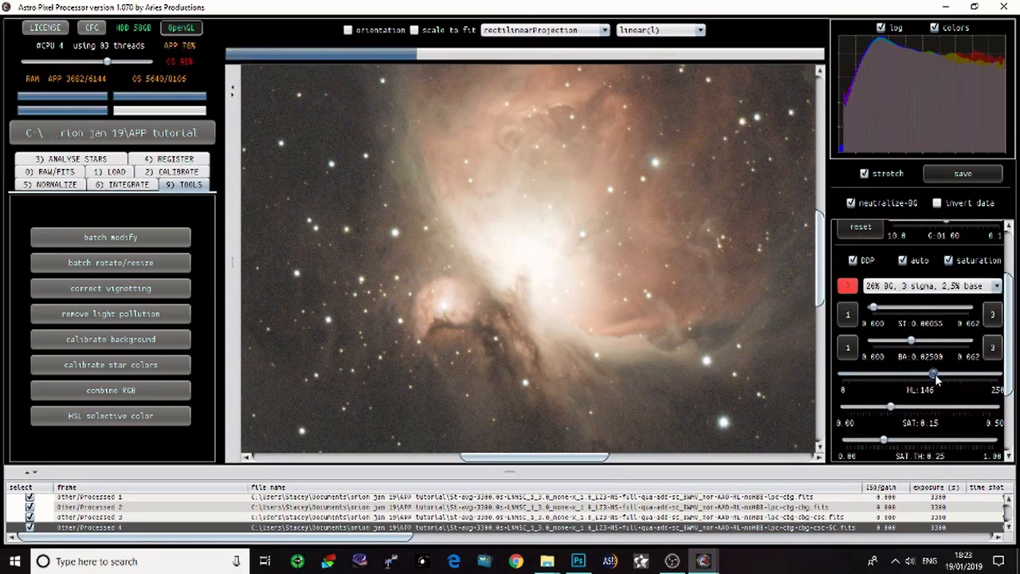
{"action": "left_click_drag", "start_coordinate": [934, 375], "coordinate": [938, 375]}
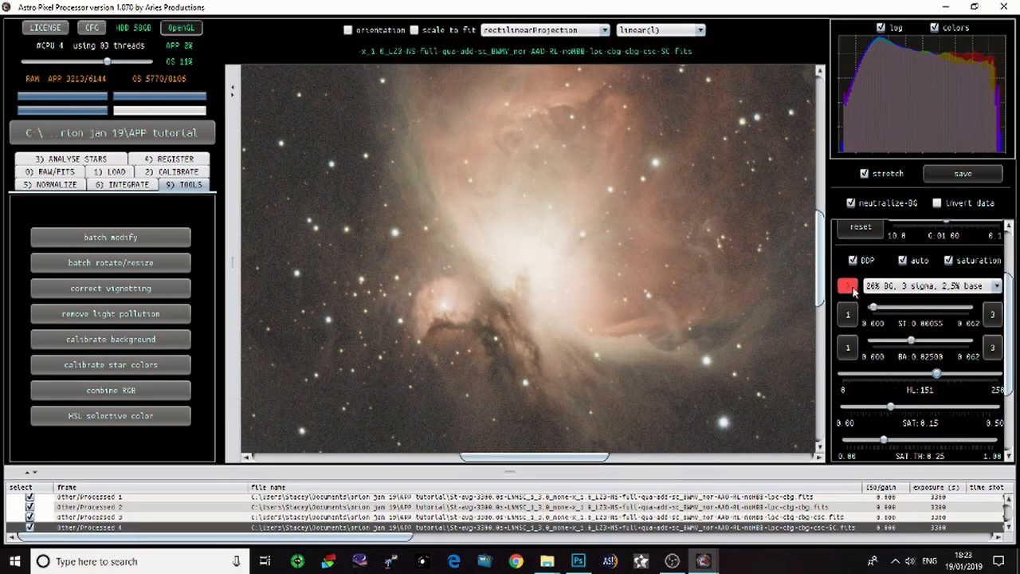
Read the preview filter instructions, raise SAT.TH to 0.40, and fit the whole image.
{"action": "left_click", "coordinate": [847, 286]}
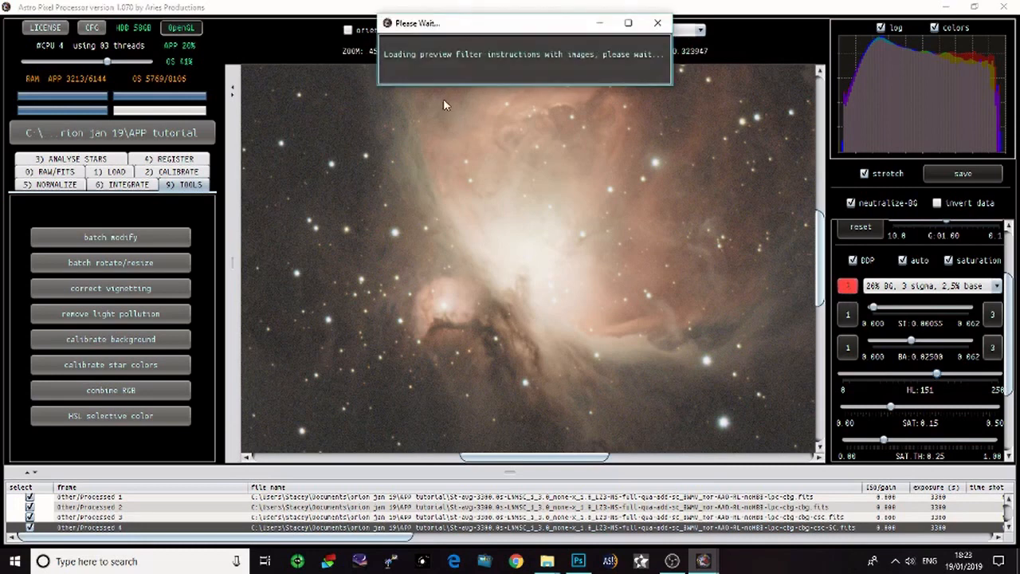
{"action": "mouse_move", "coordinate": [495, 48]}
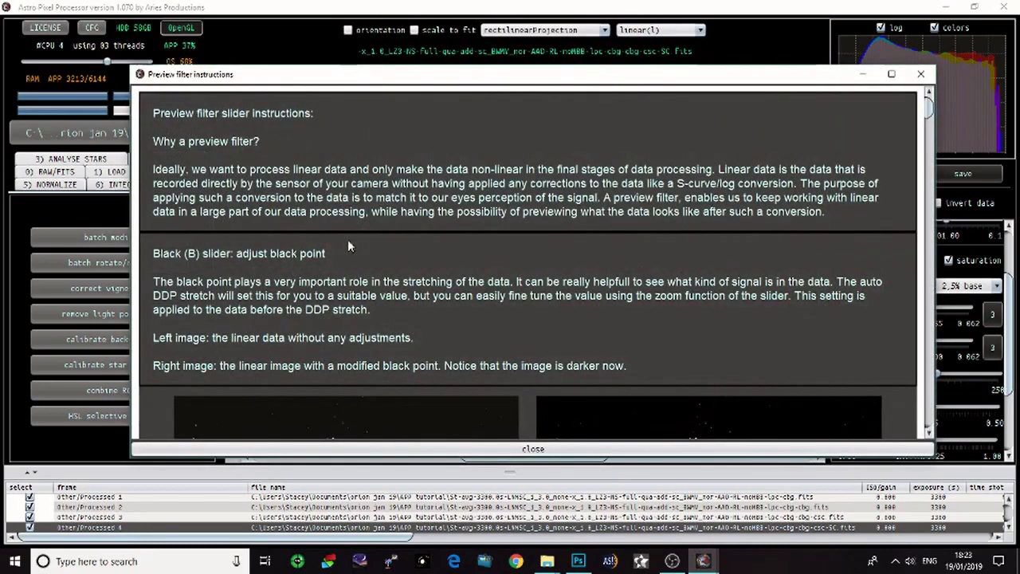
{"action": "scroll", "scroll_direction": "down", "scroll_amount": 3}
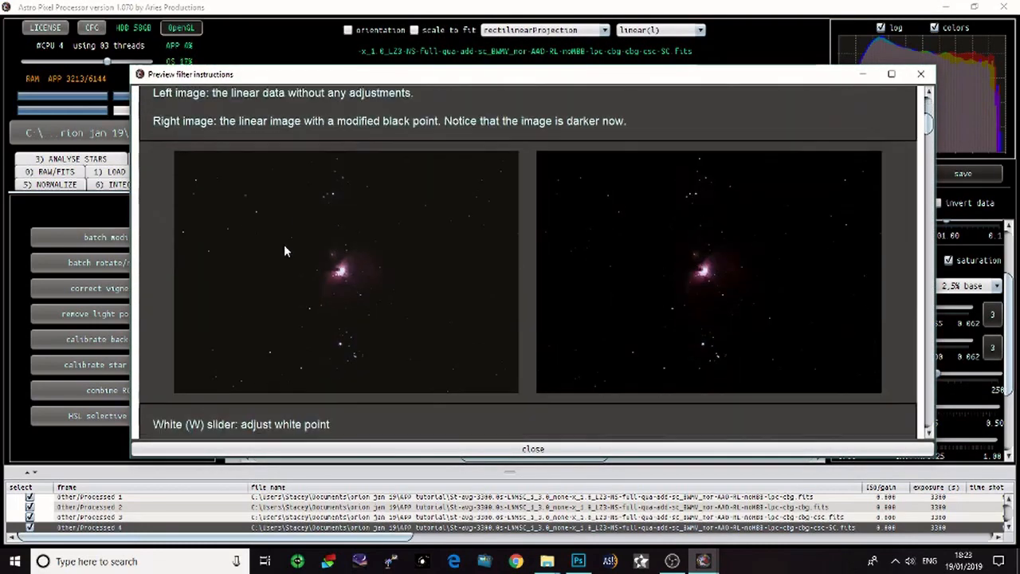
{"action": "scroll", "scroll_direction": "down", "scroll_amount": 3}
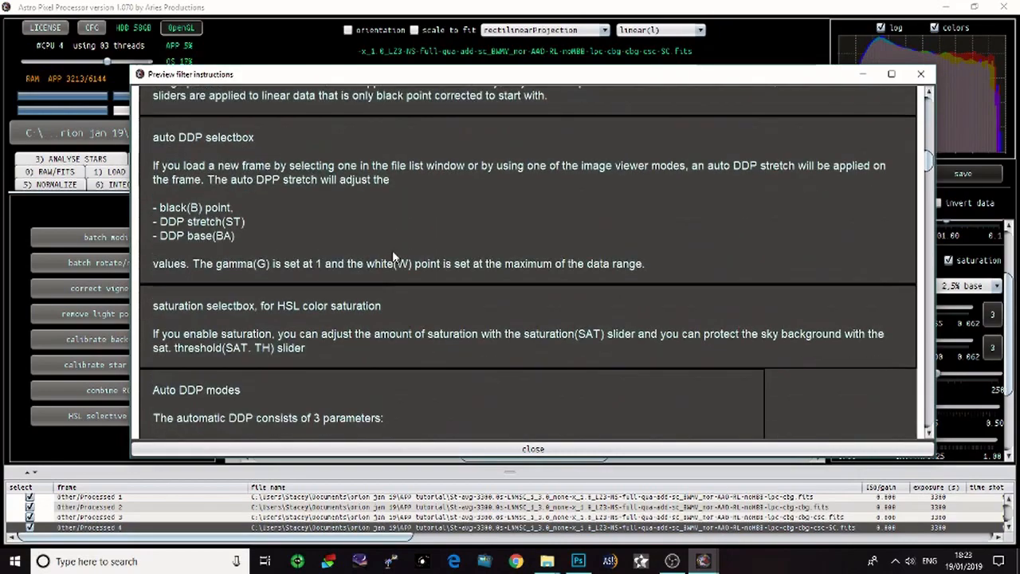
{"action": "scroll", "scroll_direction": "down", "scroll_amount": 3}
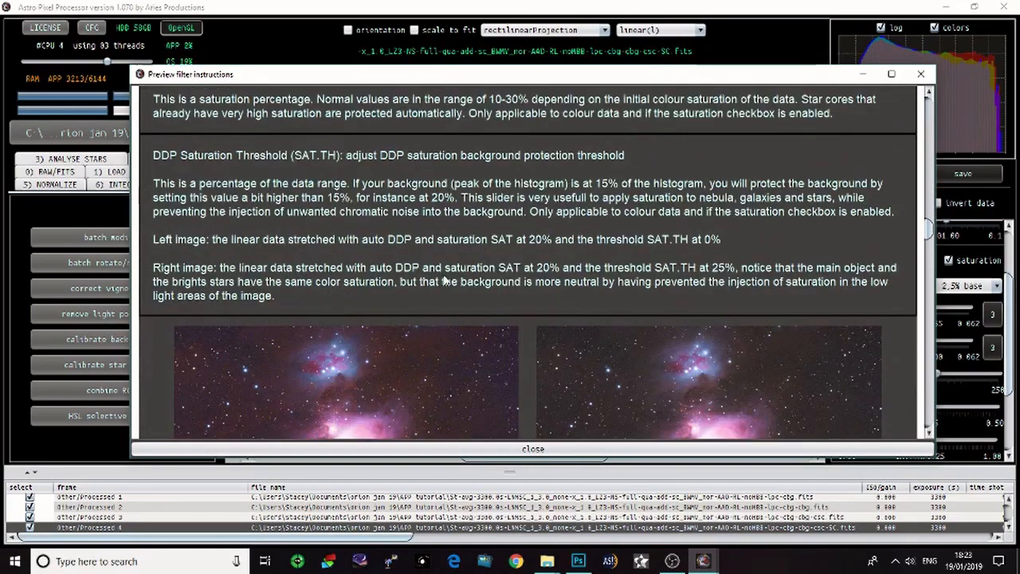
{"action": "scroll", "scroll_direction": "down", "scroll_amount": 3}
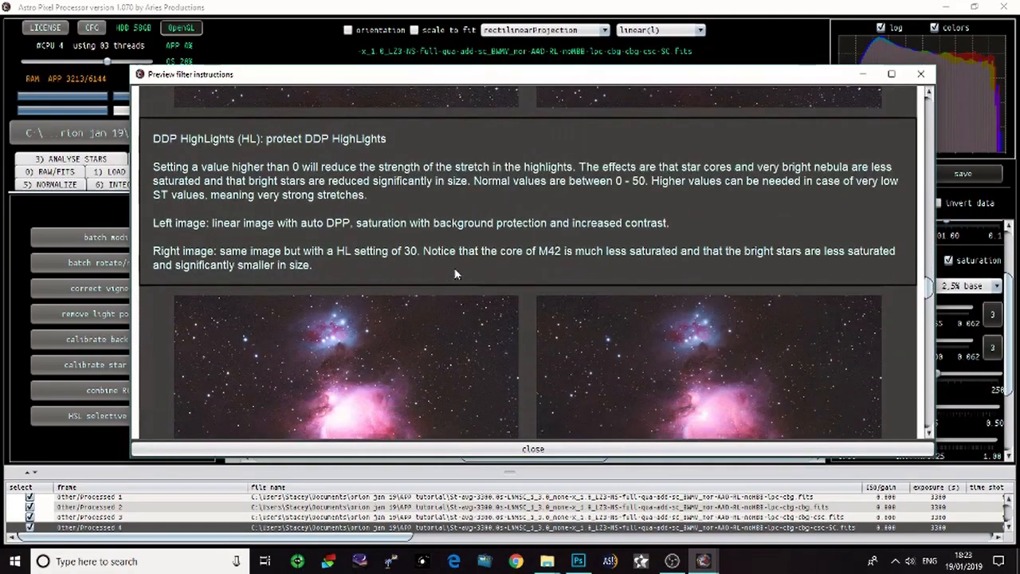
{"action": "scroll", "scroll_direction": "down", "scroll_amount": 3}
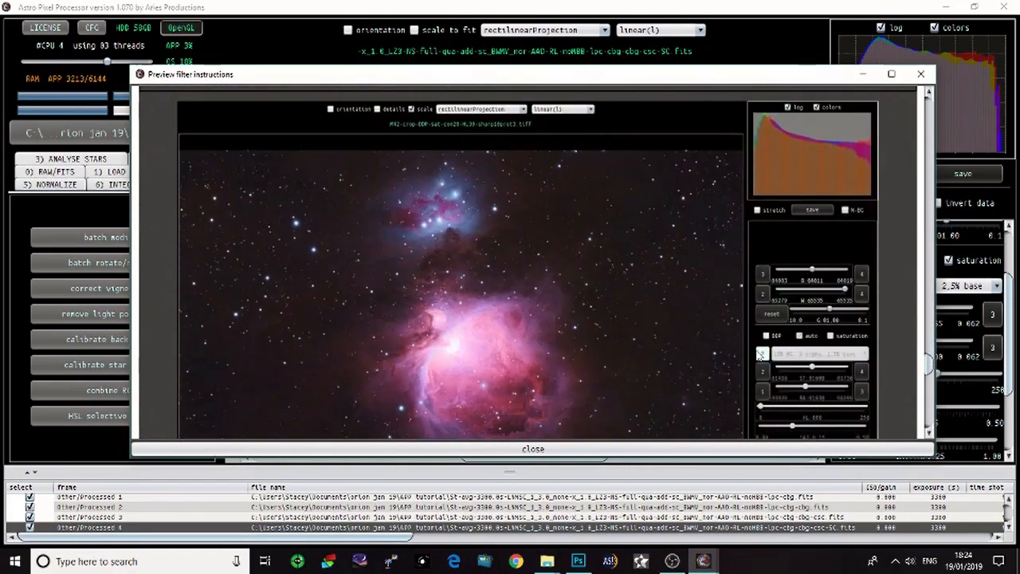
{"action": "scroll", "scroll_direction": "down", "scroll_amount": 3}
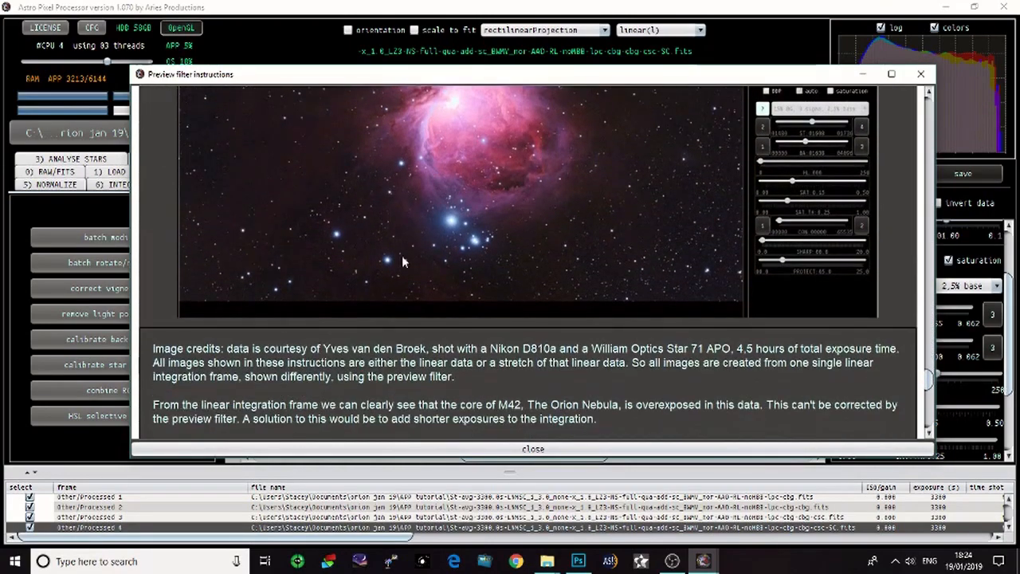
{"action": "scroll", "scroll_direction": "down", "scroll_amount": 3}
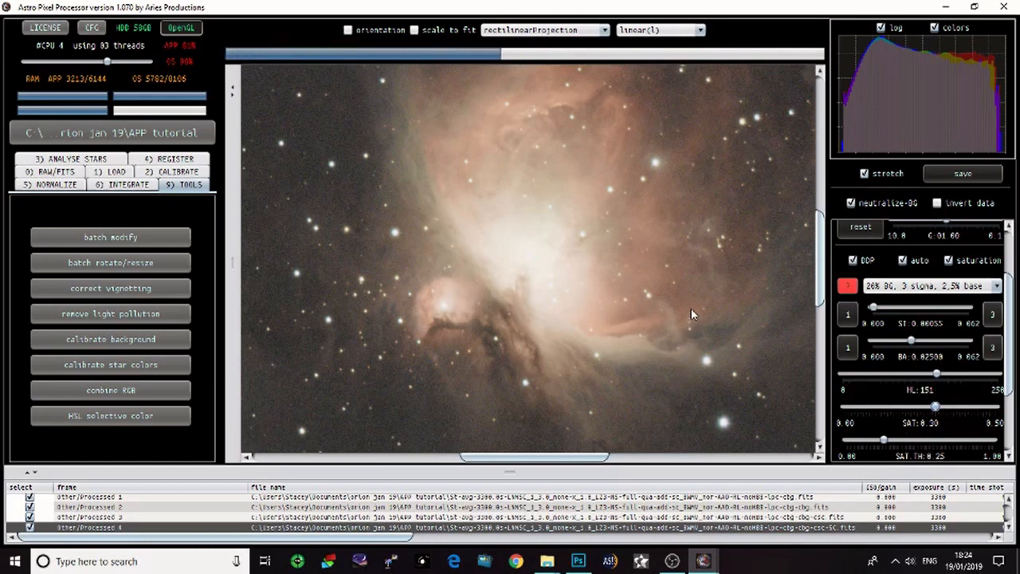
{"action": "mouse_move", "coordinate": [273, 340]}
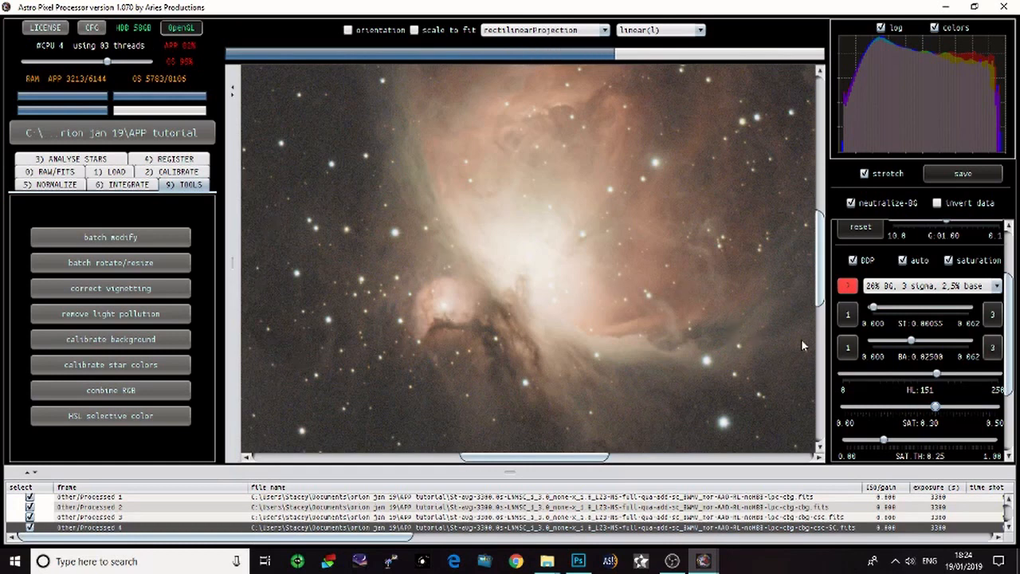
{"action": "mouse_move", "coordinate": [286, 330]}
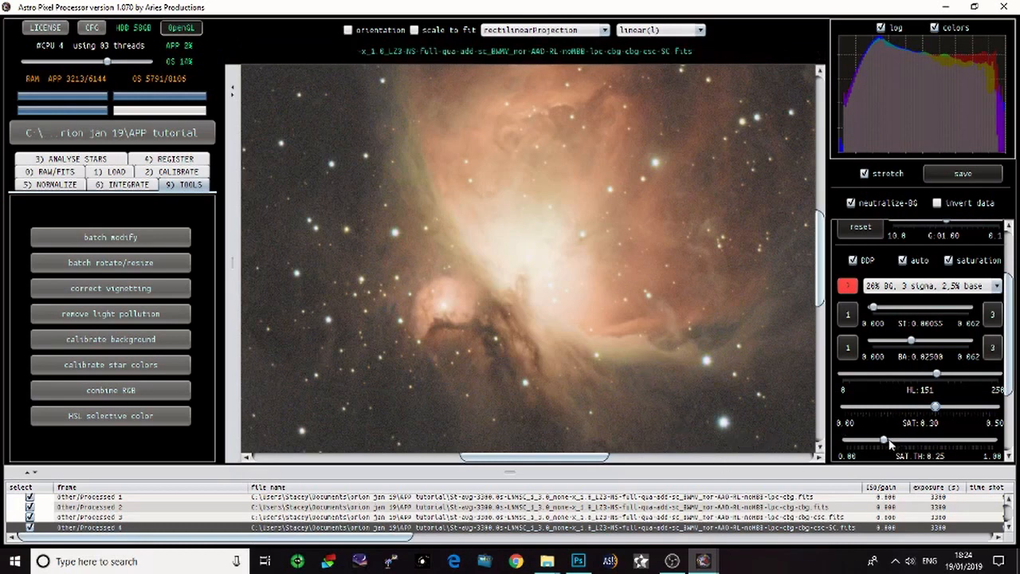
{"action": "left_click_drag", "start_coordinate": [885, 440], "coordinate": [902, 440]}
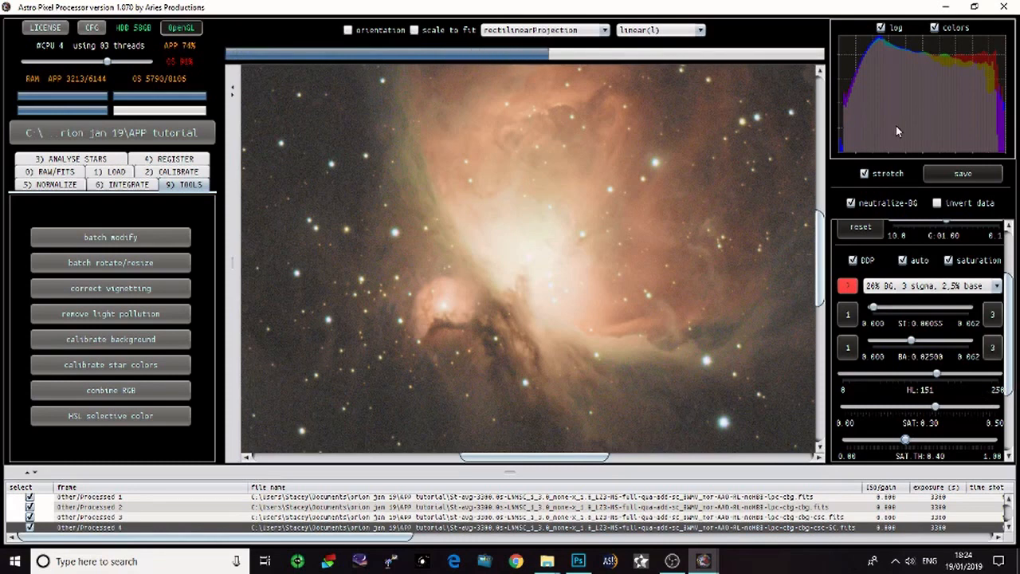
{"action": "mouse_move", "coordinate": [897, 134]}
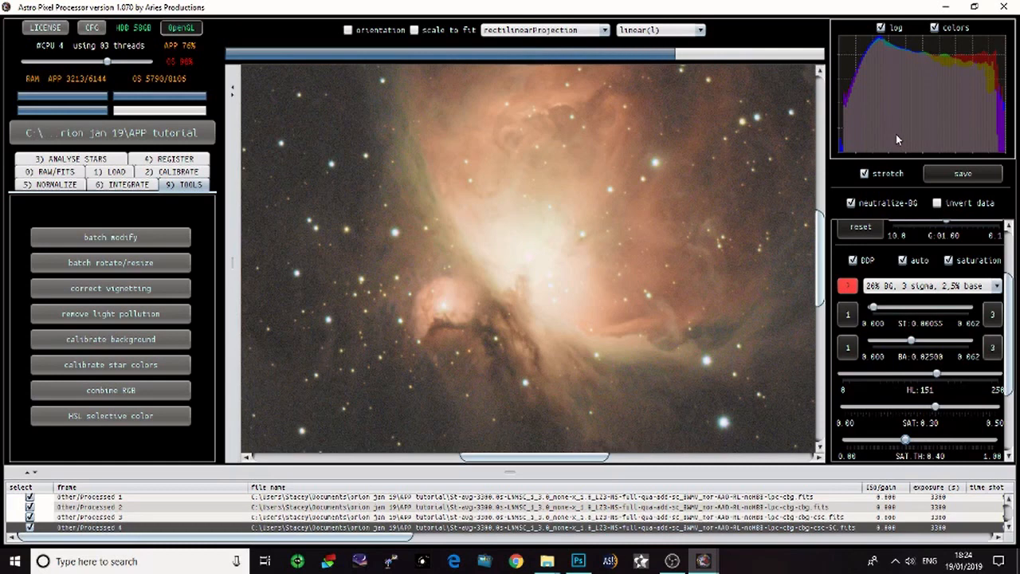
{"action": "mouse_move", "coordinate": [896, 142]}
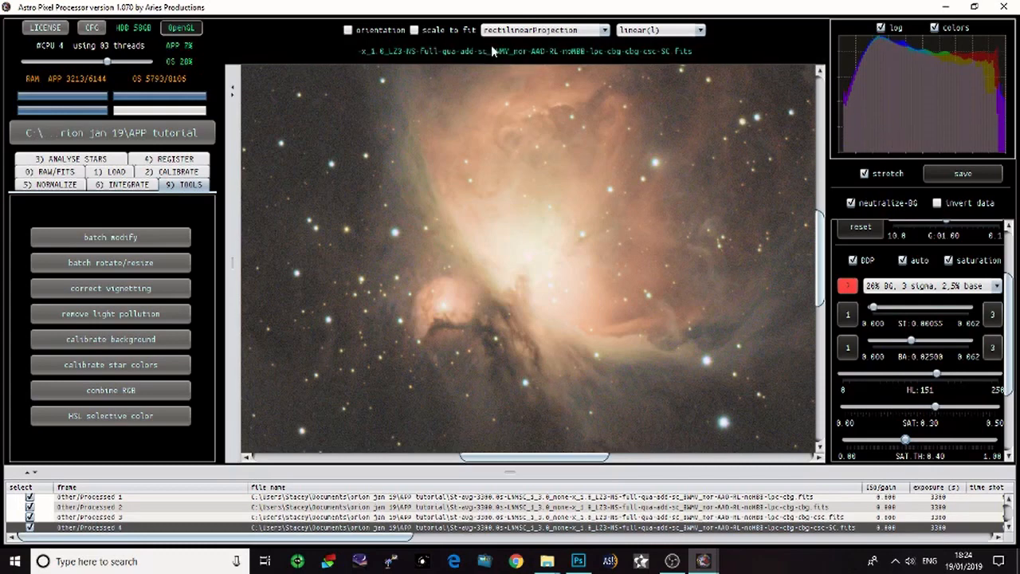
{"action": "left_click", "coordinate": [413, 29]}
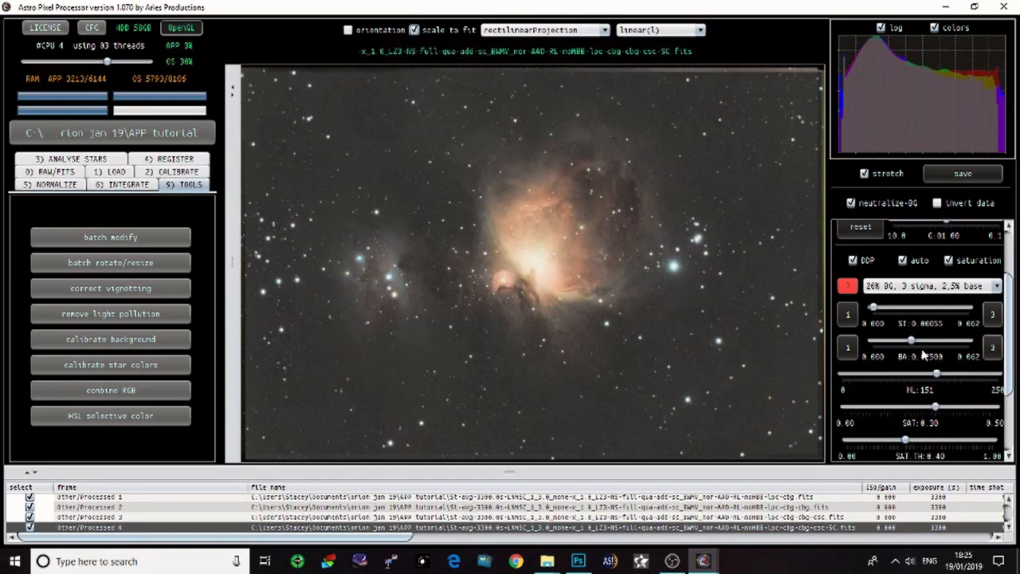
Set the SHARP slider to about 3.1.
{"action": "scroll", "scroll_direction": "down", "scroll_amount": 3}
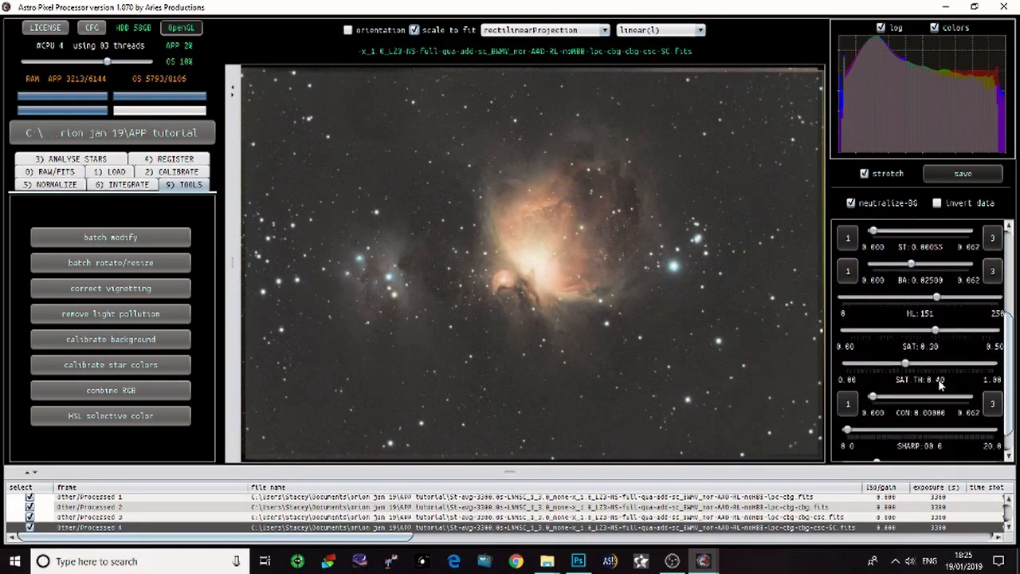
{"action": "scroll", "scroll_direction": "down", "scroll_amount": 3}
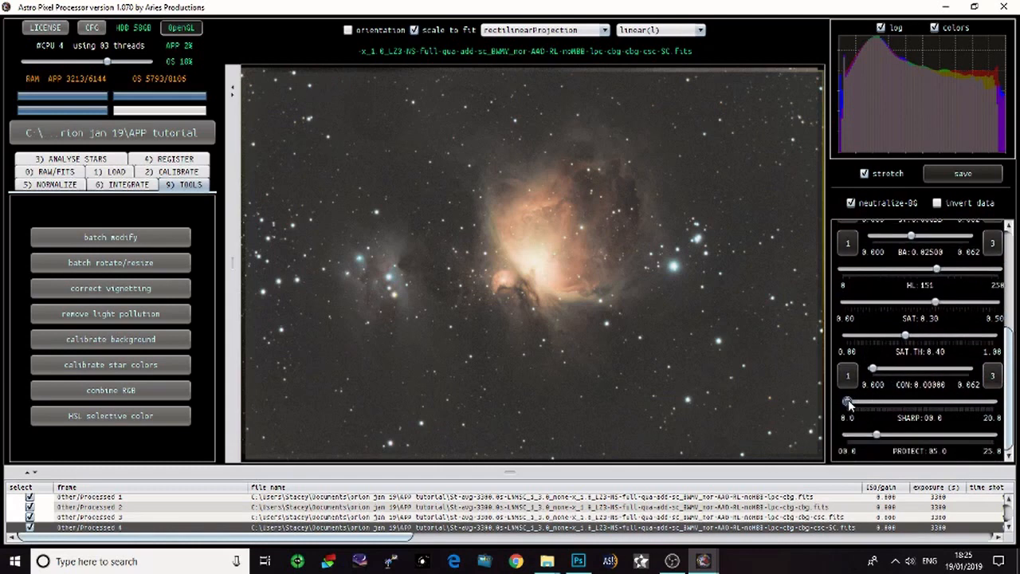
{"action": "left_click_drag", "start_coordinate": [876, 402], "coordinate": [865, 401]}
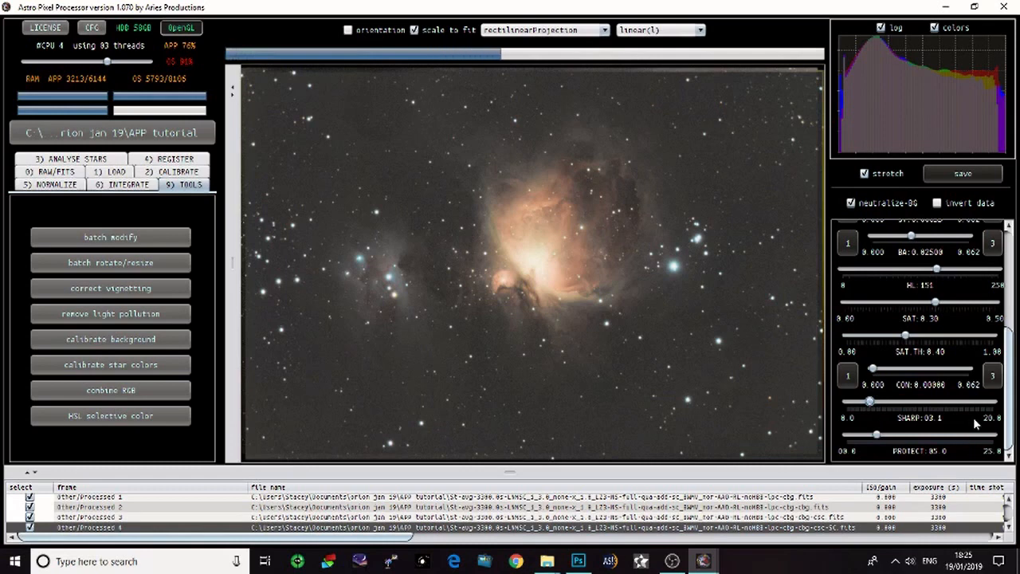
{"action": "mouse_move", "coordinate": [964, 405]}
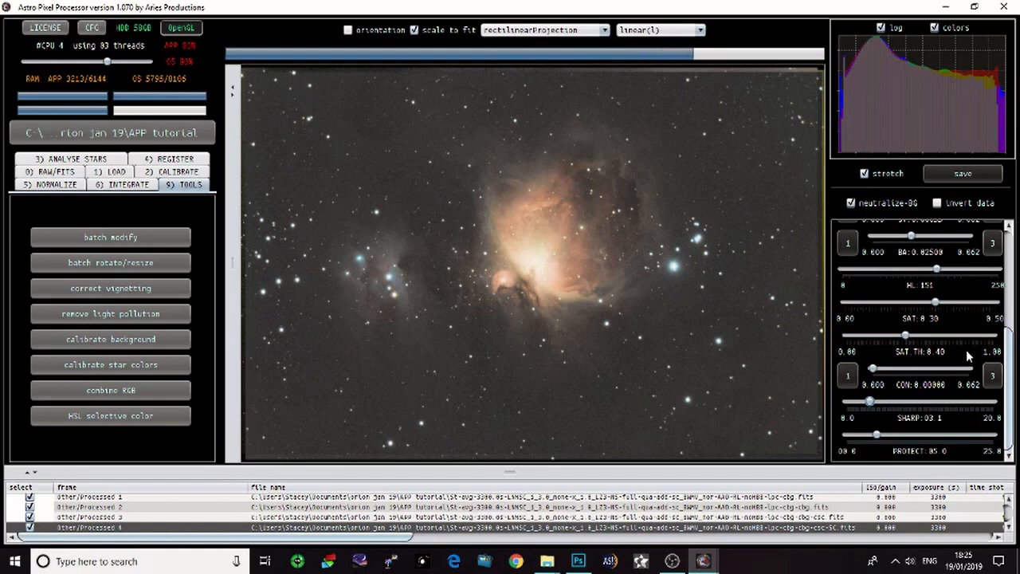
{"action": "mouse_move", "coordinate": [943, 341]}
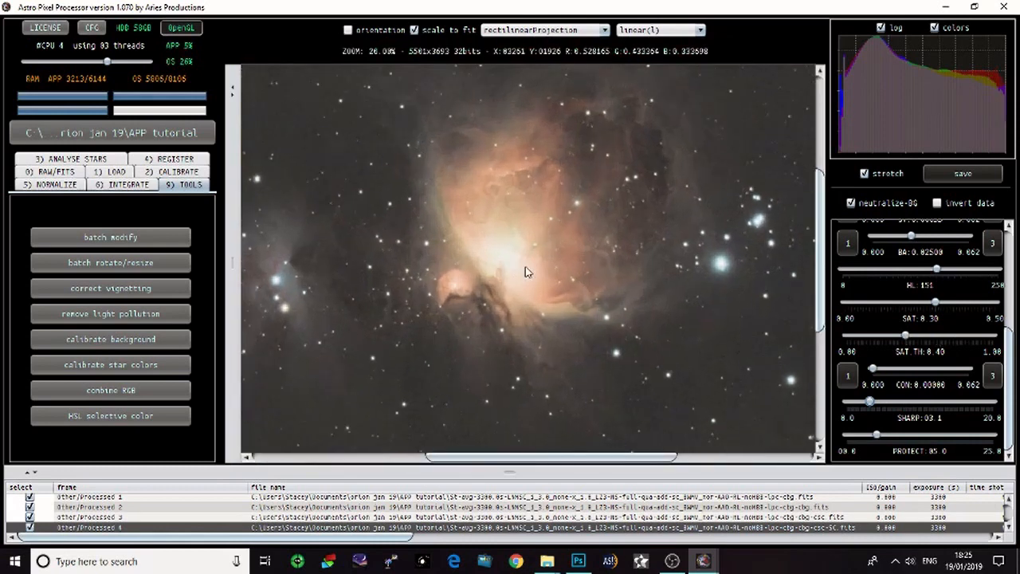
Reduce sharpening to 1.0 and nudge star protection up to 86.4.
{"action": "scroll", "scroll_direction": "up", "scroll_amount": 3}
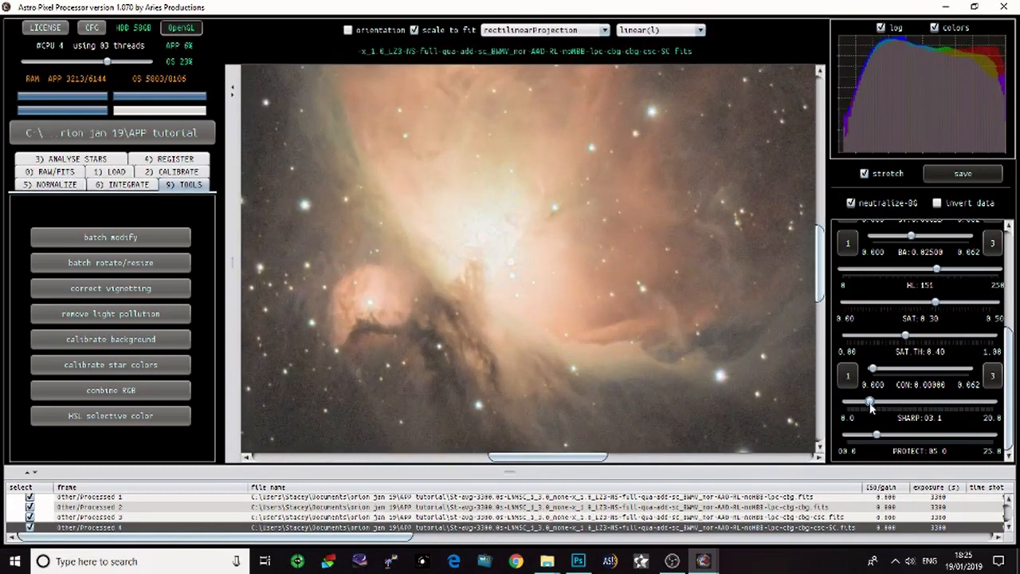
{"action": "left_click_drag", "start_coordinate": [869, 400], "coordinate": [855, 400]}
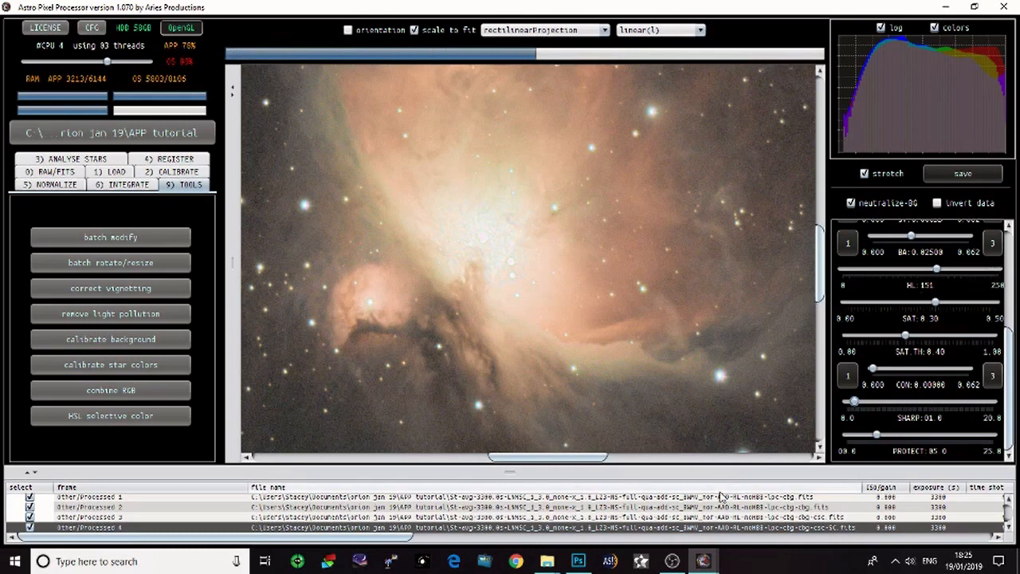
{"action": "mouse_move", "coordinate": [740, 409]}
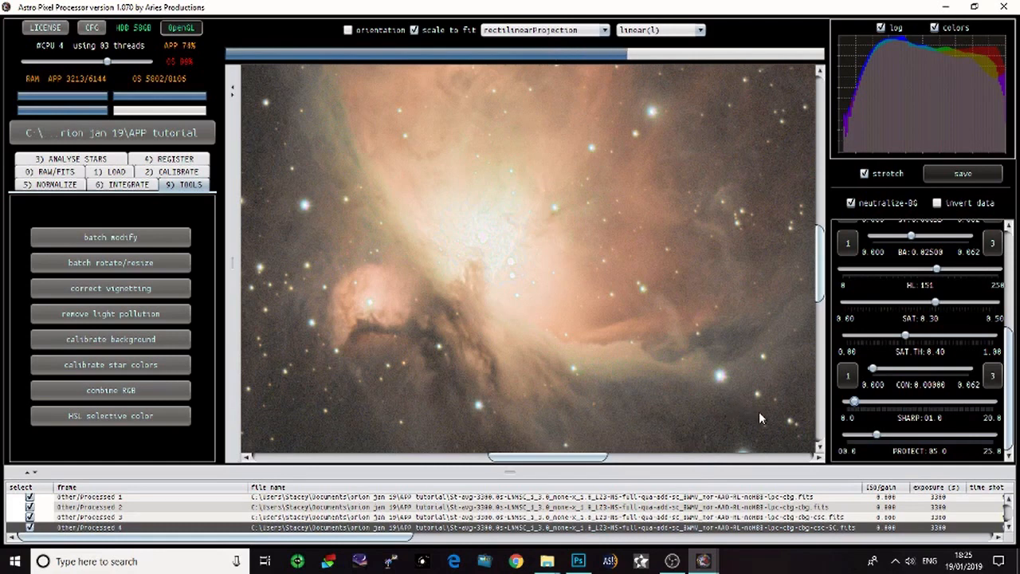
{"action": "mouse_move", "coordinate": [775, 410]}
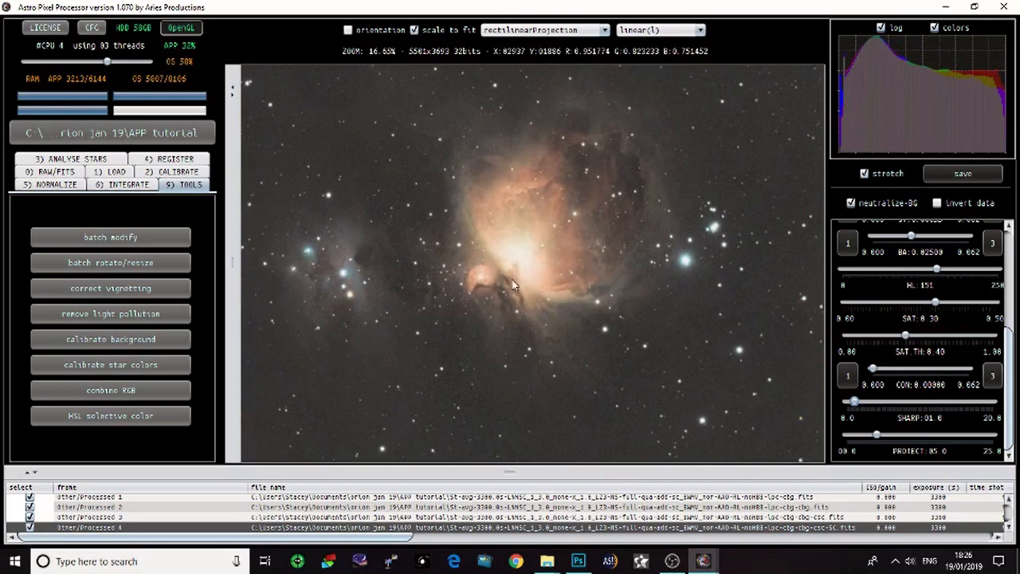
{"action": "mouse_move", "coordinate": [560, 253]}
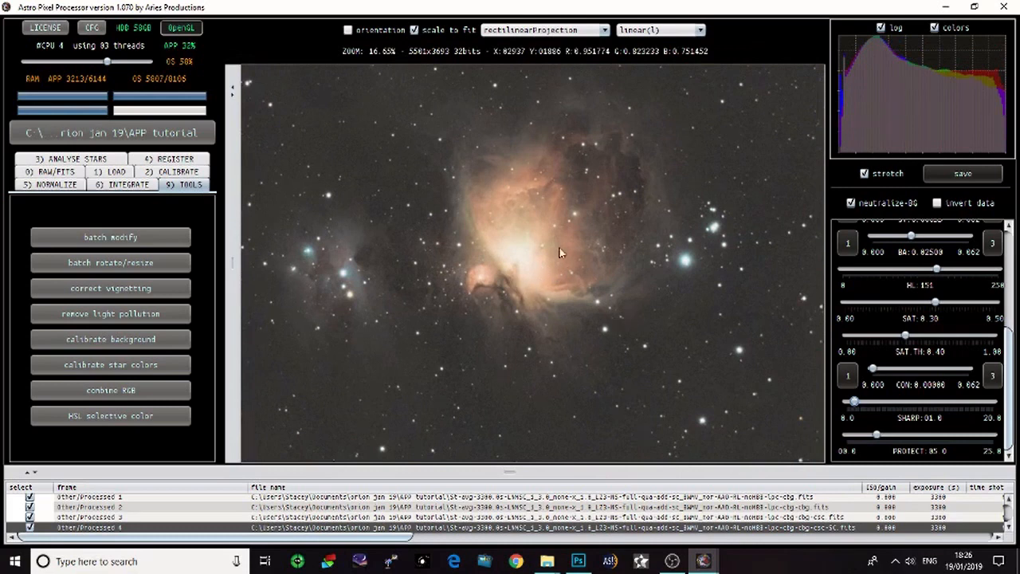
{"action": "scroll", "scroll_direction": "up", "scroll_amount": 3}
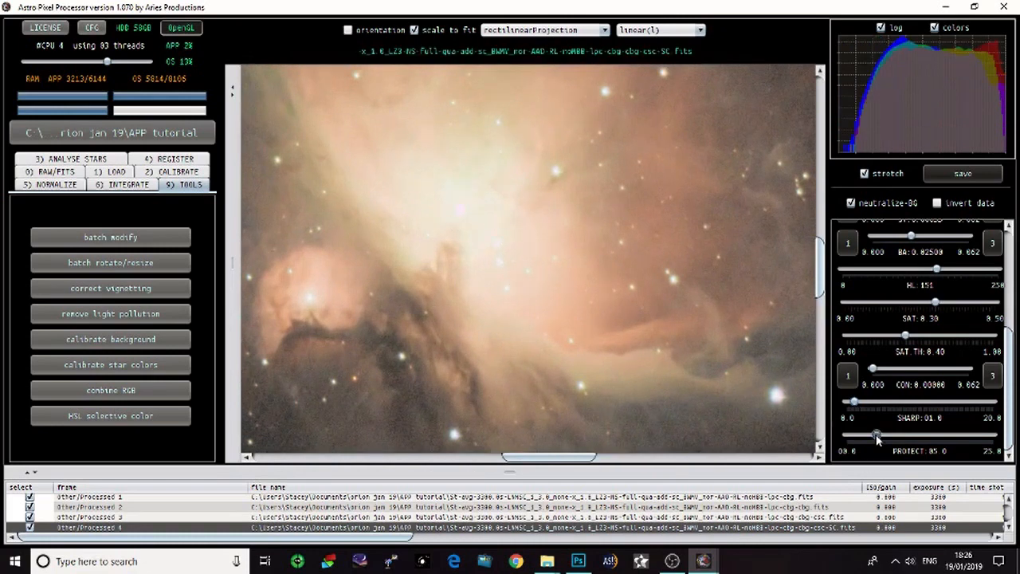
{"action": "left_click_drag", "start_coordinate": [861, 437], "coordinate": [883, 437]}
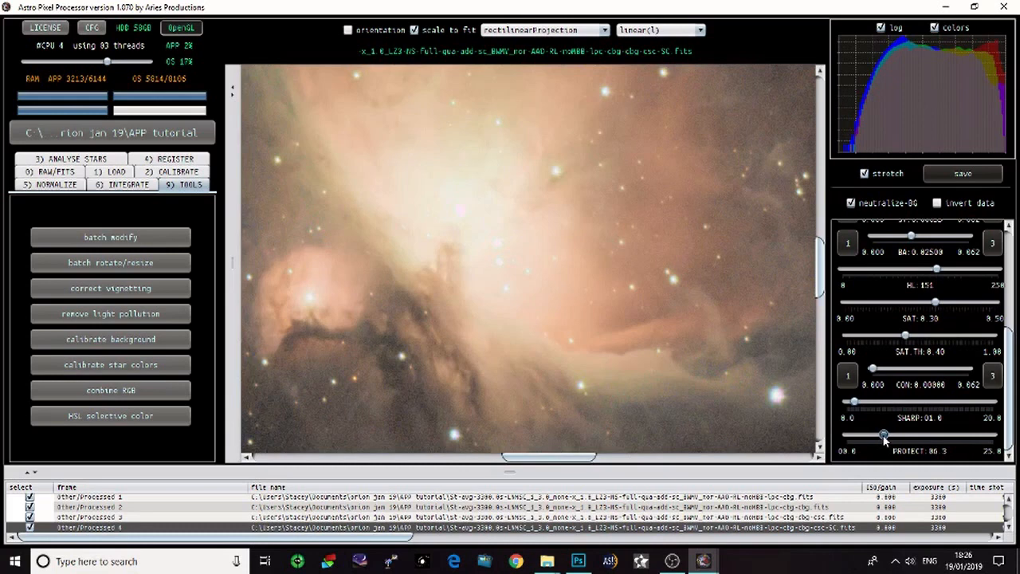
{"action": "left_click_drag", "start_coordinate": [882, 434], "coordinate": [884, 435]}
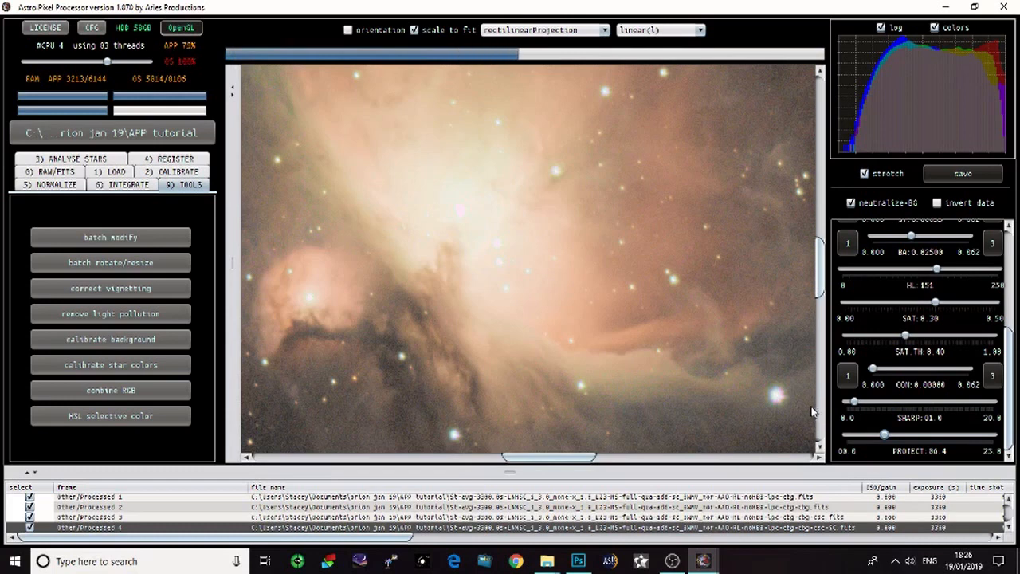
{"action": "mouse_move", "coordinate": [759, 412]}
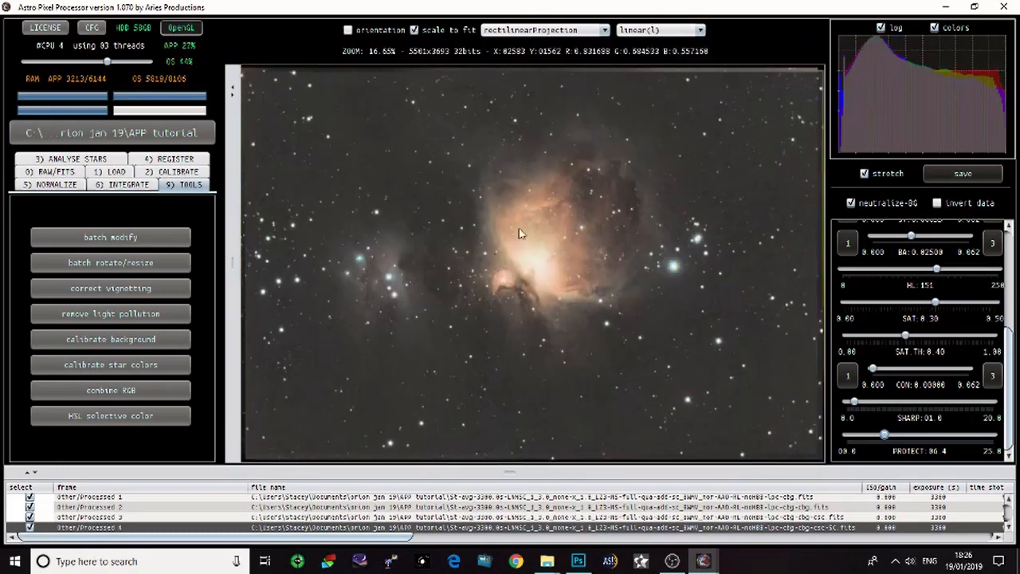
{"action": "mouse_move", "coordinate": [544, 125]}
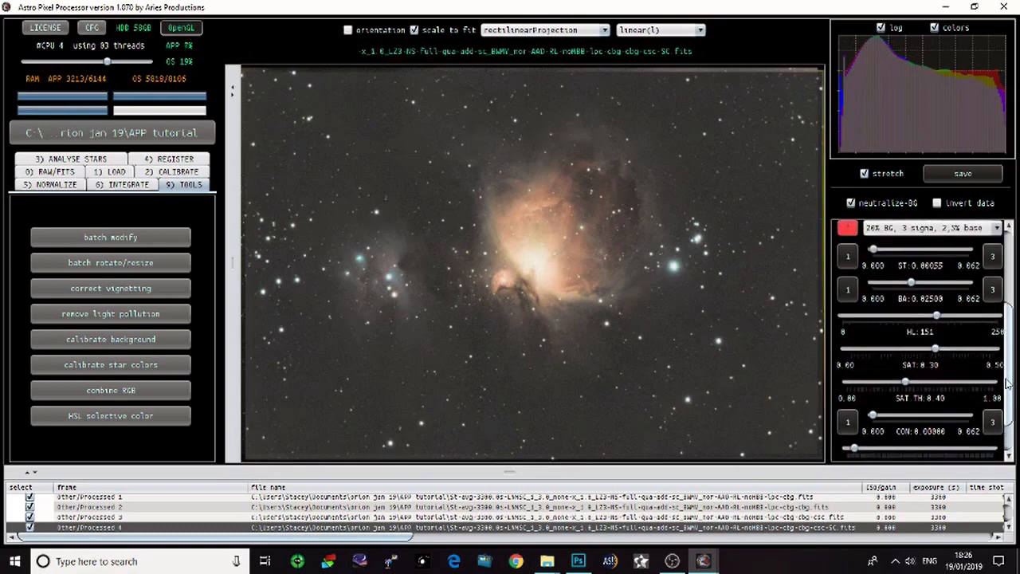
Widen the ST stretch value range to 0.000–0.004.
{"action": "scroll", "scroll_direction": "up", "scroll_amount": 3}
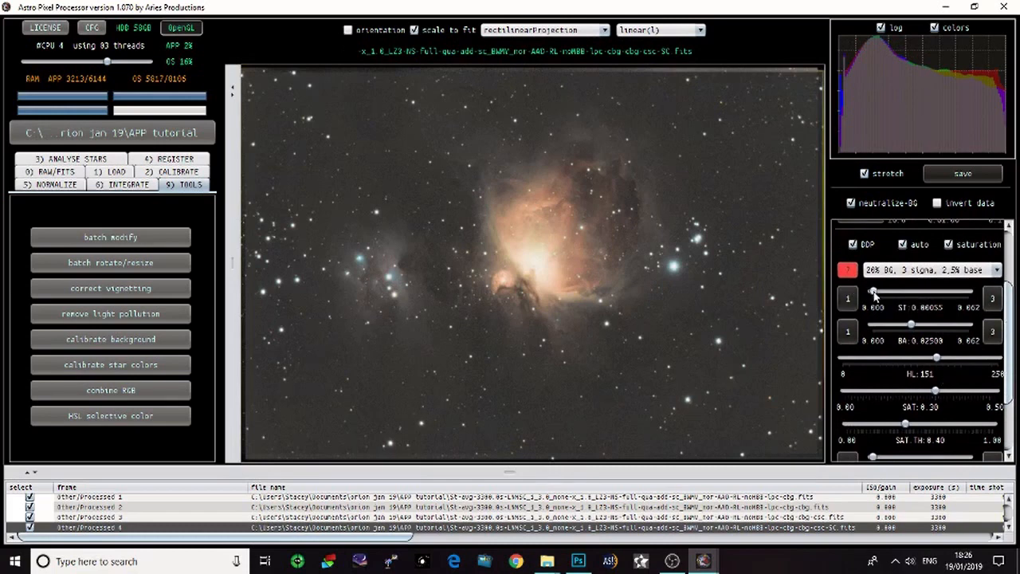
{"action": "mouse_move", "coordinate": [865, 298]}
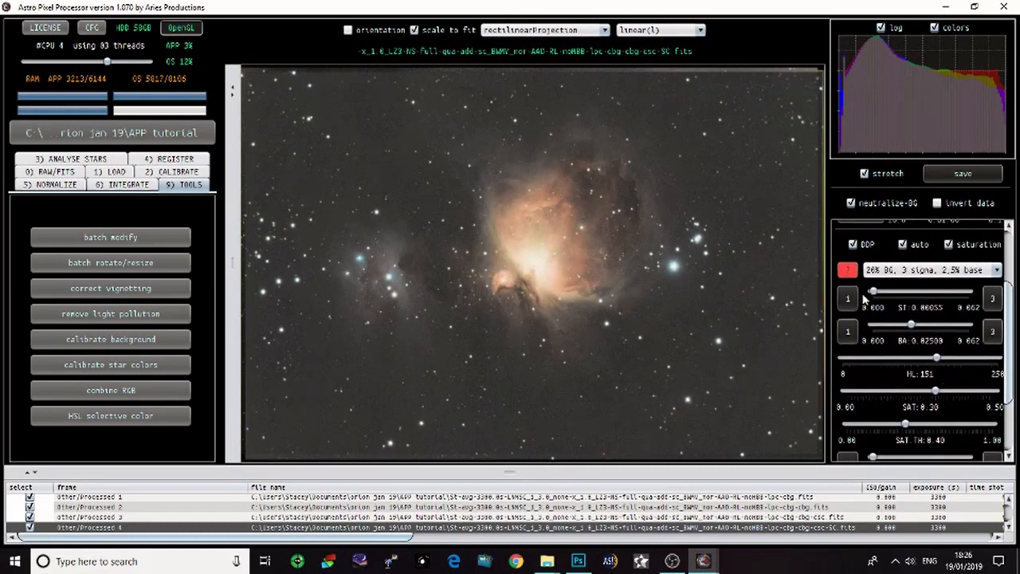
{"action": "mouse_move", "coordinate": [889, 303]}
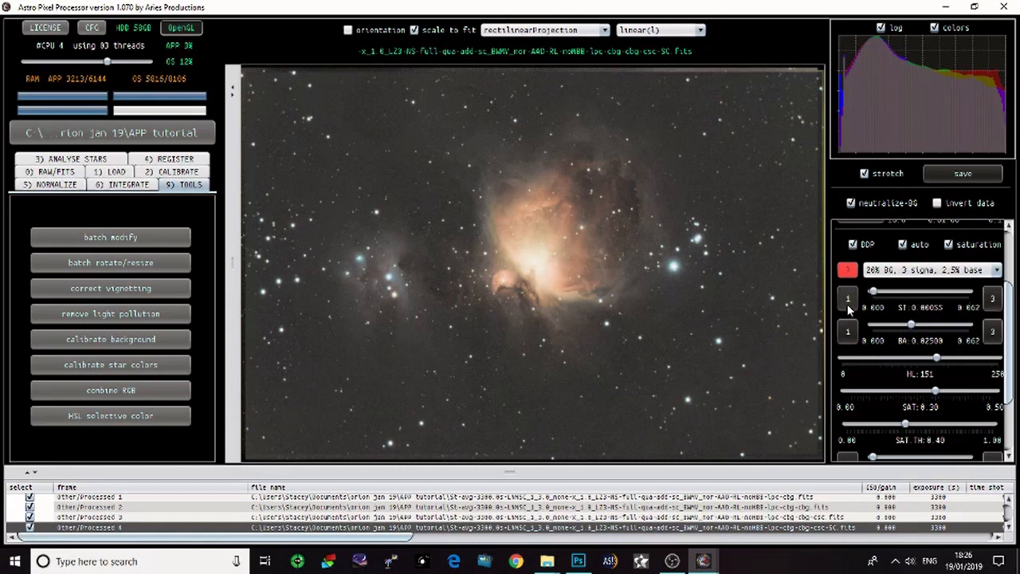
{"action": "left_click", "coordinate": [992, 297]}
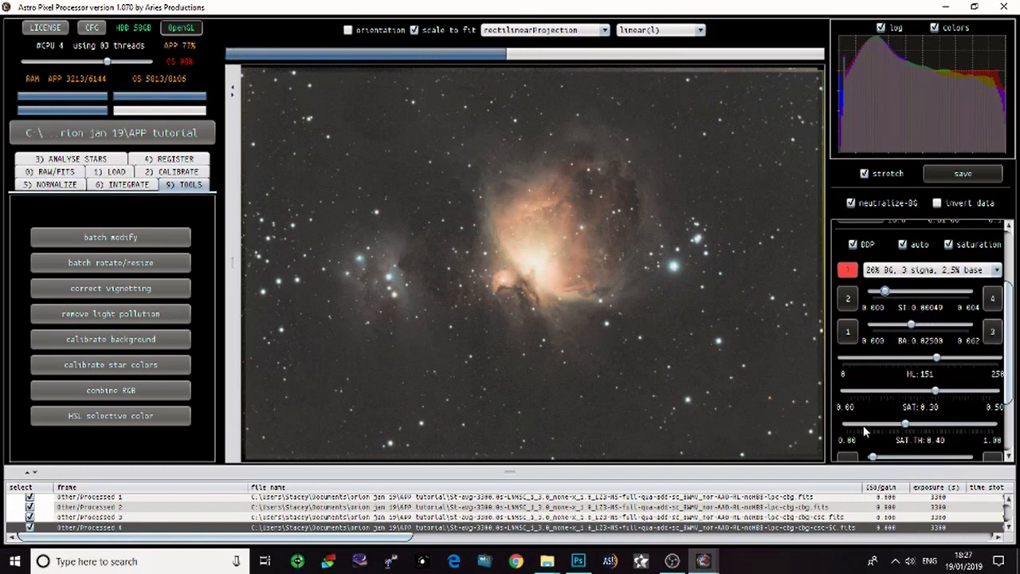
{"action": "mouse_move", "coordinate": [695, 409]}
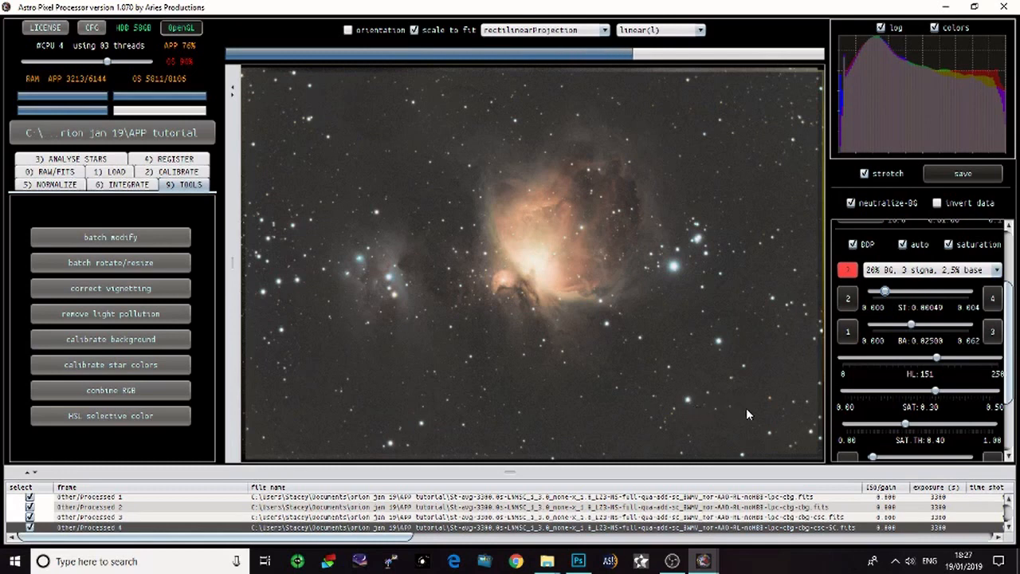
{"action": "mouse_move", "coordinate": [714, 393]}
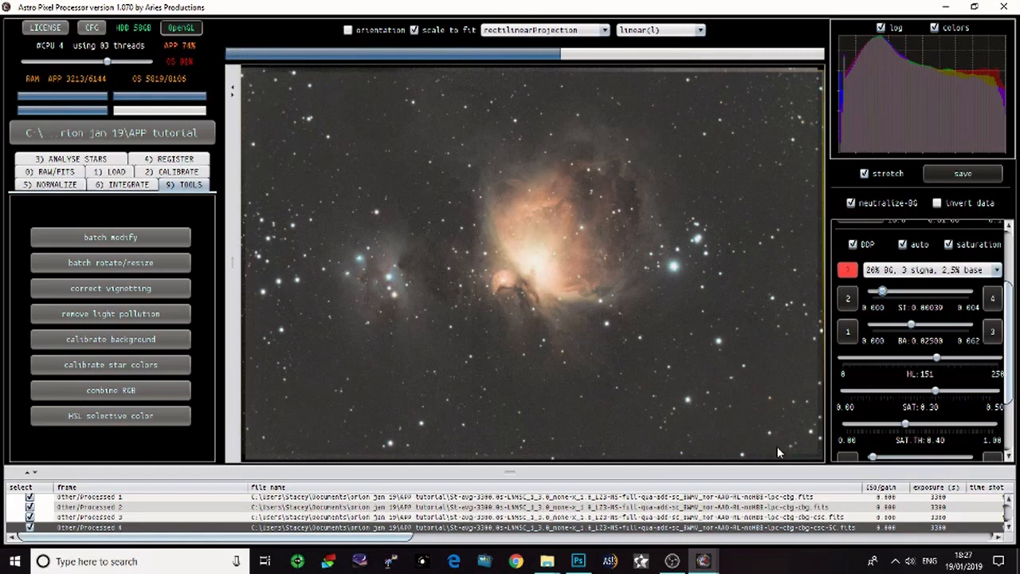
{"action": "mouse_move", "coordinate": [771, 449]}
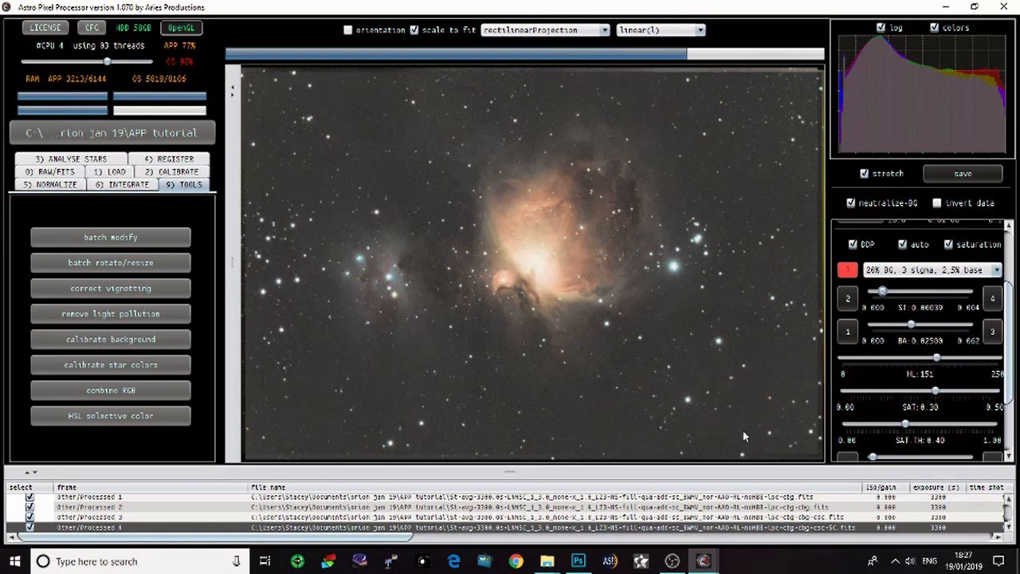
{"action": "mouse_move", "coordinate": [734, 430]}
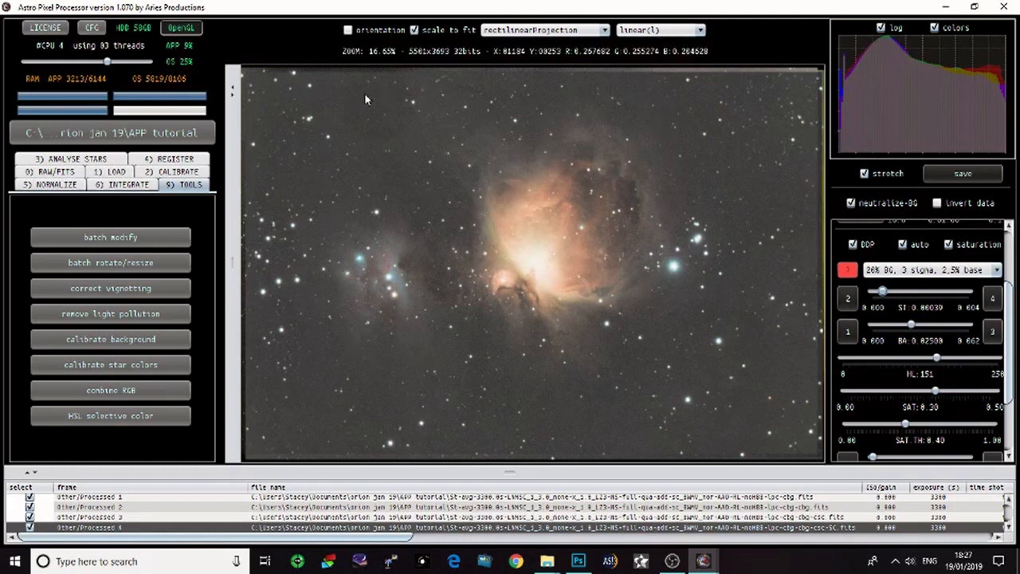
{"action": "mouse_move", "coordinate": [273, 89]}
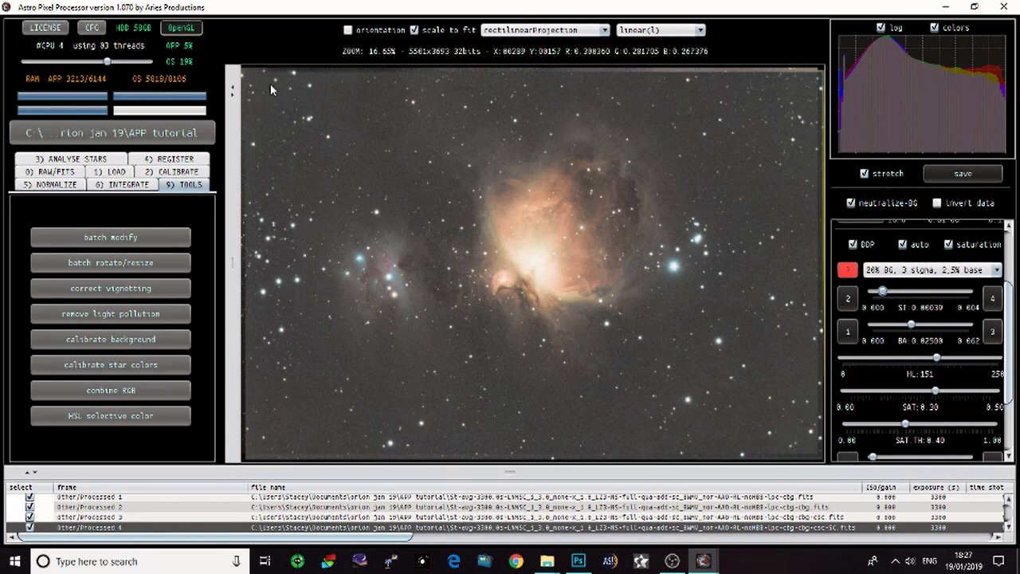
{"action": "mouse_move", "coordinate": [798, 91]}
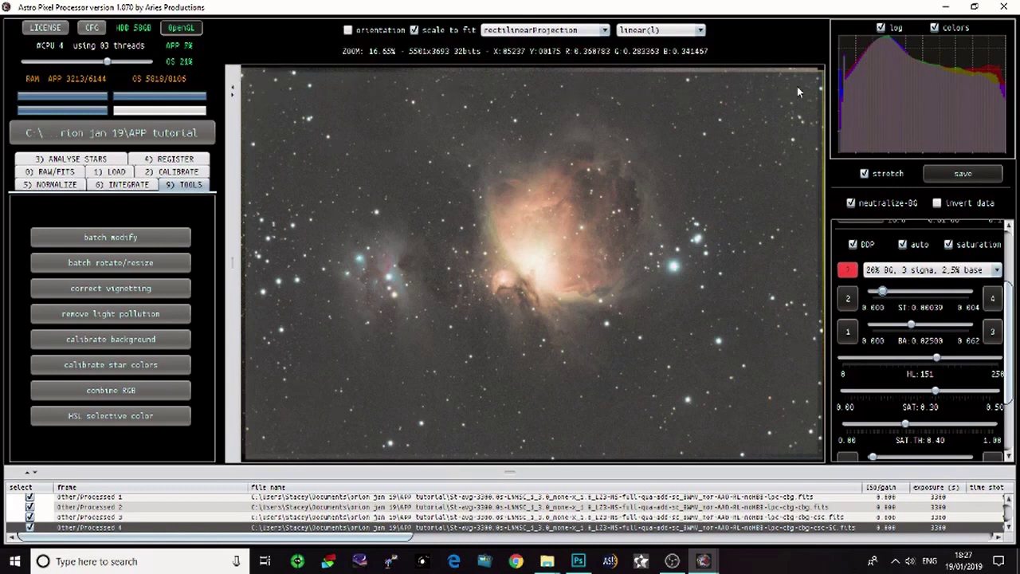
{"action": "mouse_move", "coordinate": [251, 408]}
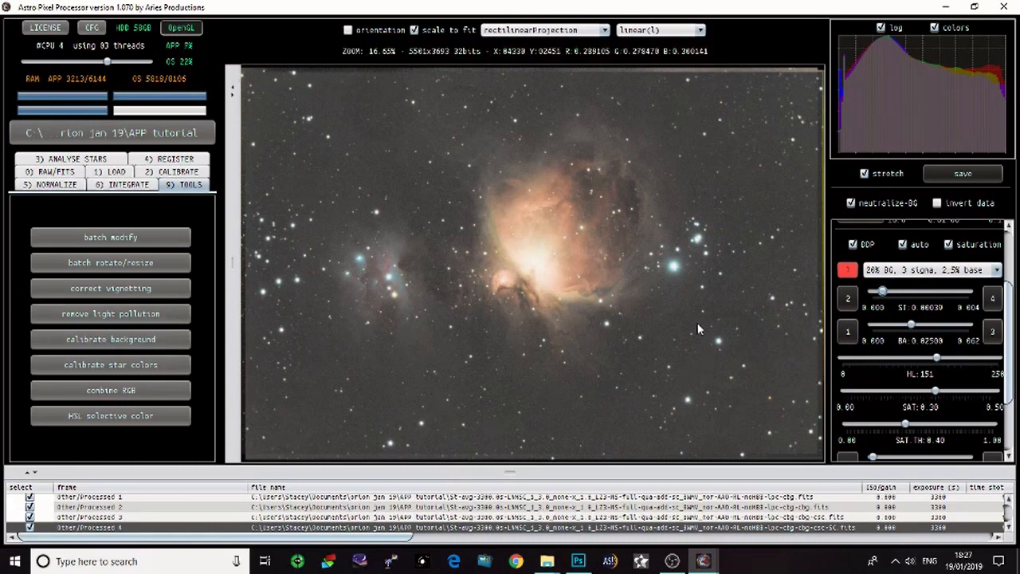
{"action": "mouse_move", "coordinate": [350, 129]}
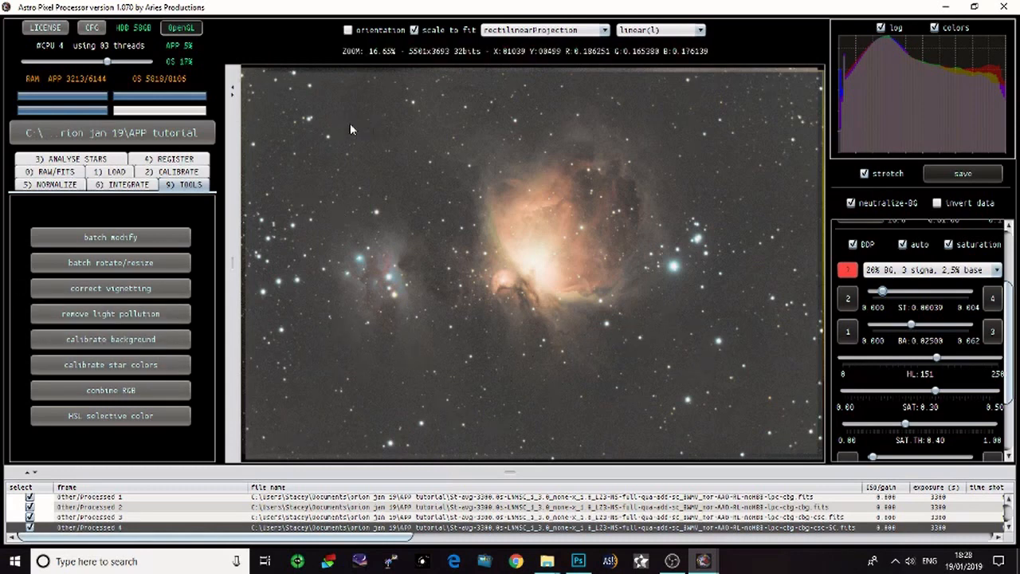
{"action": "mouse_move", "coordinate": [411, 415]}
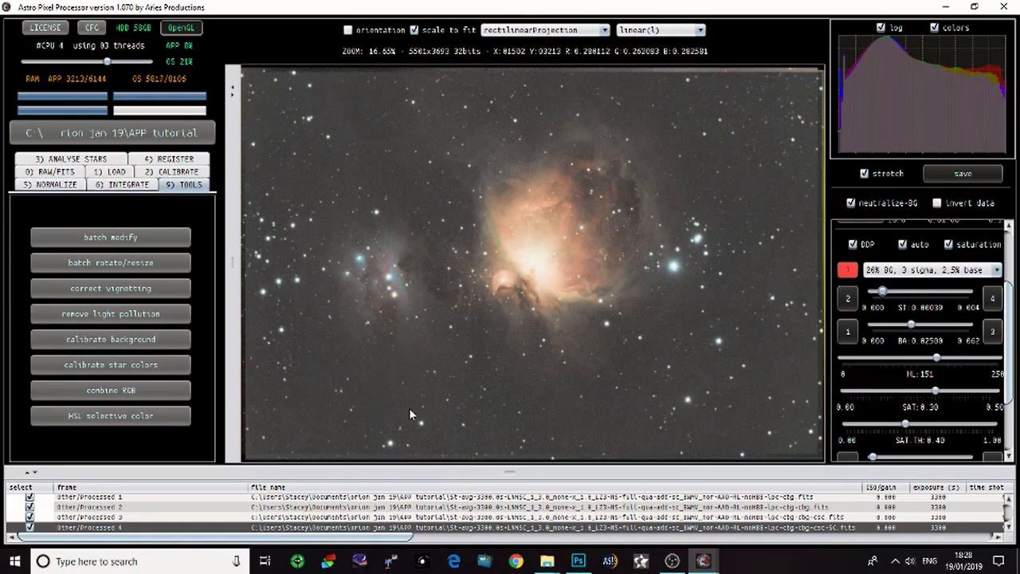
{"action": "mouse_move", "coordinate": [727, 193]}
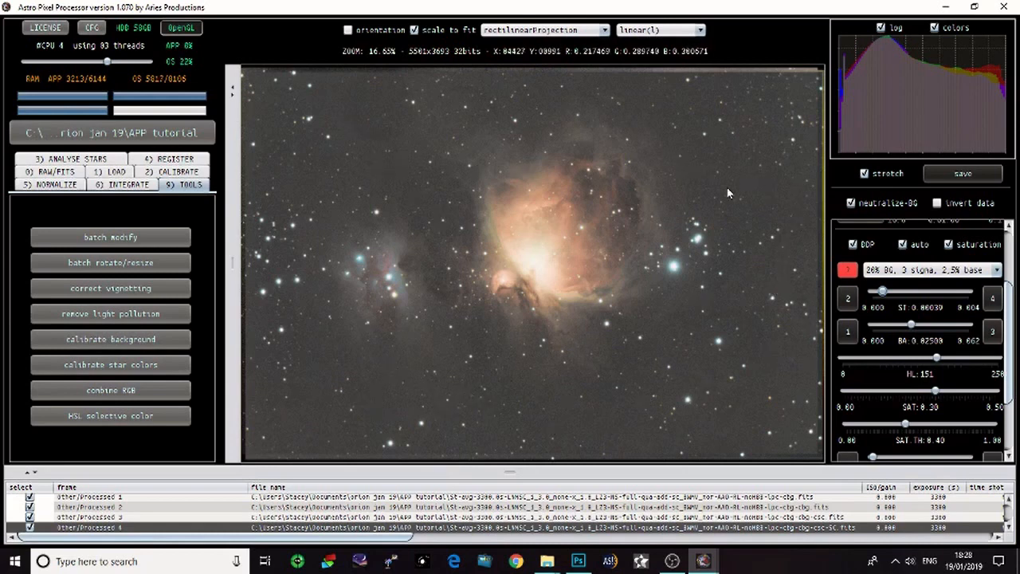
{"action": "mouse_move", "coordinate": [792, 112]}
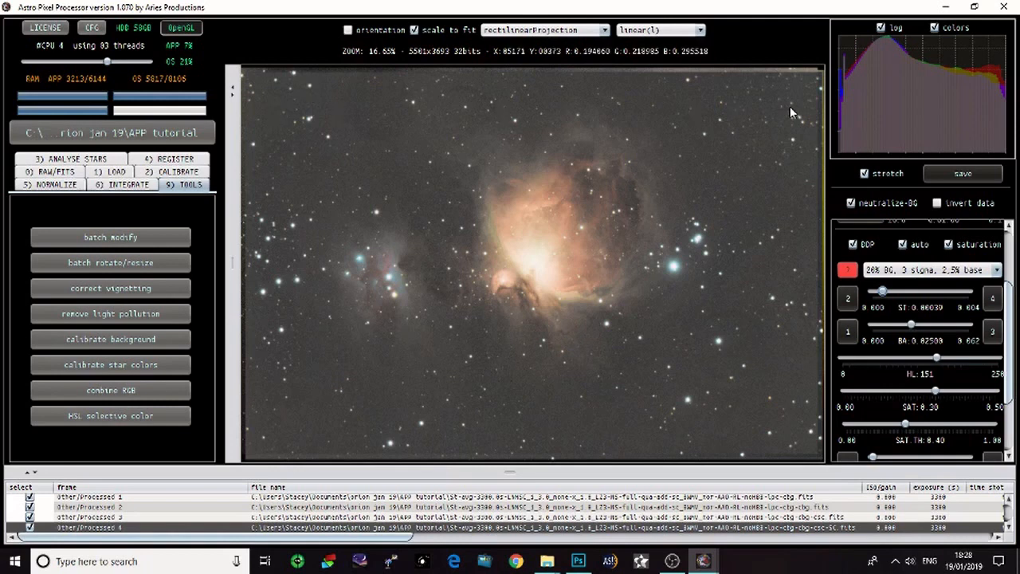
{"action": "mouse_move", "coordinate": [419, 459]}
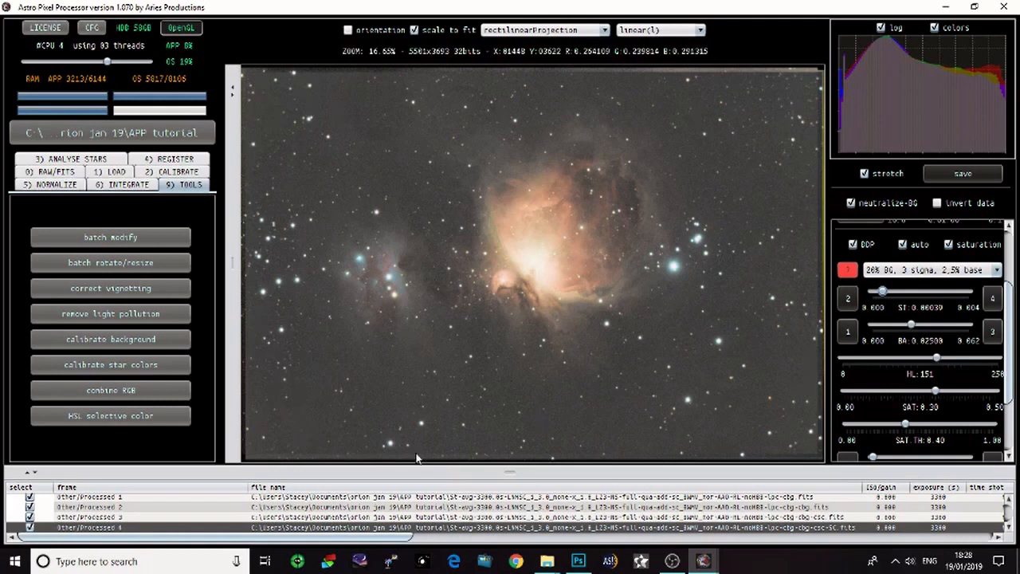
{"action": "mouse_move", "coordinate": [745, 97]}
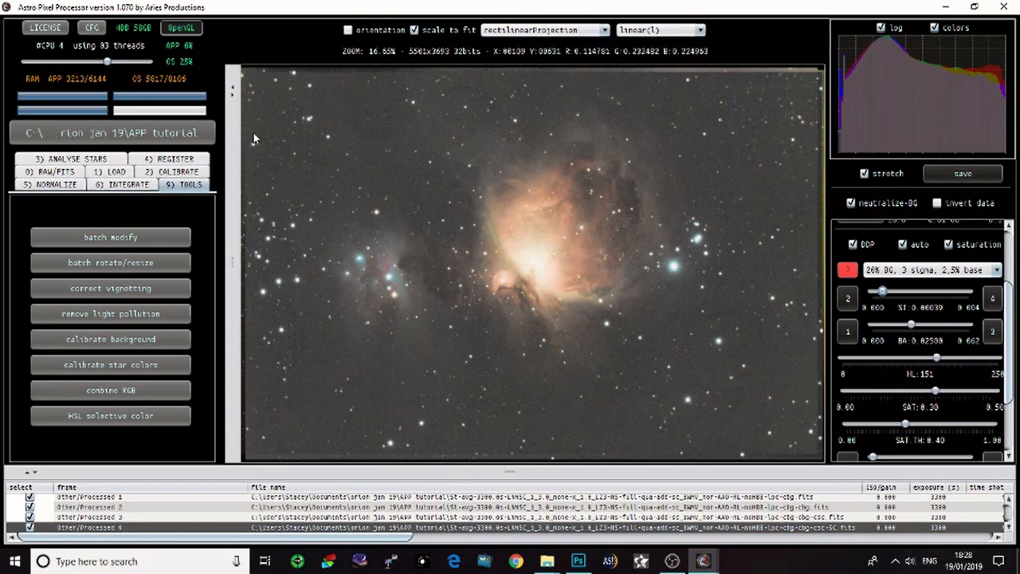
{"action": "mouse_move", "coordinate": [291, 202]}
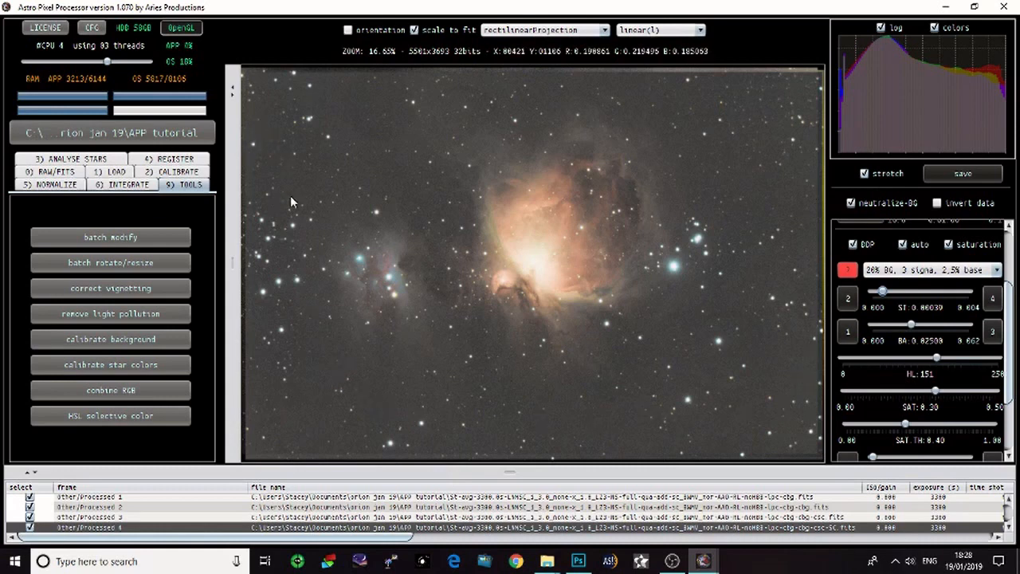
{"action": "mouse_move", "coordinate": [318, 398]}
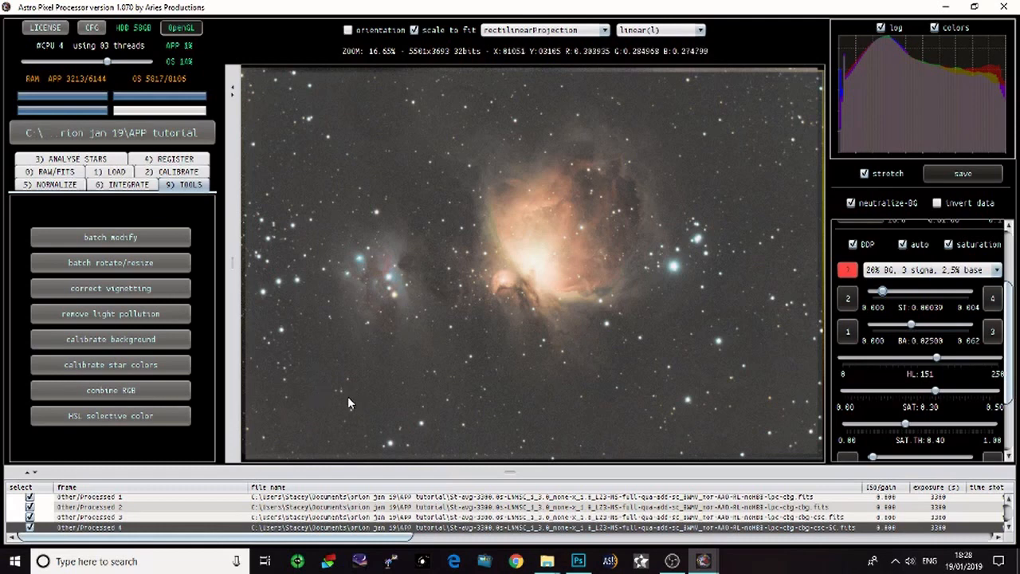
{"action": "mouse_move", "coordinate": [514, 391]}
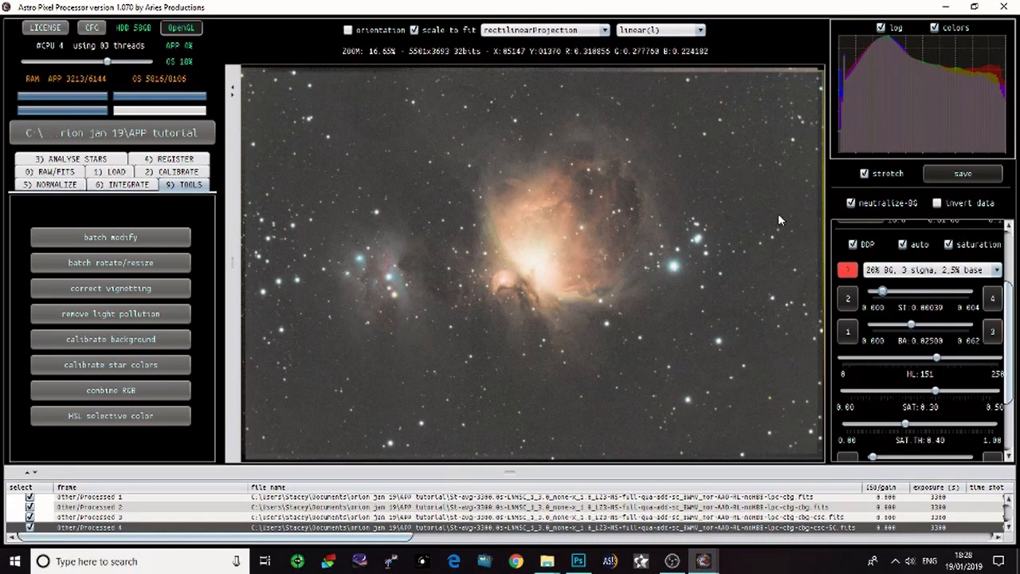
{"action": "mouse_move", "coordinate": [282, 407]}
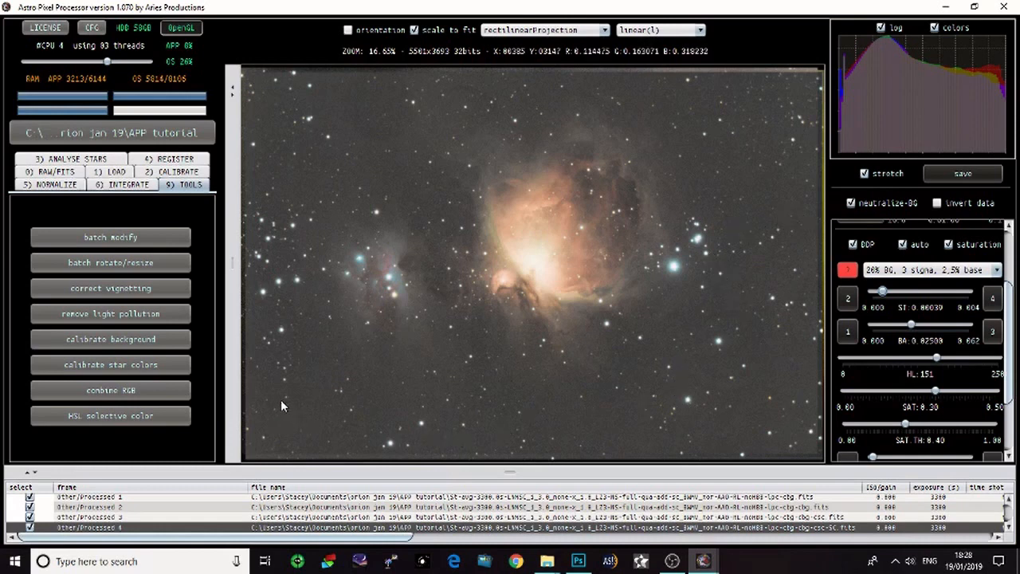
{"action": "mouse_move", "coordinate": [637, 101]}
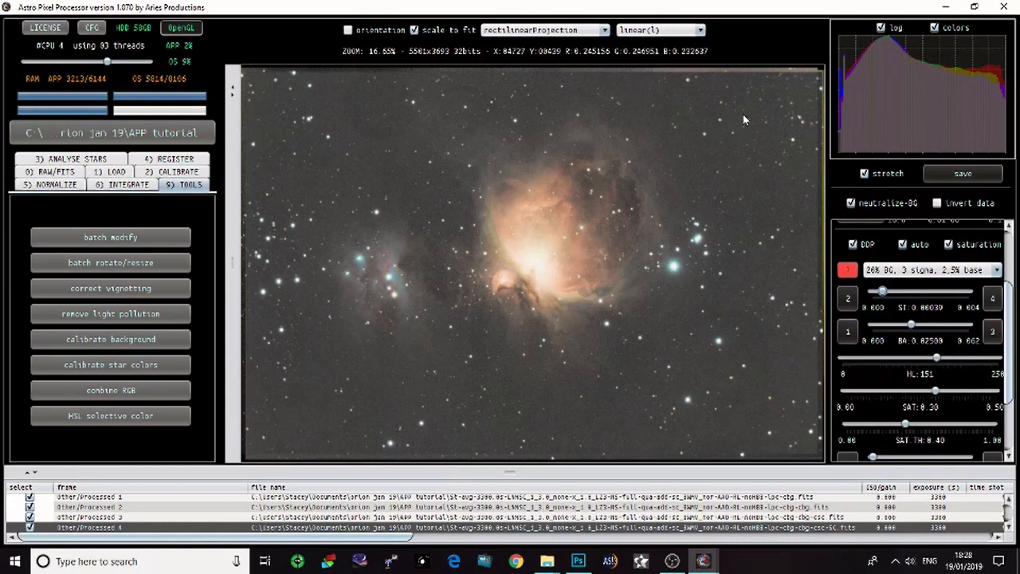
{"action": "mouse_move", "coordinate": [753, 124]}
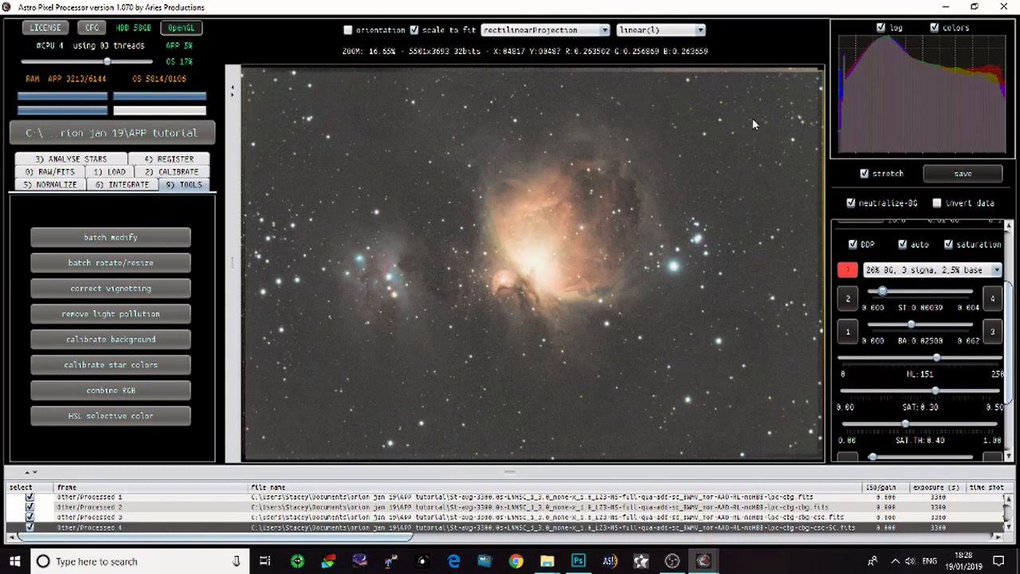